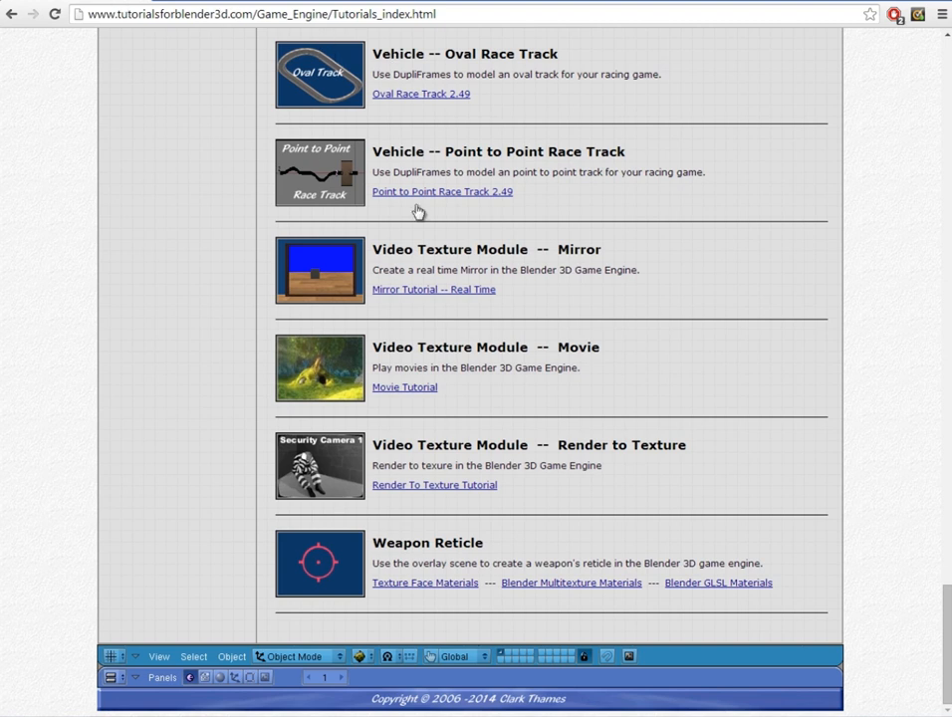
Reload the start-up file to get a fresh default scene with only the cube
{"action": "scroll", "scroll_direction": "up", "scroll_amount": 3}
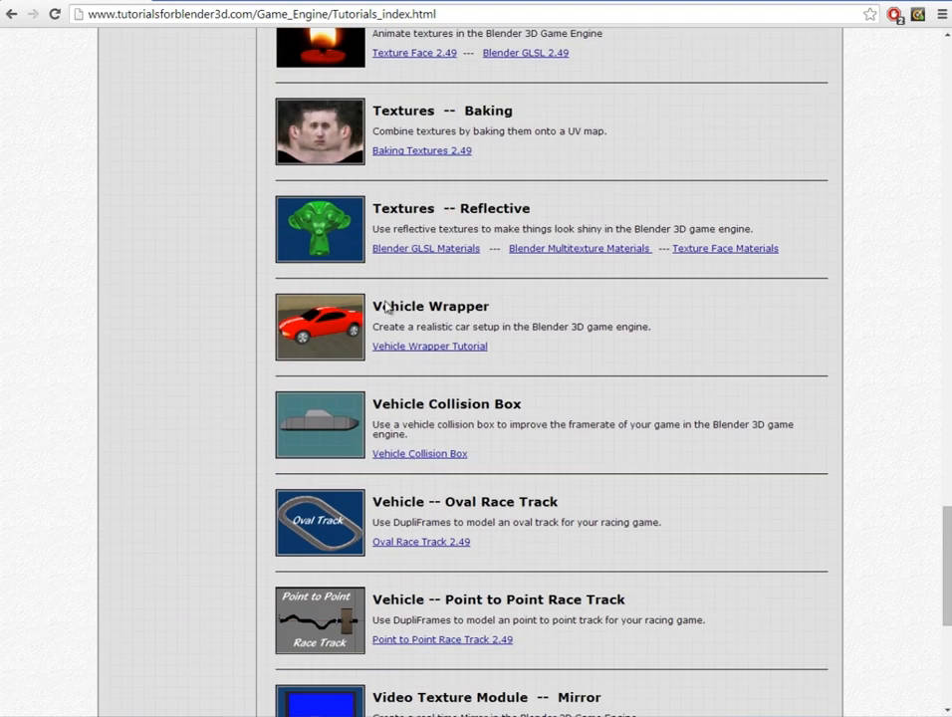
{"action": "scroll", "scroll_direction": "down", "scroll_amount": 3}
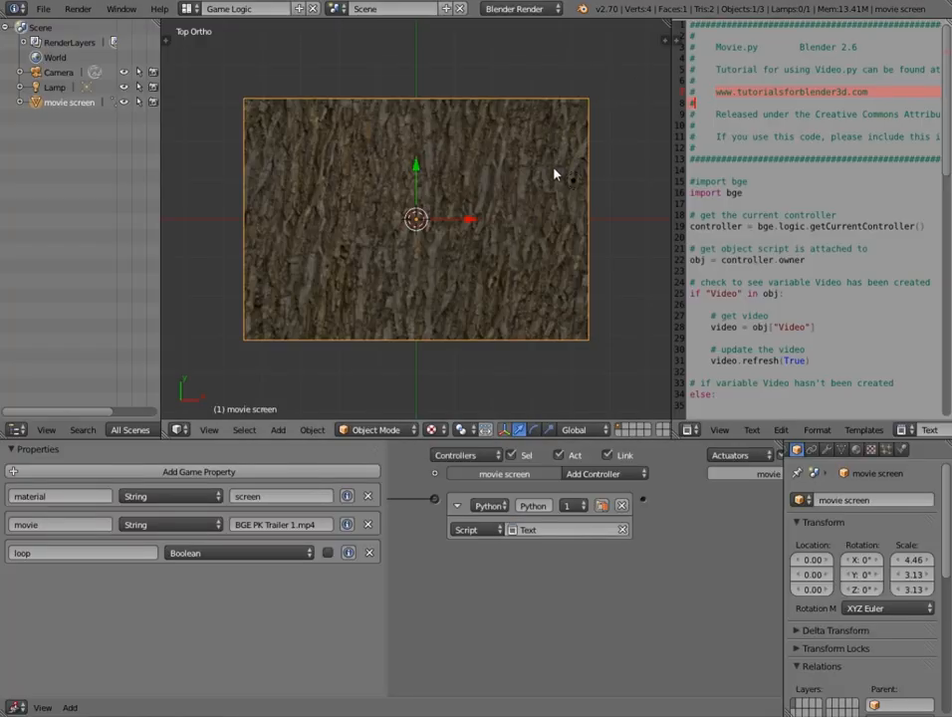
{"action": "mouse_move", "coordinate": [545, 197]}
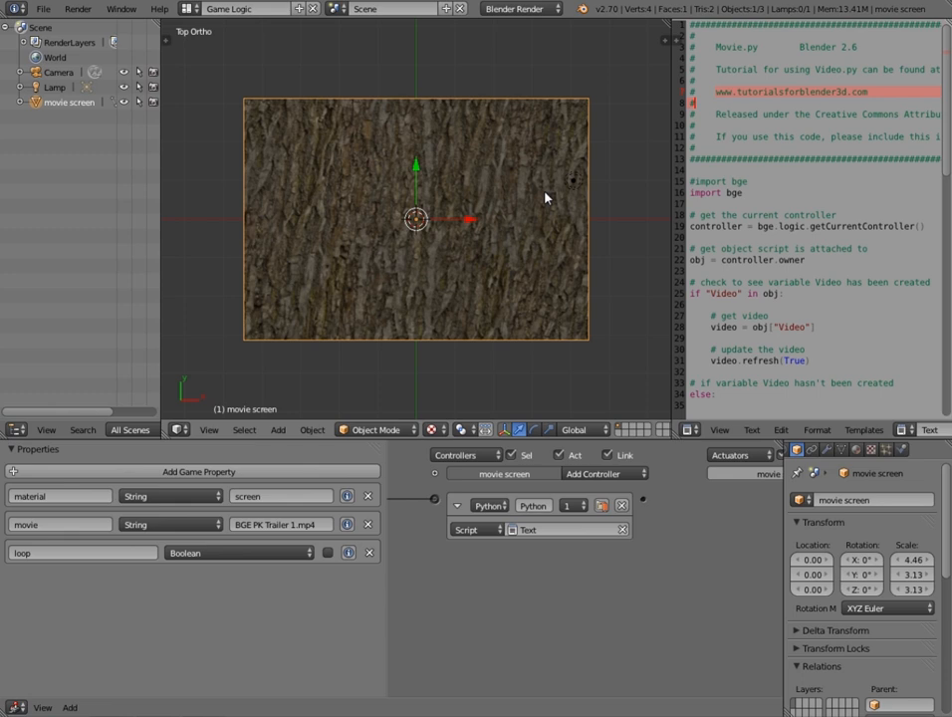
{"action": "mouse_move", "coordinate": [550, 195]}
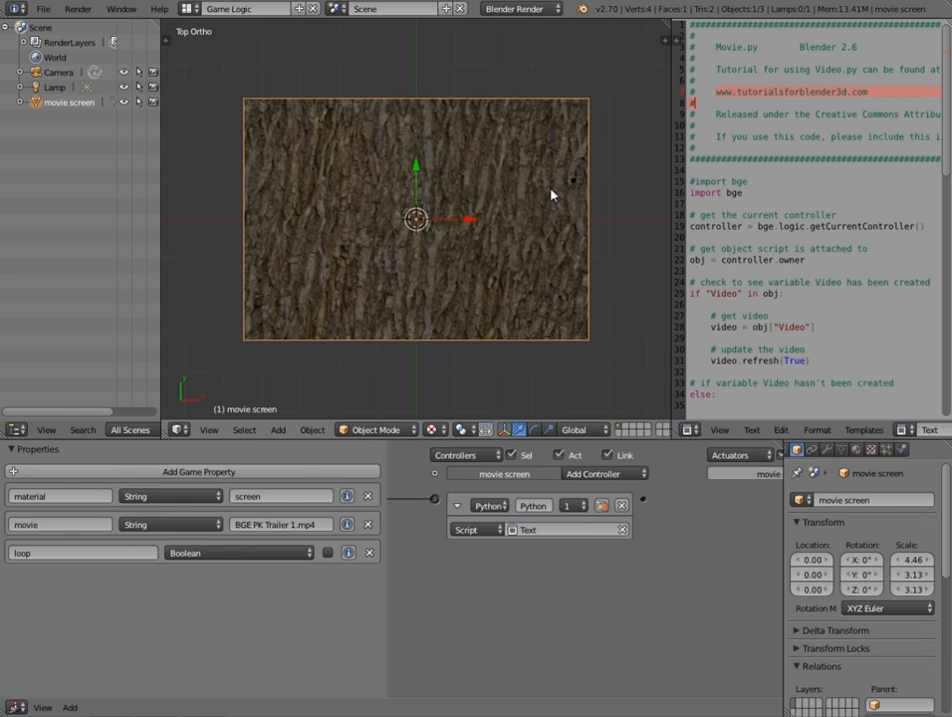
{"action": "mouse_move", "coordinate": [422, 502]}
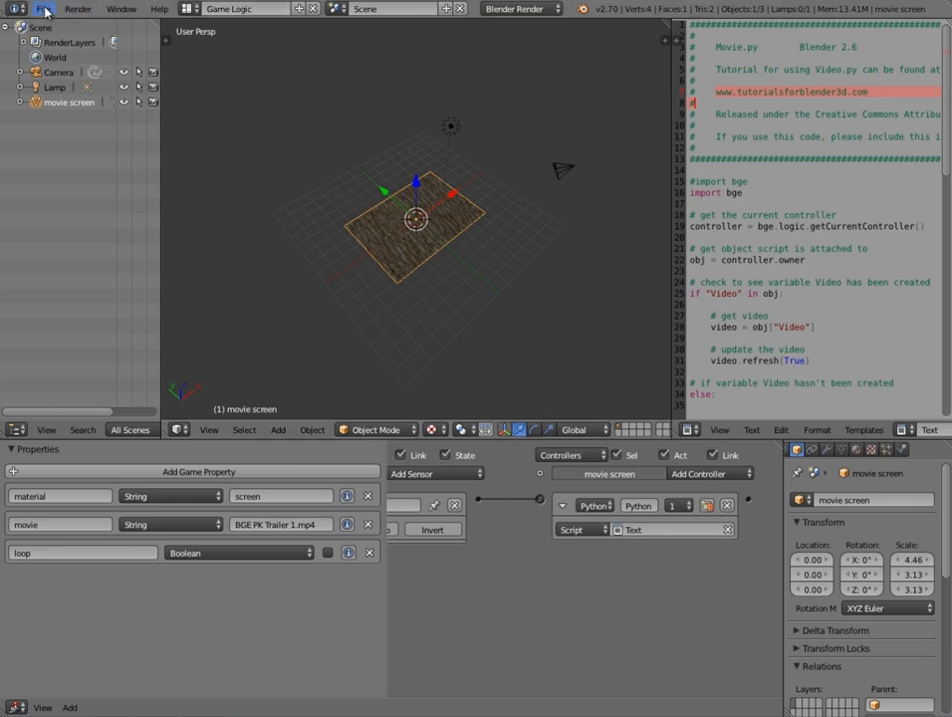
{"action": "left_click", "coordinate": [43, 8]}
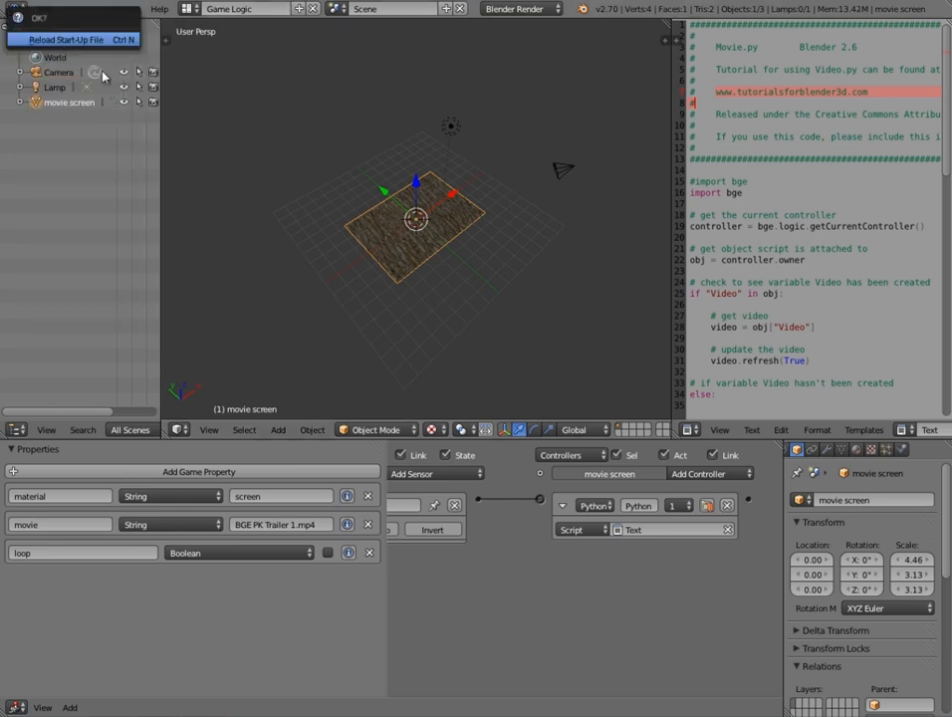
{"action": "left_click", "coordinate": [68, 40]}
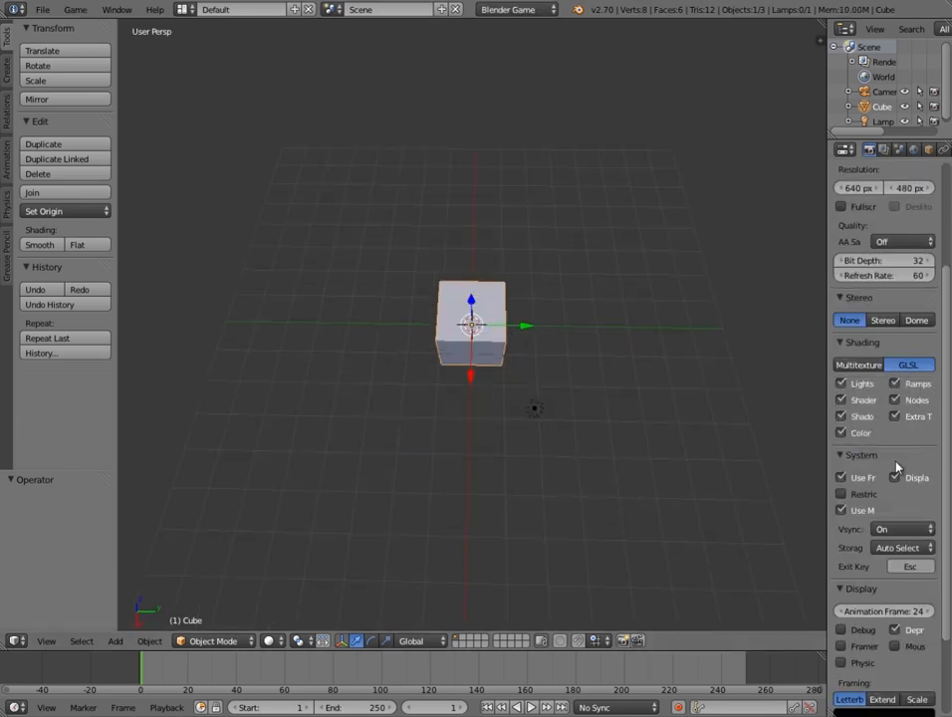
{"action": "scroll", "scroll_direction": "down", "scroll_amount": 3}
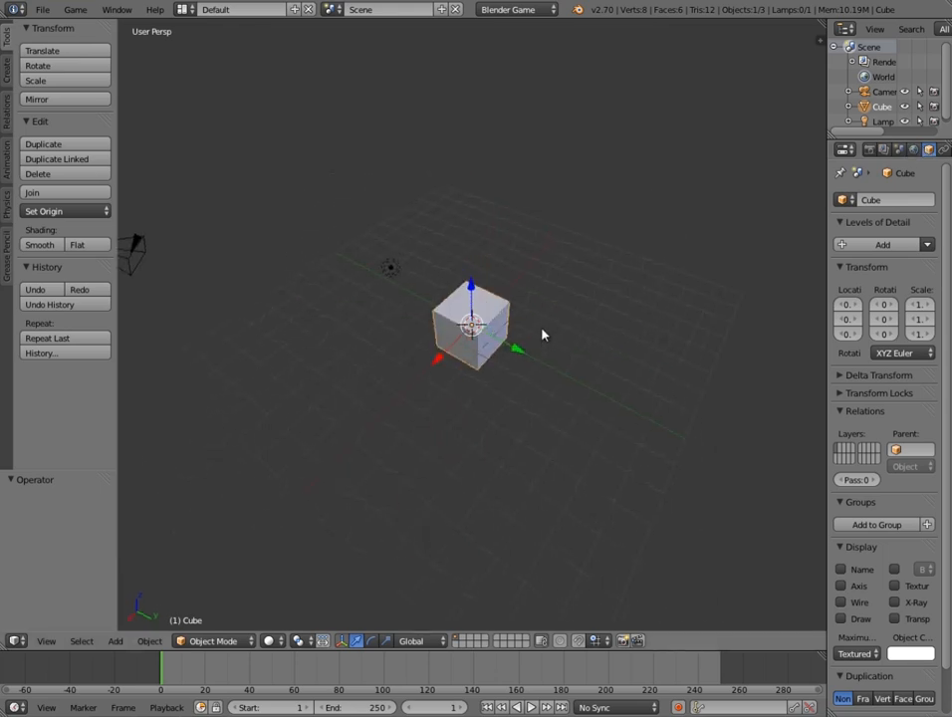
Delete the cube and add a plane mesh scaled to screen size as the movie screen
{"action": "key", "text": "x"}
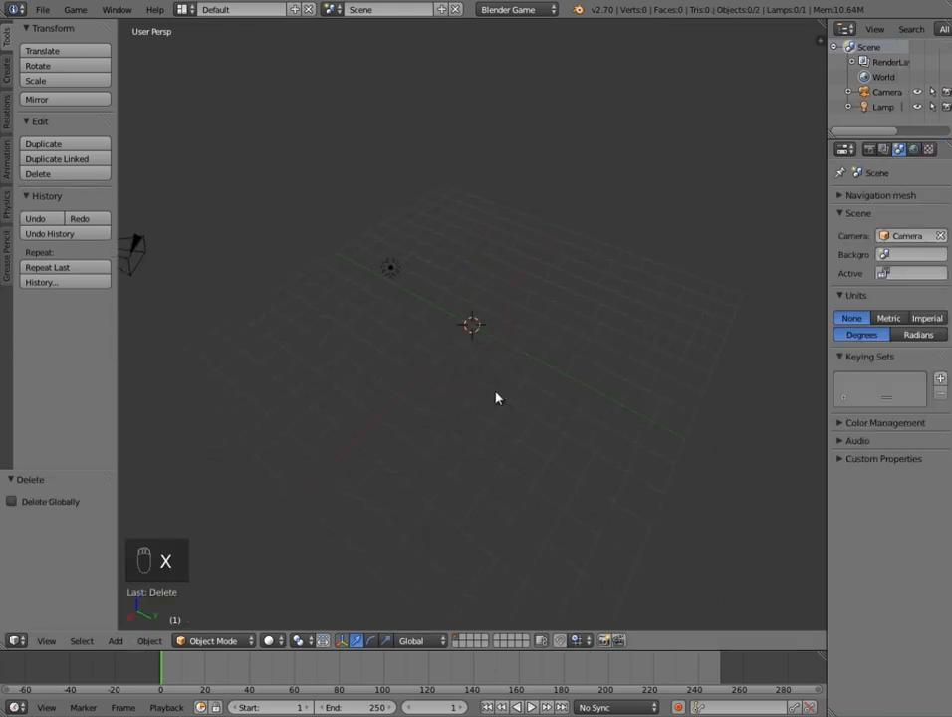
{"action": "key", "text": "shift+a"}
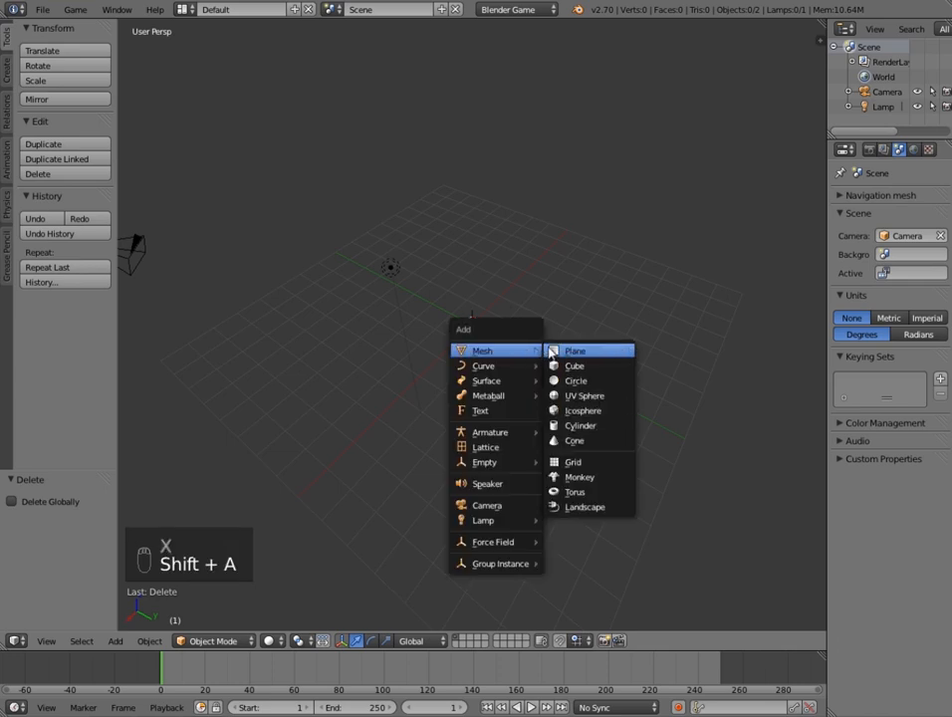
{"action": "left_click", "coordinate": [573, 350]}
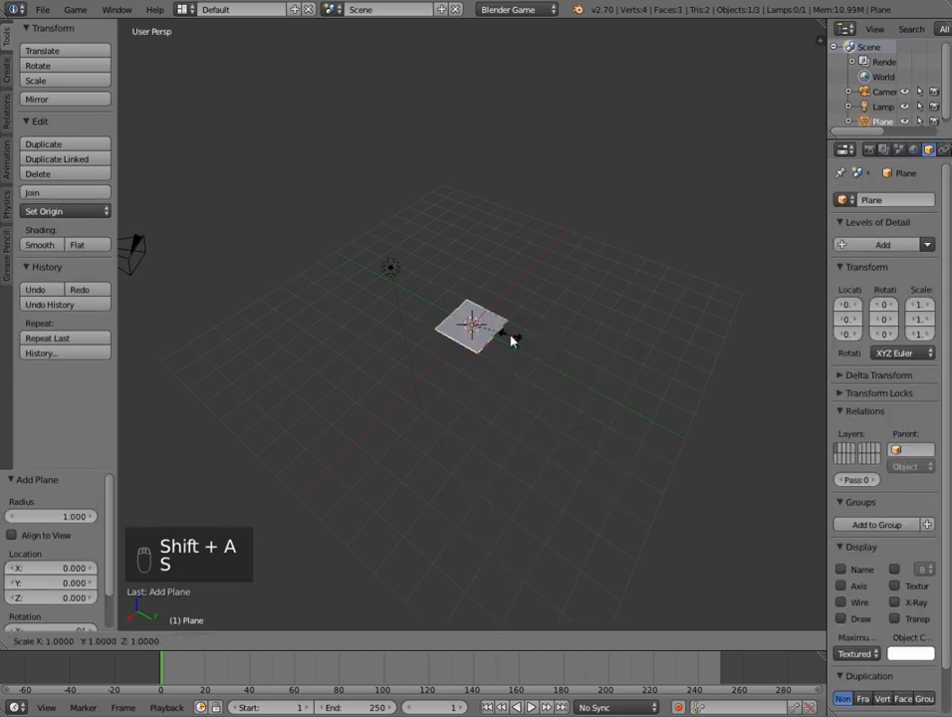
{"action": "key", "text": "s"}
{"action": "type", "text": "movie screen"}
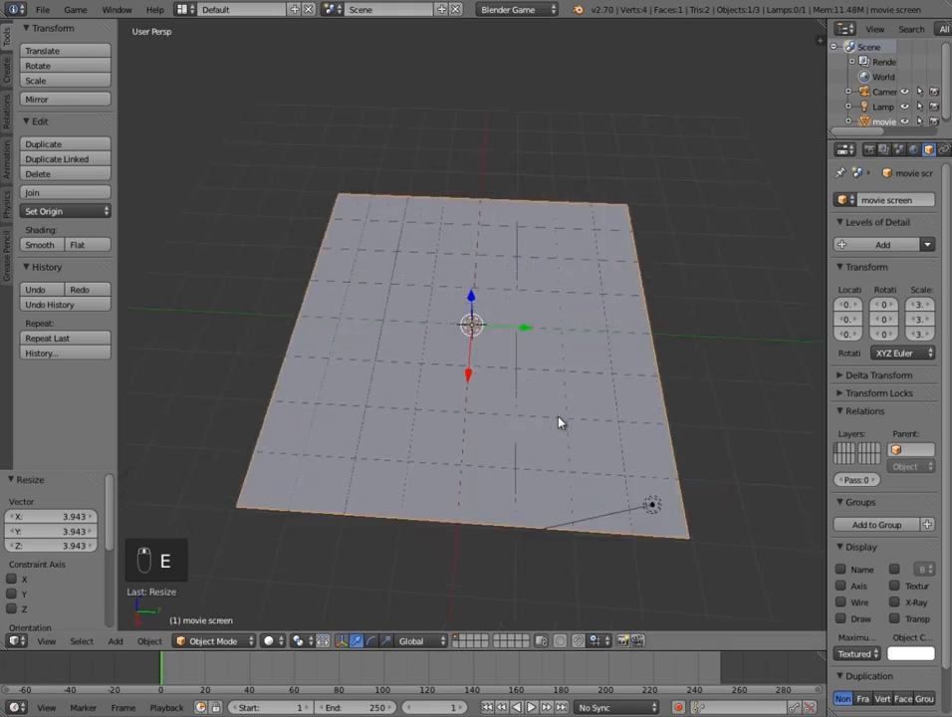
{"action": "key", "text": "s"}
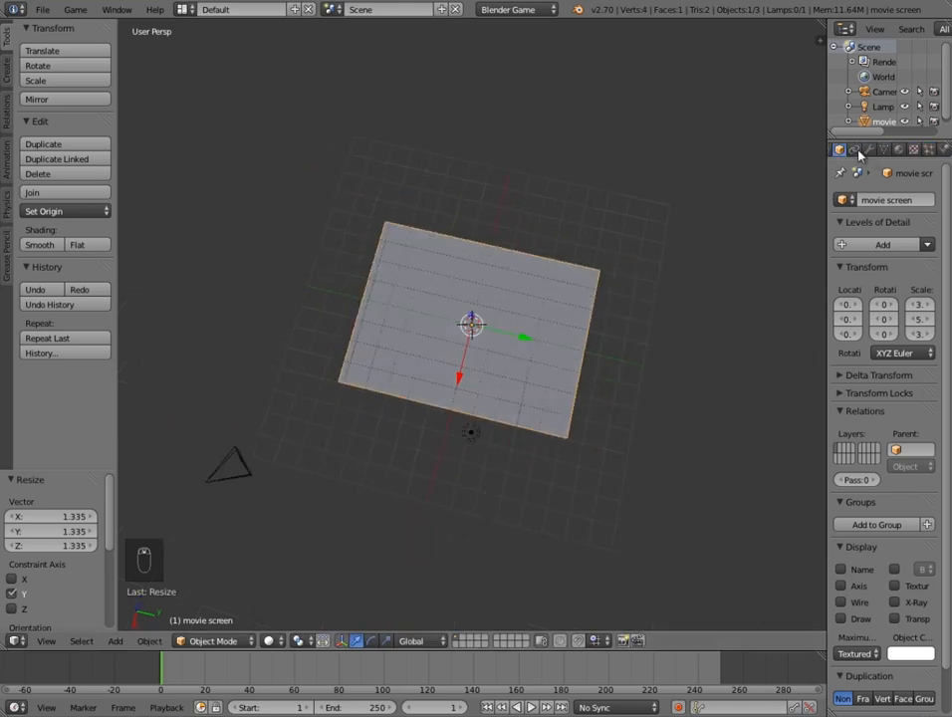
{"action": "mouse_move", "coordinate": [900, 149]}
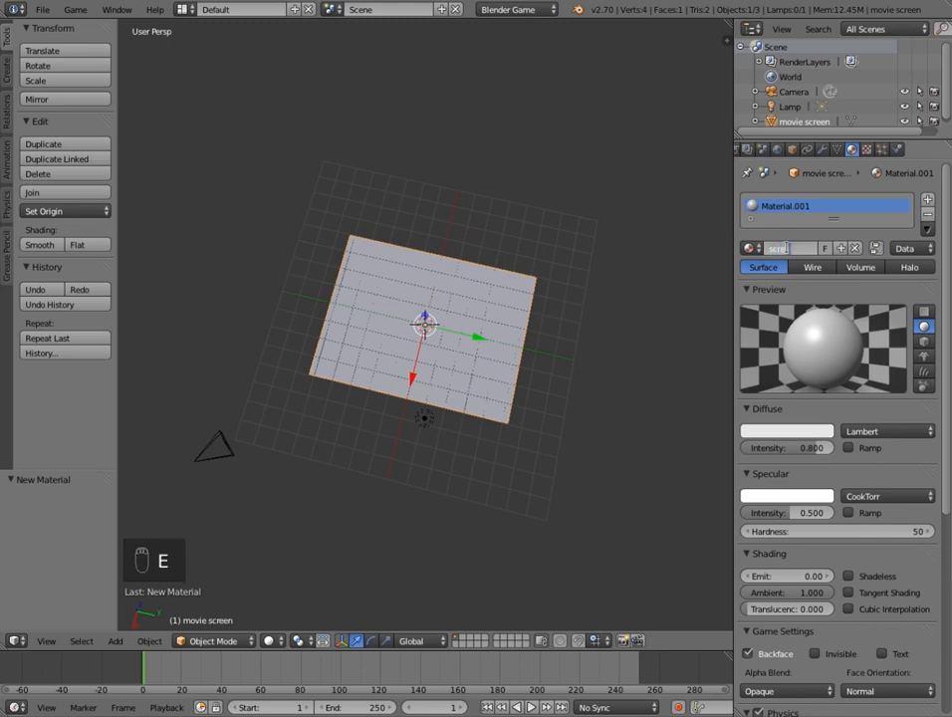
Name the new material 'screen' and make it Shadeless under Shading
{"action": "type", "text": "screen"}
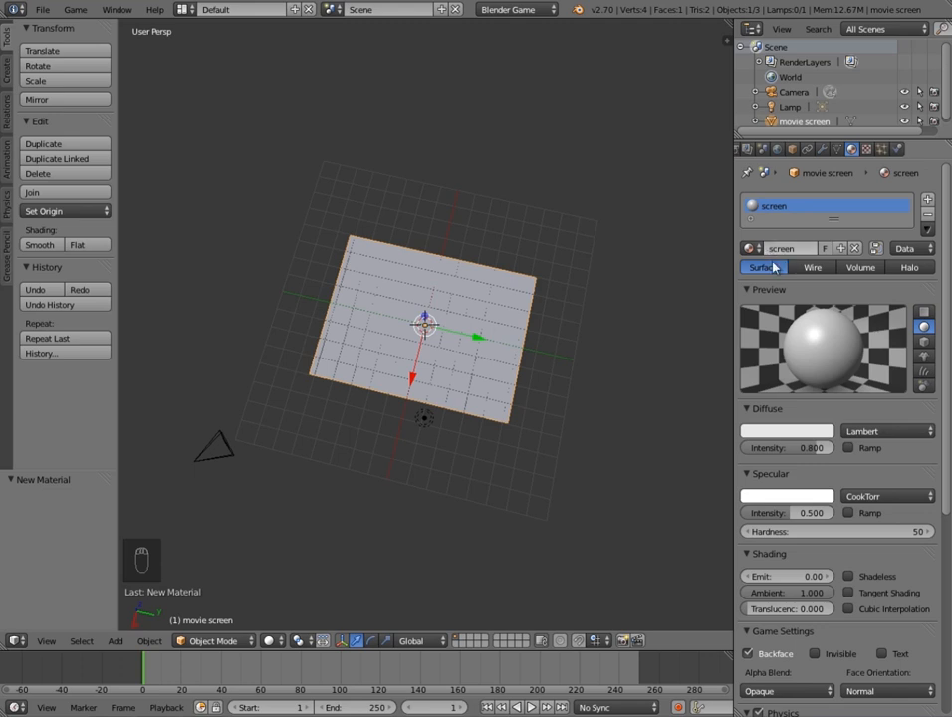
{"action": "mouse_move", "coordinate": [794, 261]}
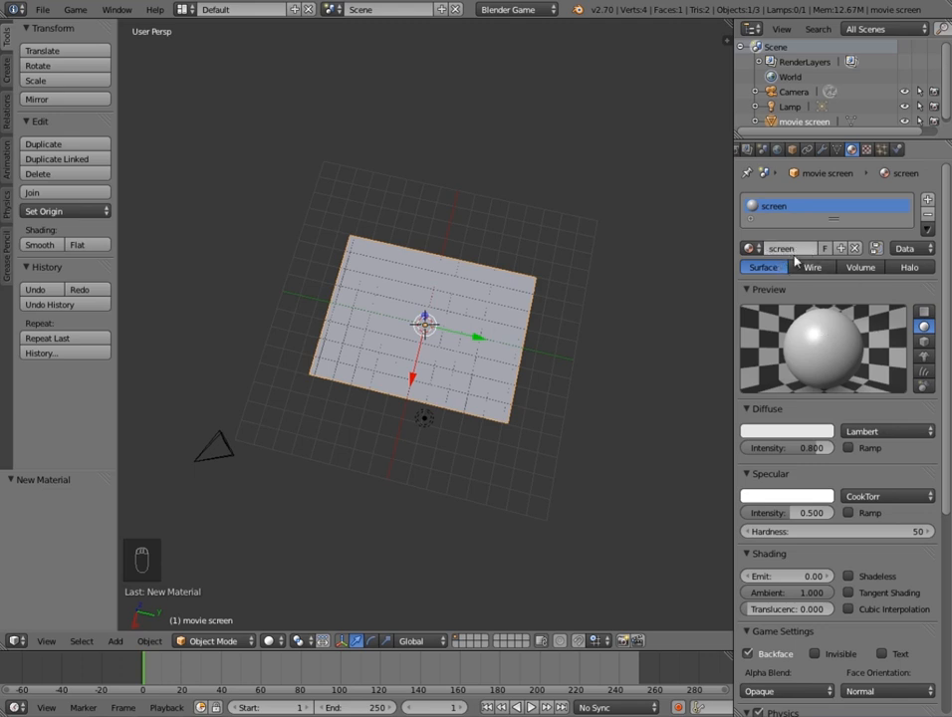
{"action": "left_click_drag", "start_coordinate": [797, 511], "coordinate": [788, 512]}
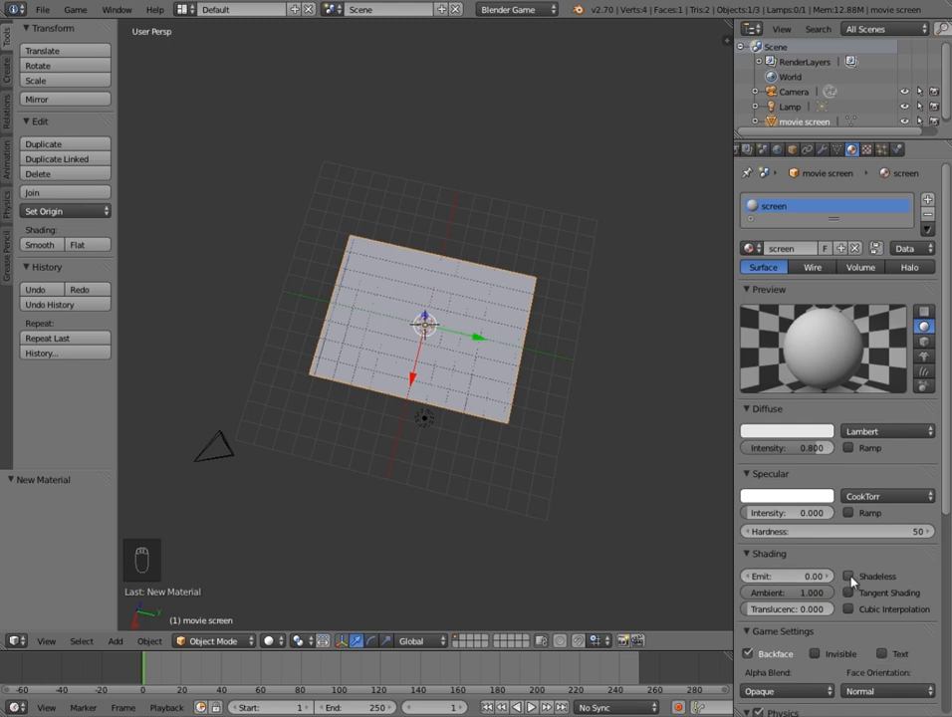
{"action": "left_click", "coordinate": [848, 575]}
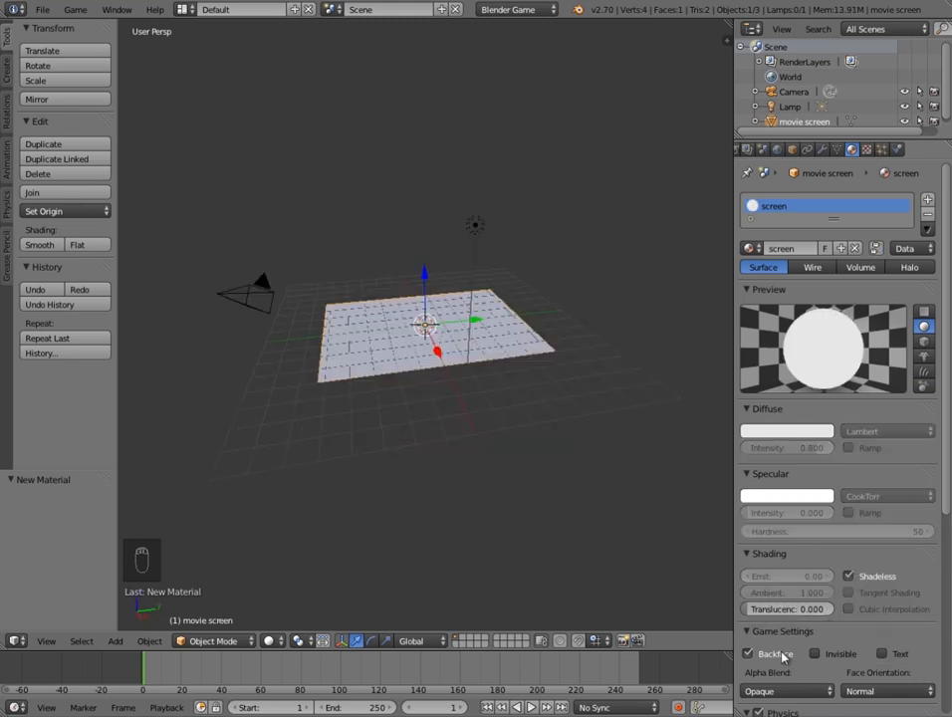
{"action": "left_click", "coordinate": [748, 653]}
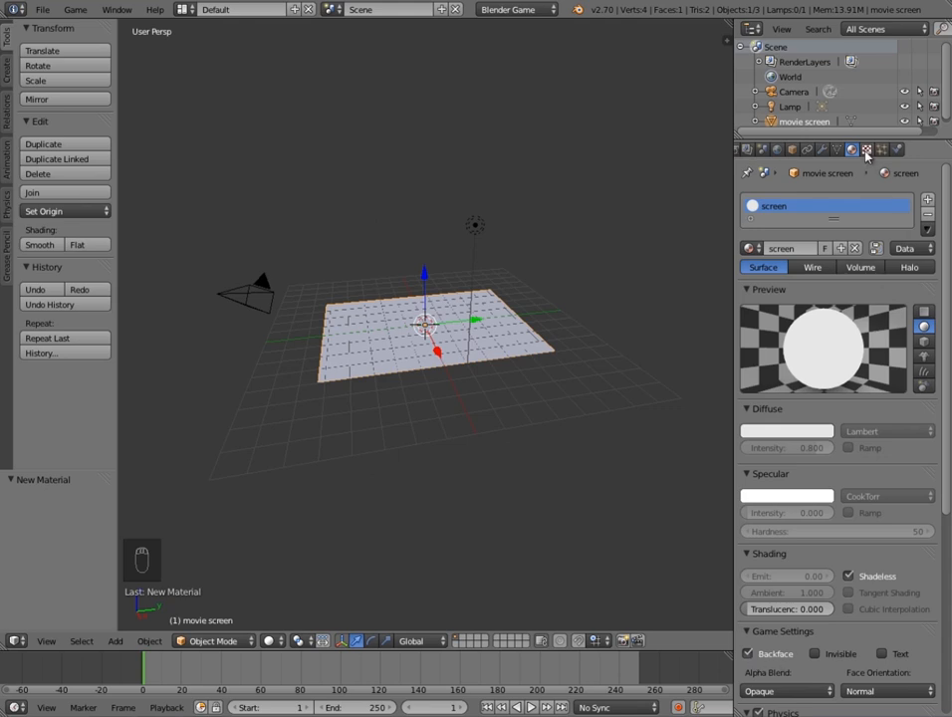
Set the texture type to Image or Movie with UV mapping and browse for a source image
{"action": "key", "text": "ctrl+z"}
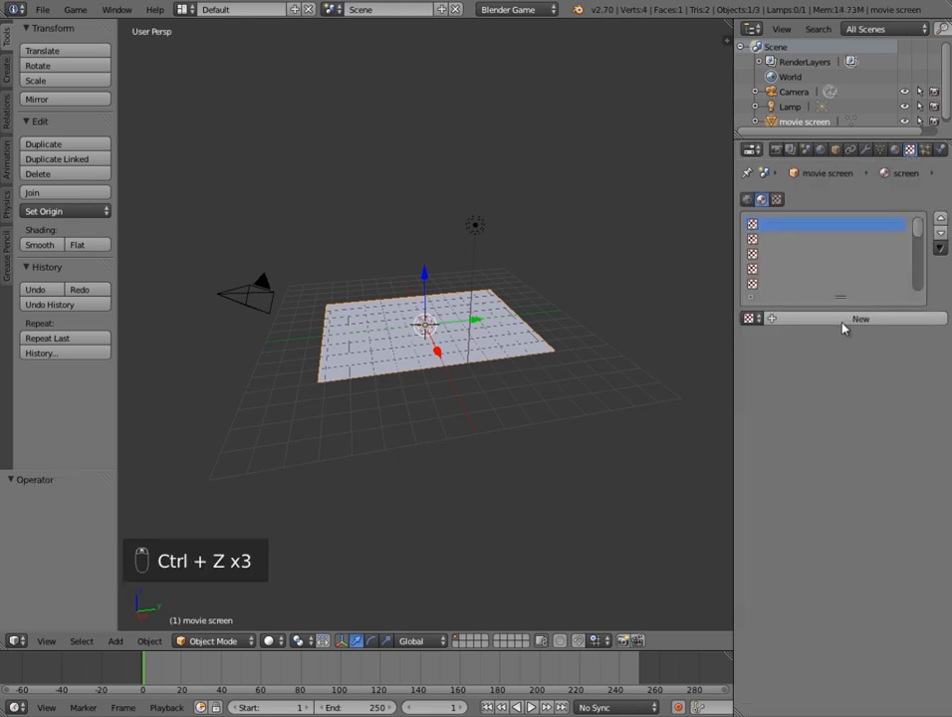
{"action": "left_click", "coordinate": [860, 319]}
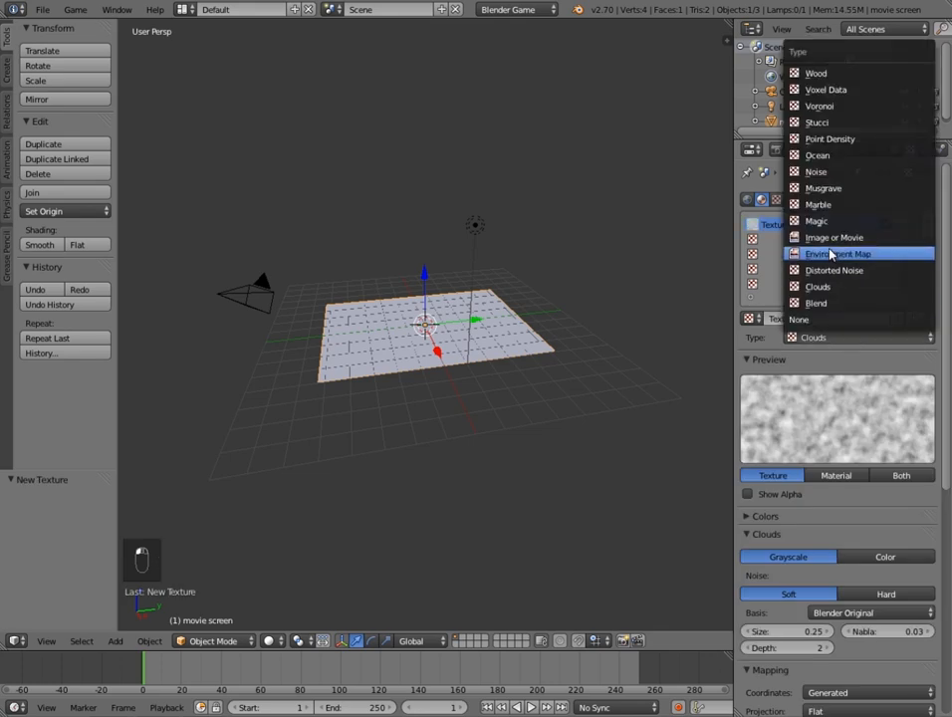
{"action": "left_click", "coordinate": [832, 237]}
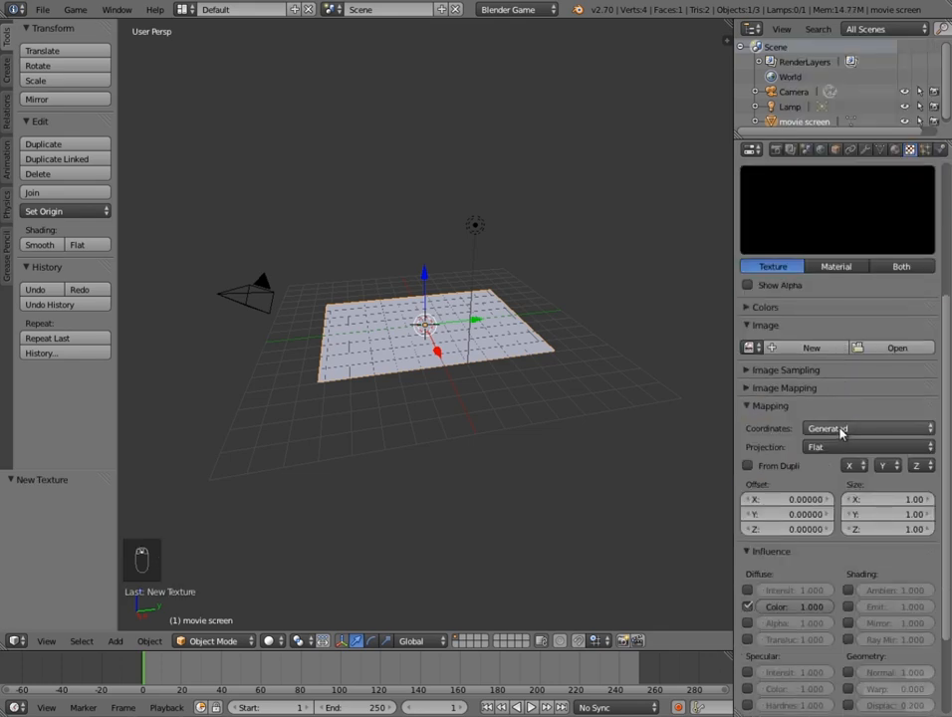
{"action": "left_click", "coordinate": [866, 428]}
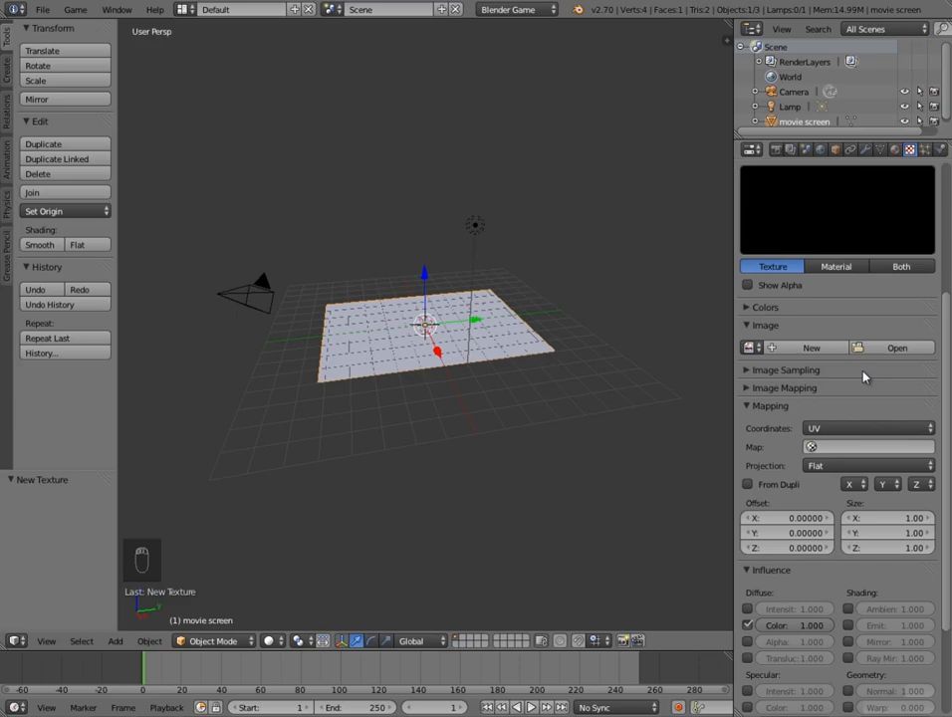
{"action": "left_click", "coordinate": [896, 346]}
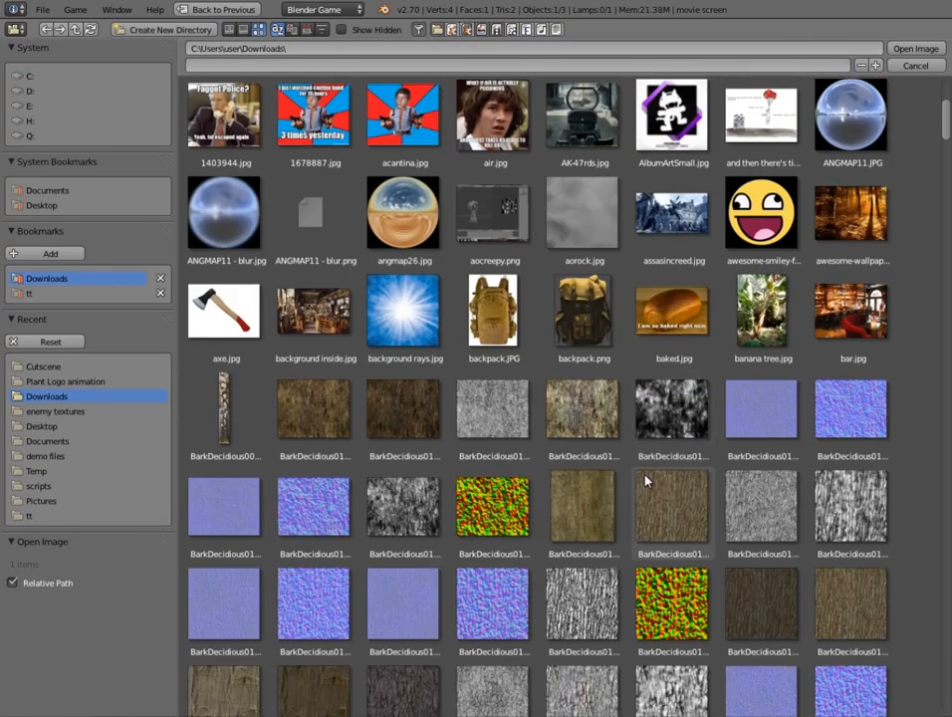
Load BarkDeciduous0107_S2.jpg as the screen texture's image
{"action": "left_click", "coordinate": [402, 408]}
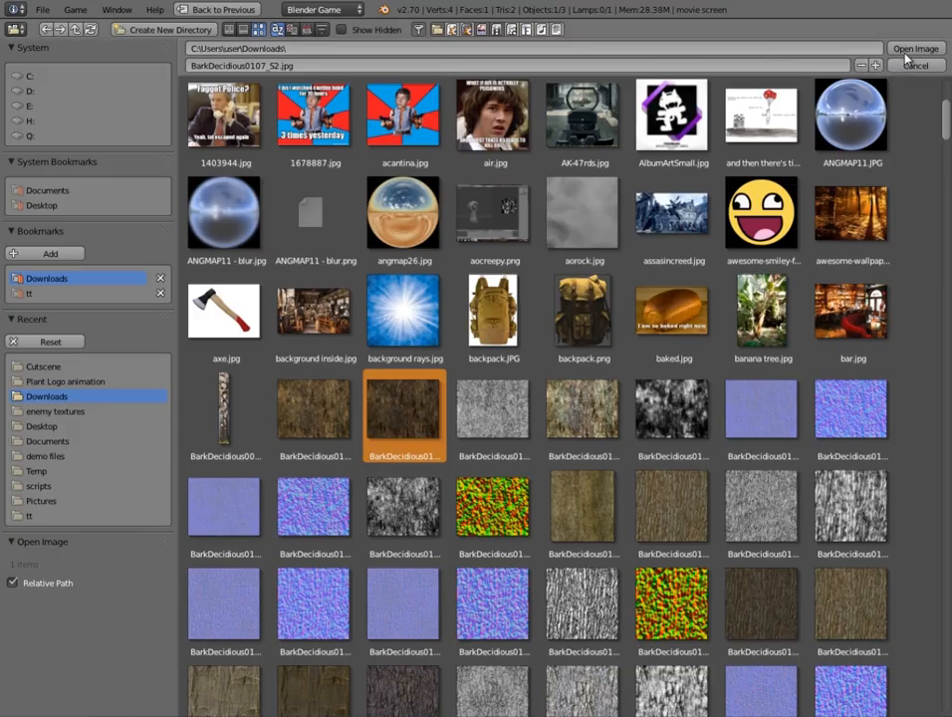
{"action": "left_click", "coordinate": [916, 48]}
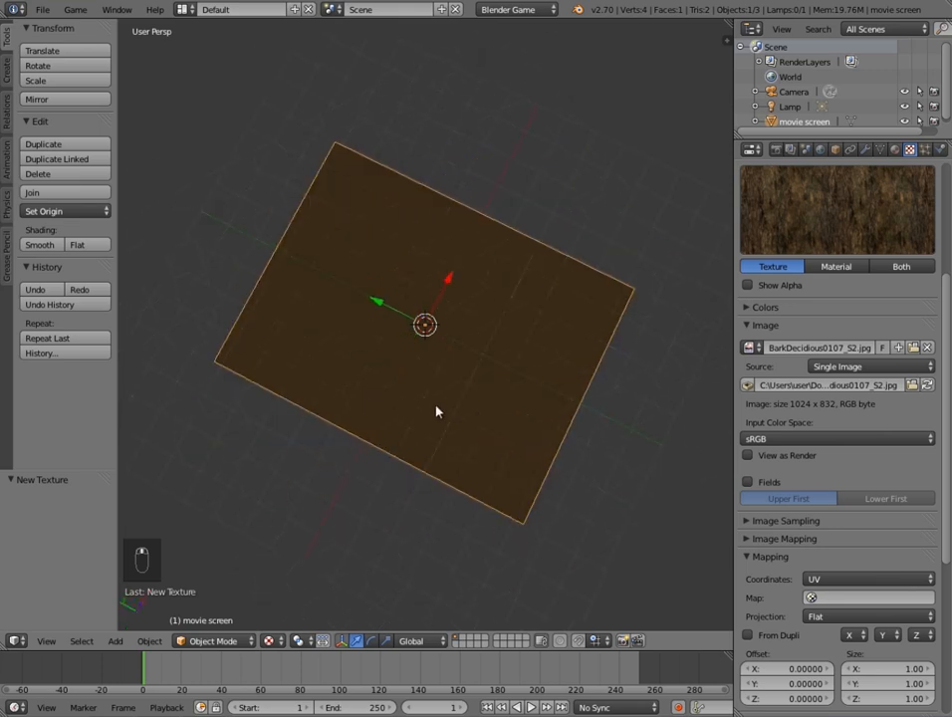
UV-unwrap the movie screen plane in Edit Mode so the bark texture maps onto it
{"action": "key", "text": "Tab"}
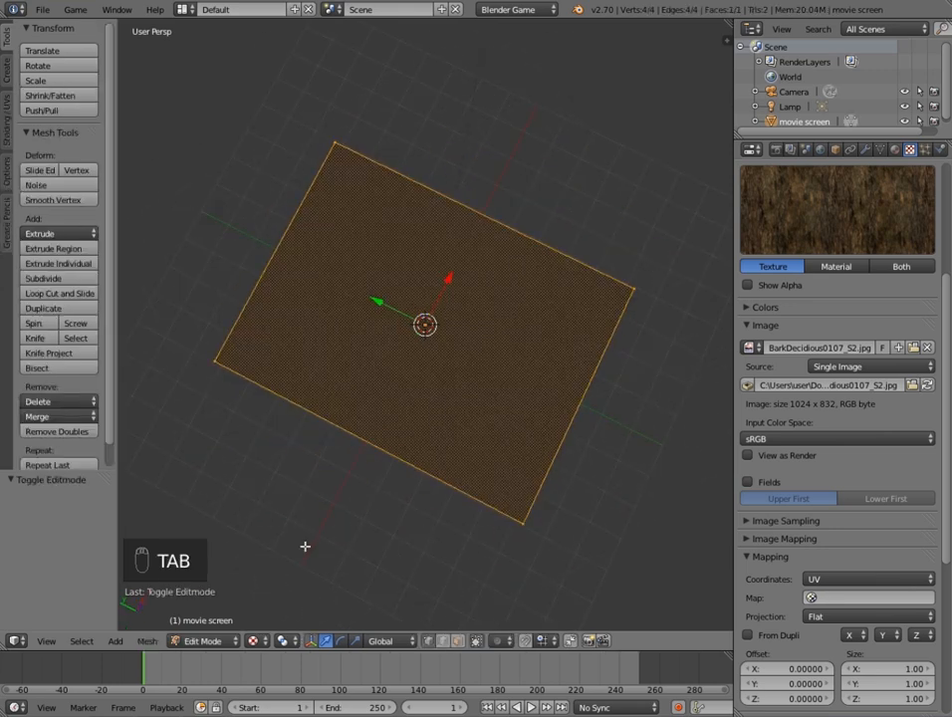
{"action": "key", "text": "u"}
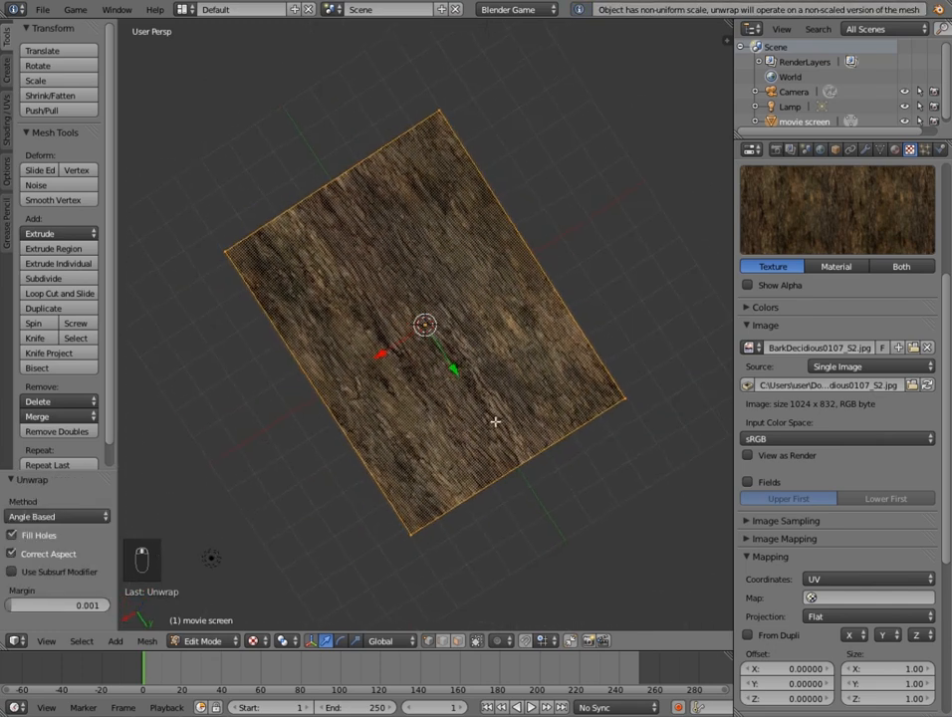
{"action": "key", "text": "Tab"}
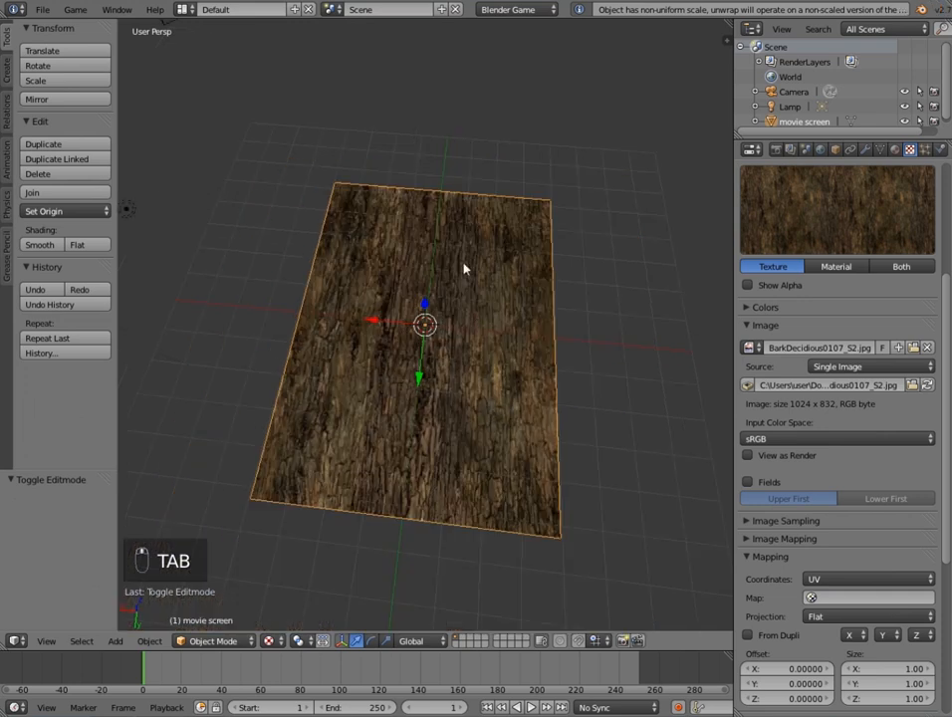
{"action": "key", "text": "Tab"}
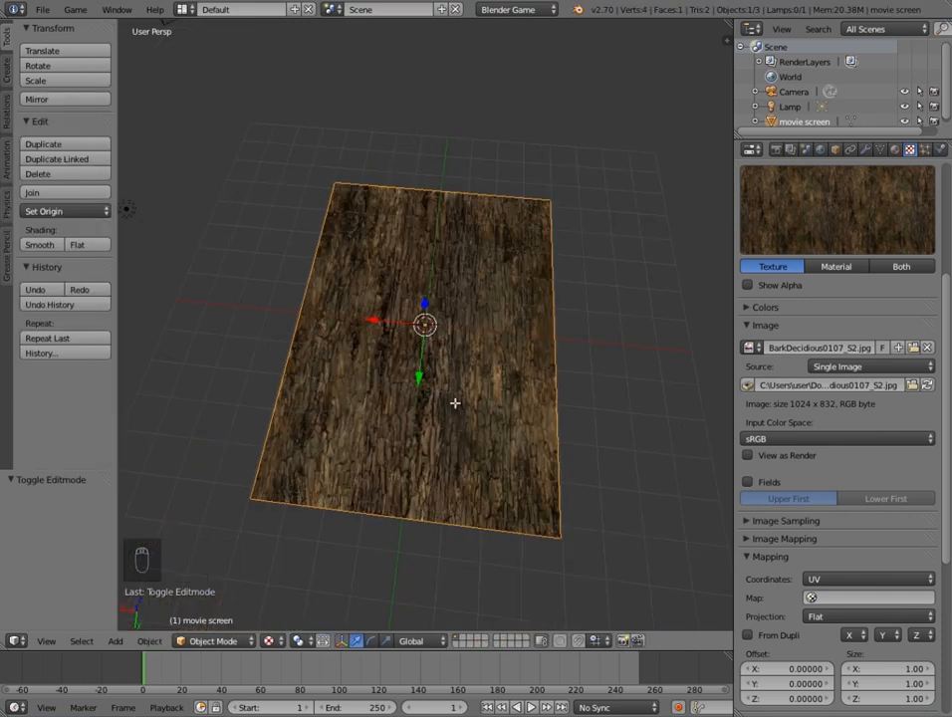
{"action": "key", "text": "Tab"}
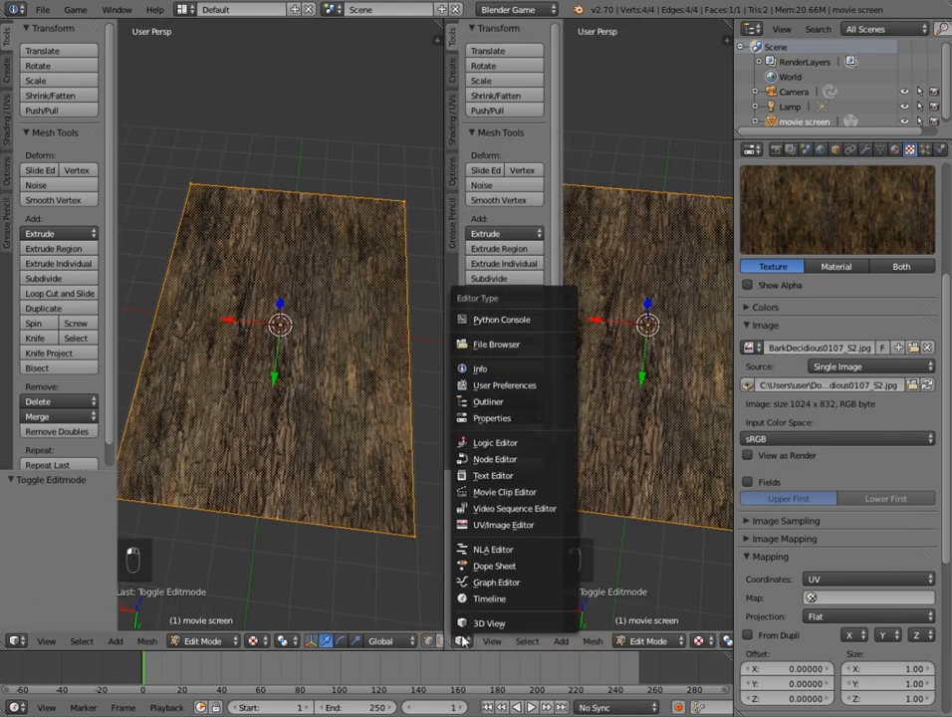
Make the split area a UV/Image Editor and rotate the plane's mesh in Edit Mode
{"action": "left_click", "coordinate": [503, 526]}
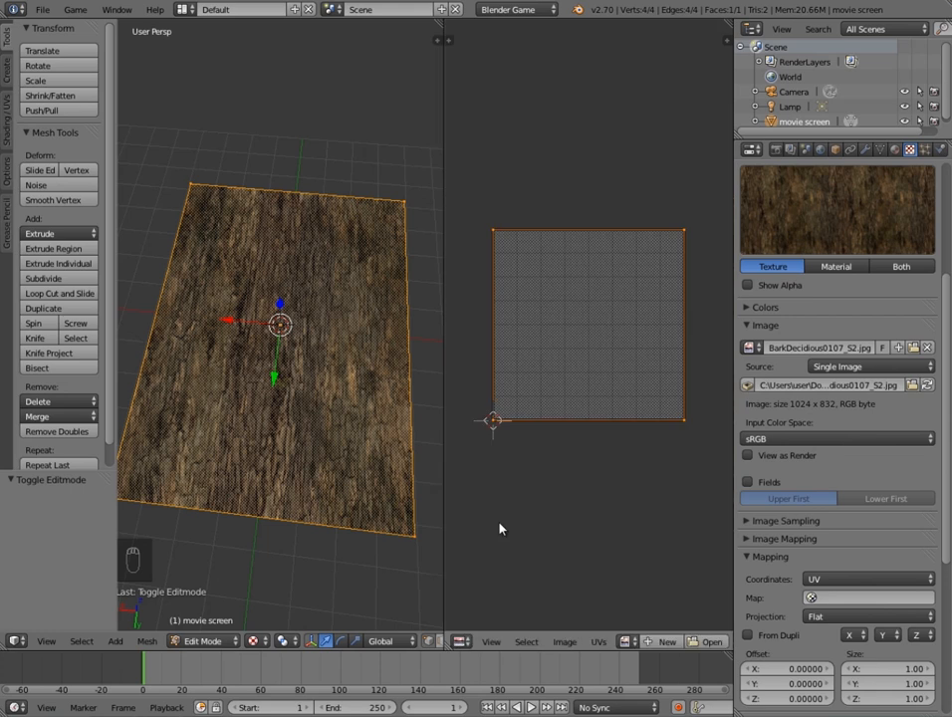
{"action": "mouse_move", "coordinate": [553, 356]}
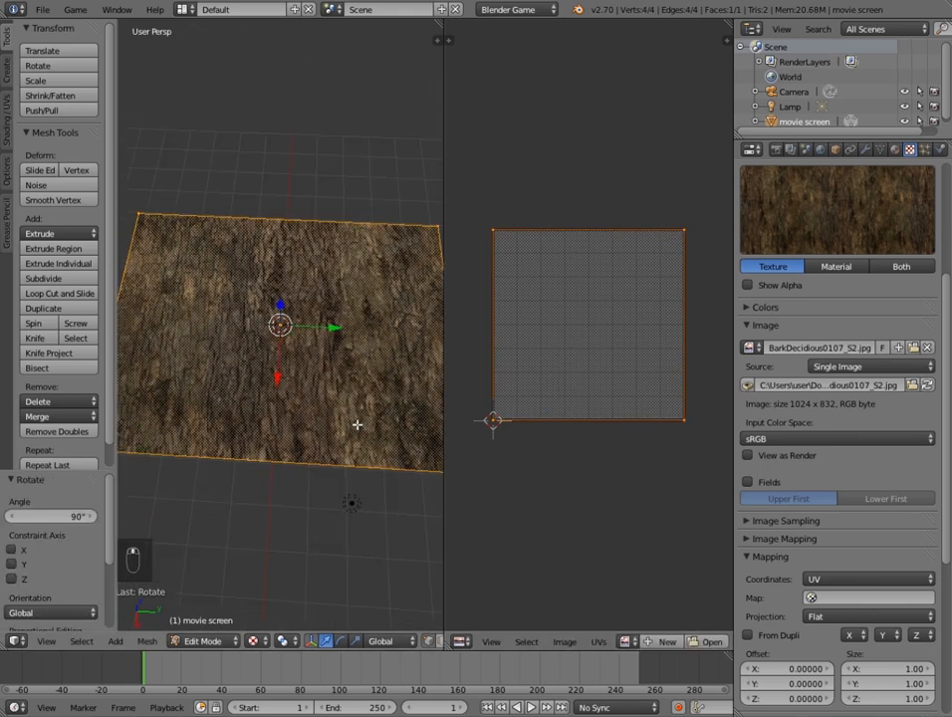
{"action": "key", "text": "Tab"}
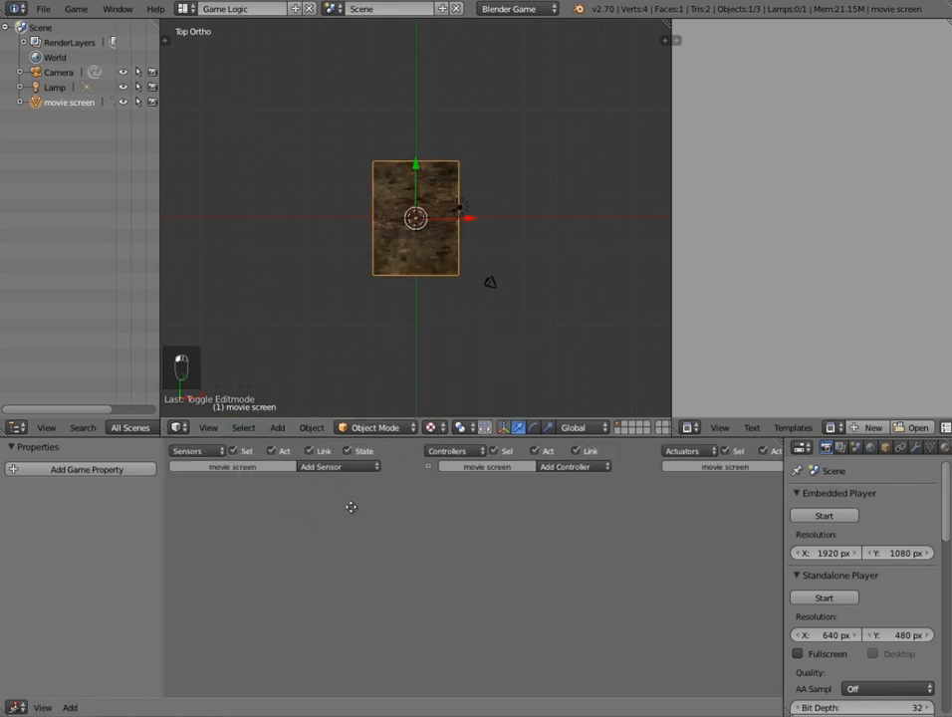
Add an Always sensor and game properties: 'movie' string and a Boolean third property
{"action": "left_click", "coordinate": [320, 466]}
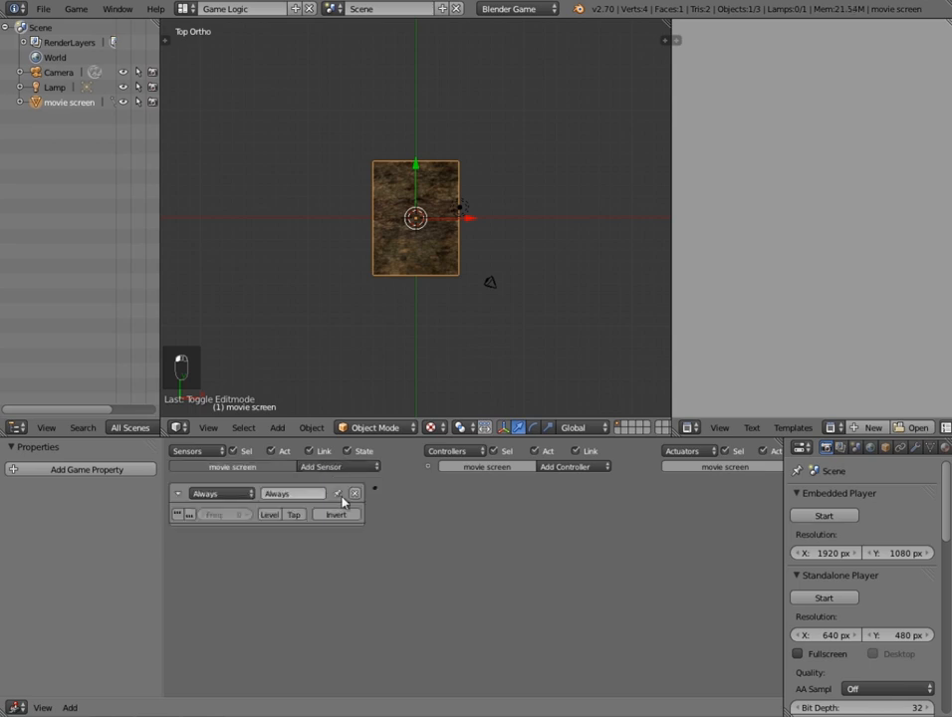
{"action": "left_click", "coordinate": [565, 466]}
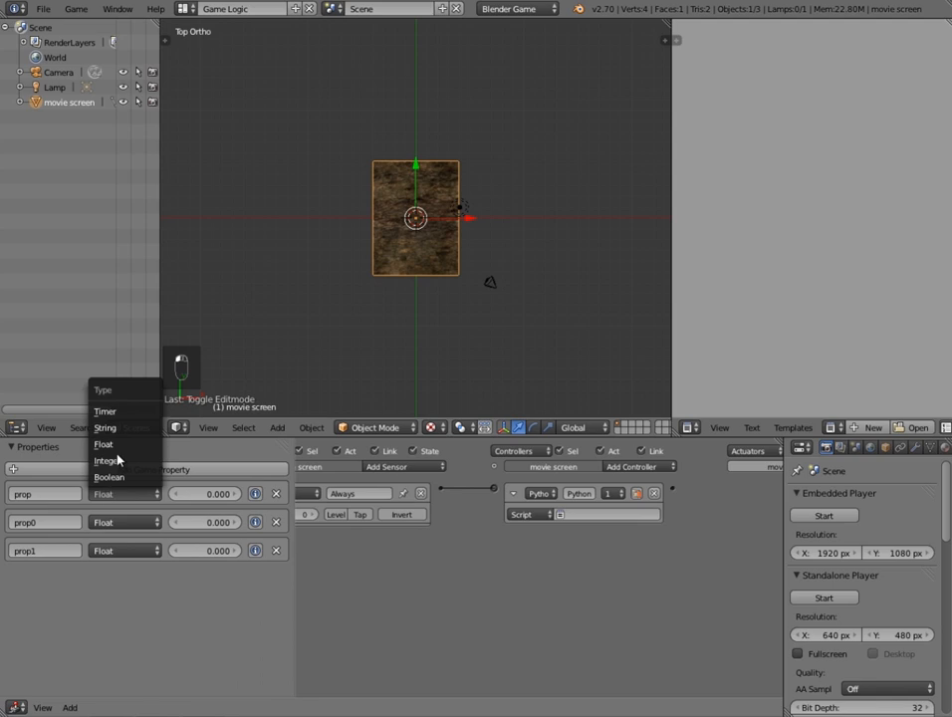
{"action": "mouse_move", "coordinate": [117, 454]}
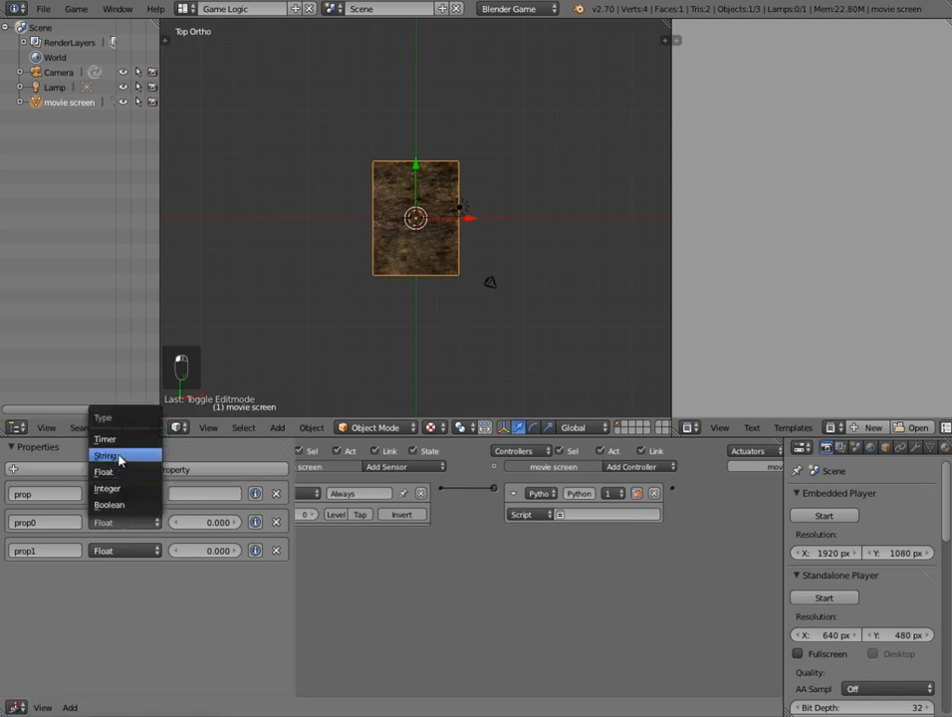
{"action": "mouse_move", "coordinate": [110, 534]}
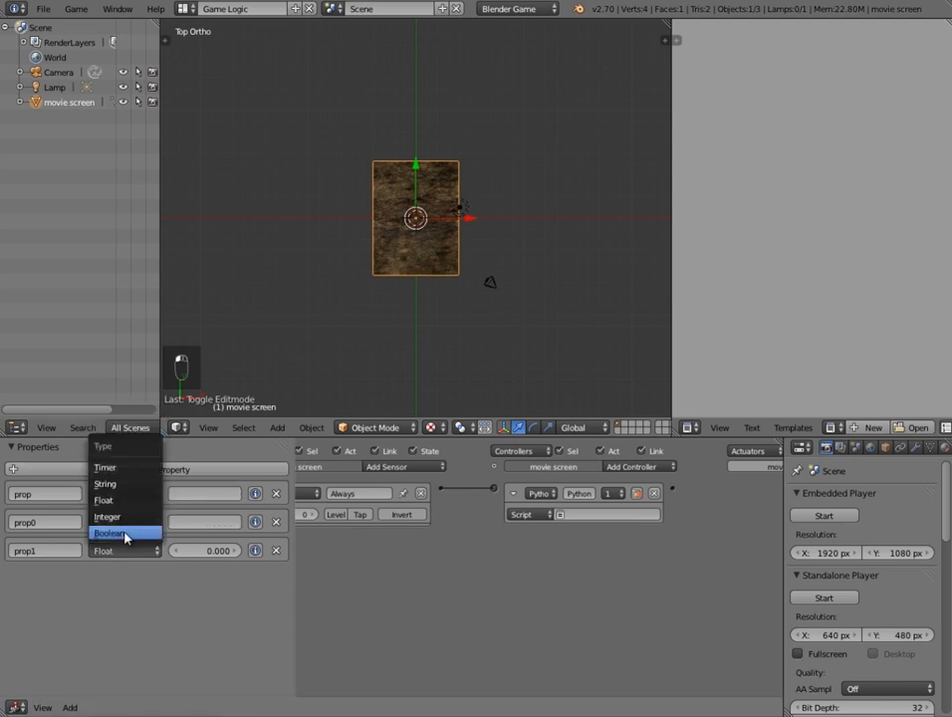
{"action": "left_click", "coordinate": [110, 533]}
{"action": "type", "text": "material"}
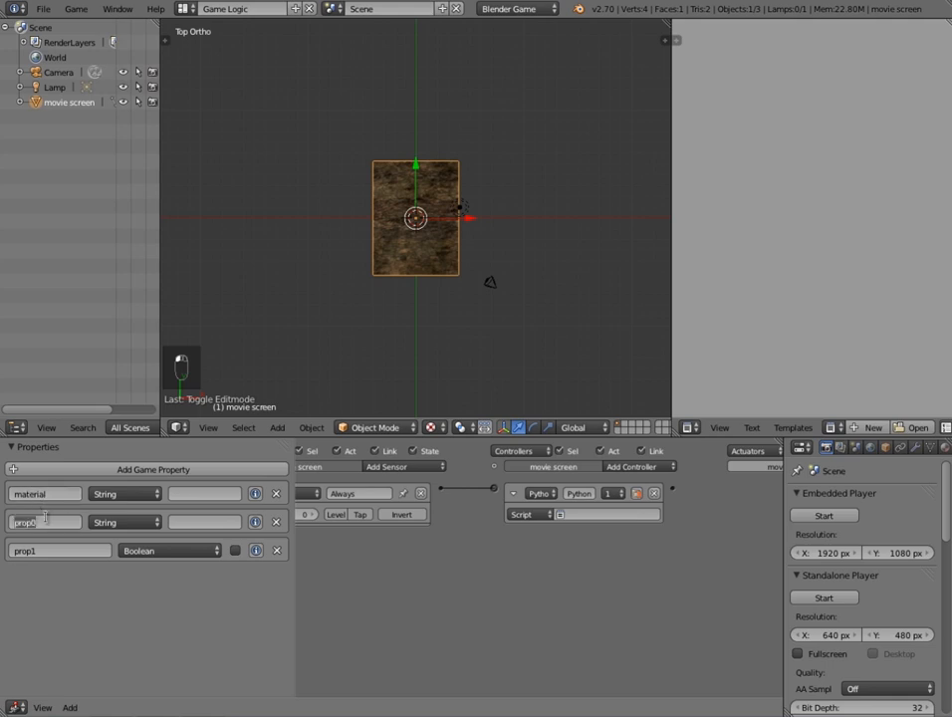
{"action": "type", "text": "movie"}
{"action": "left_click", "coordinate": [59, 549]}
{"action": "type", "text": "loop"}
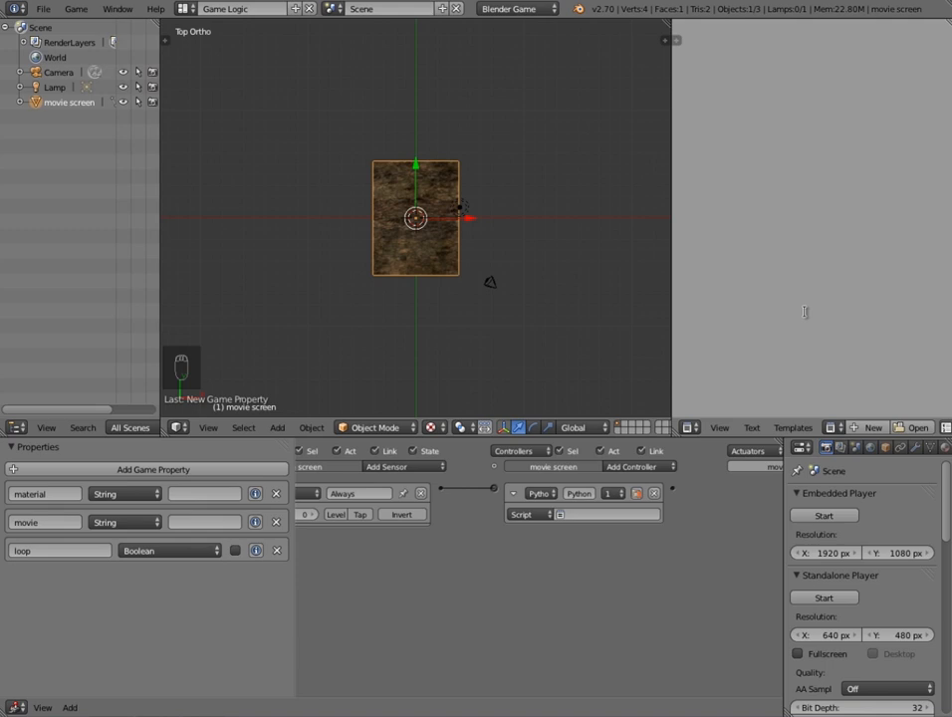
{"action": "mouse_move", "coordinate": [832, 319]}
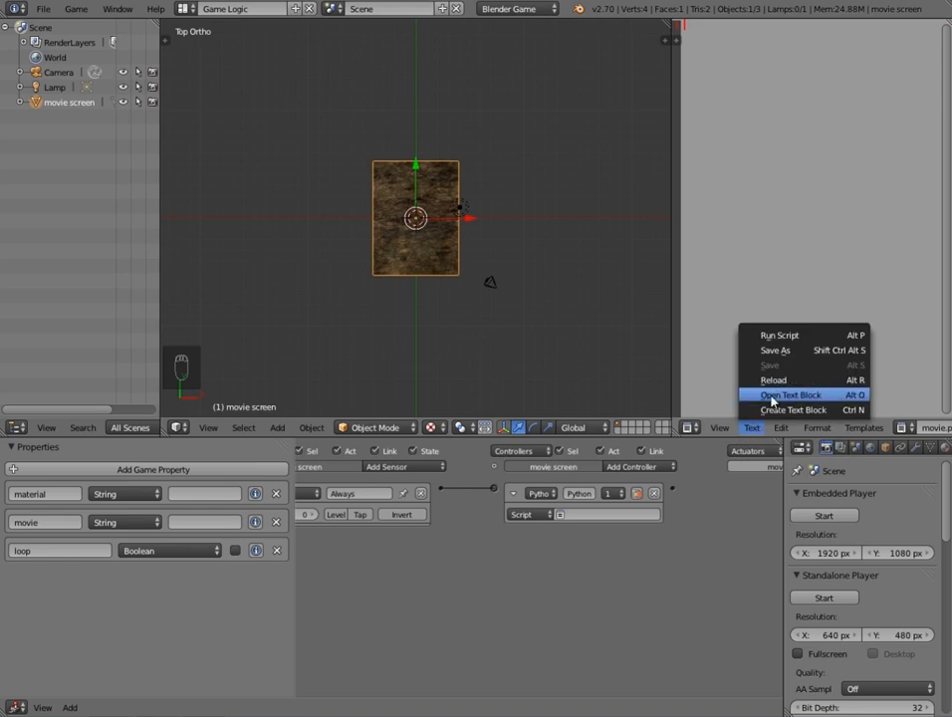
Load the movie.py video-playback script as a text block
{"action": "left_click", "coordinate": [788, 394]}
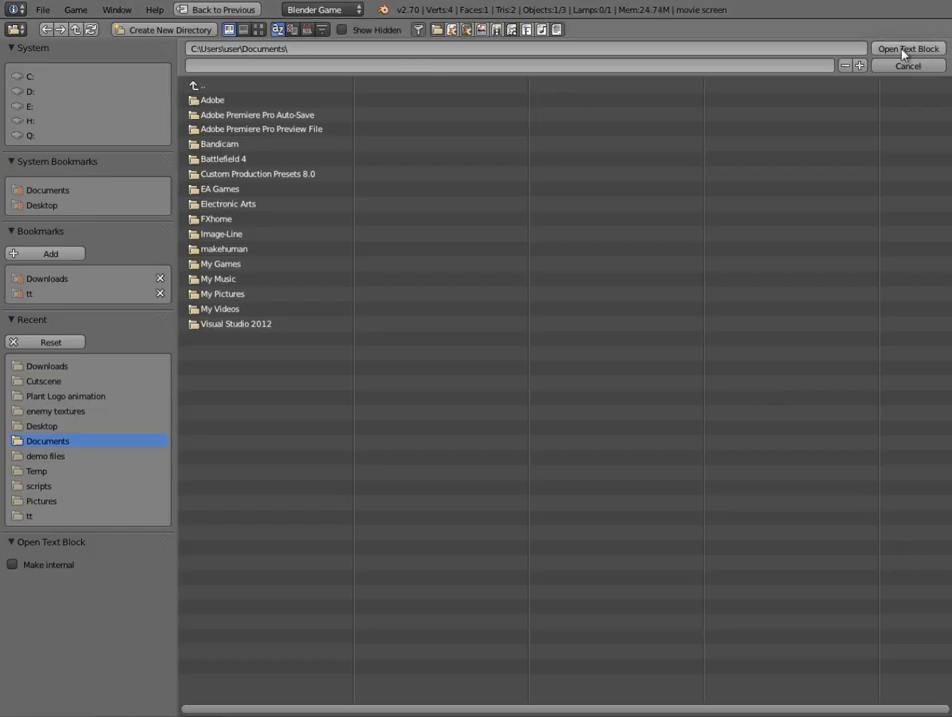
{"action": "left_click", "coordinate": [908, 64]}
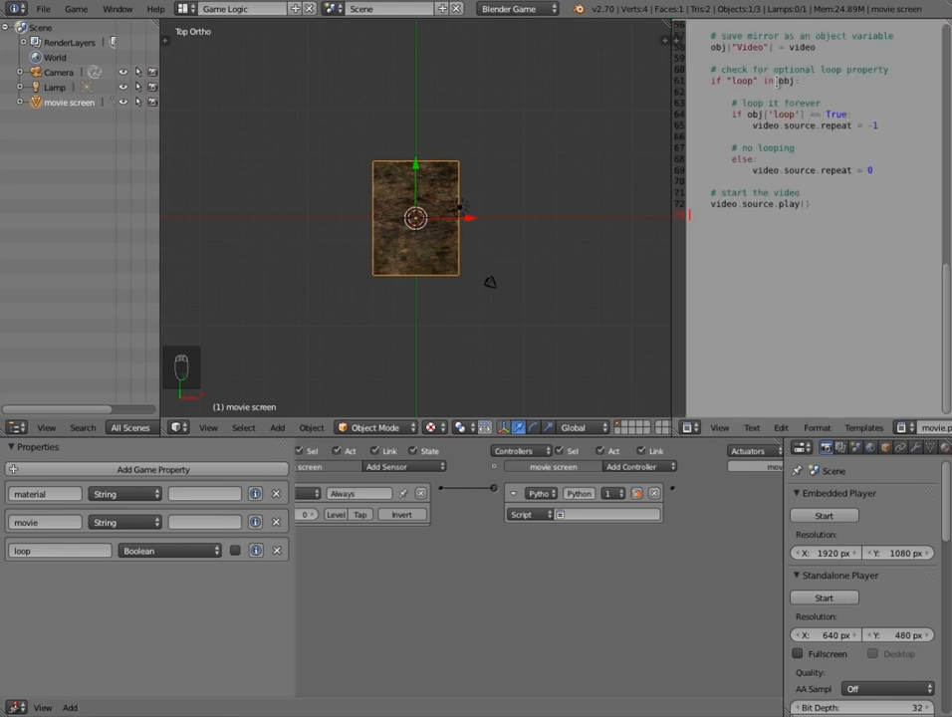
{"action": "scroll", "scroll_direction": "up", "scroll_amount": 3}
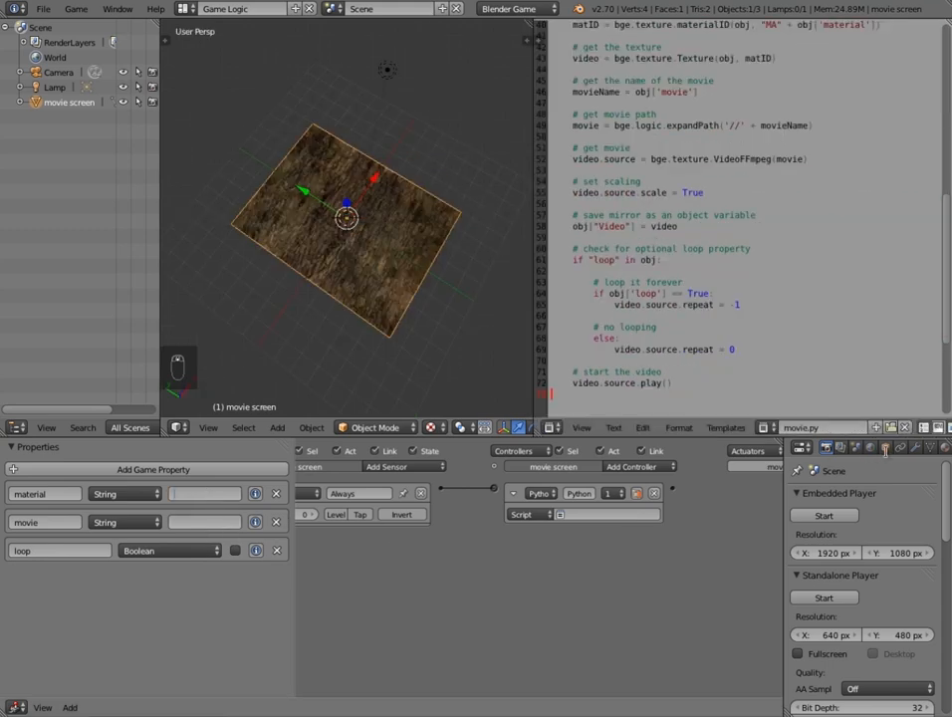
Check the material name and set the material game property's value to 'screen'
{"action": "left_click", "coordinate": [884, 446]}
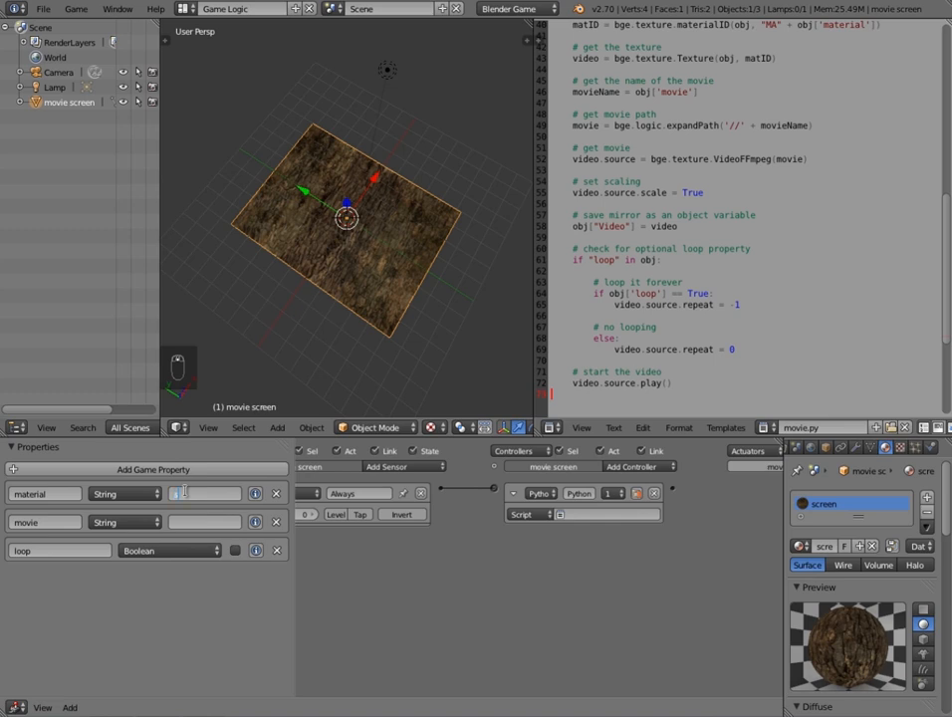
{"action": "type", "text": "screen"}
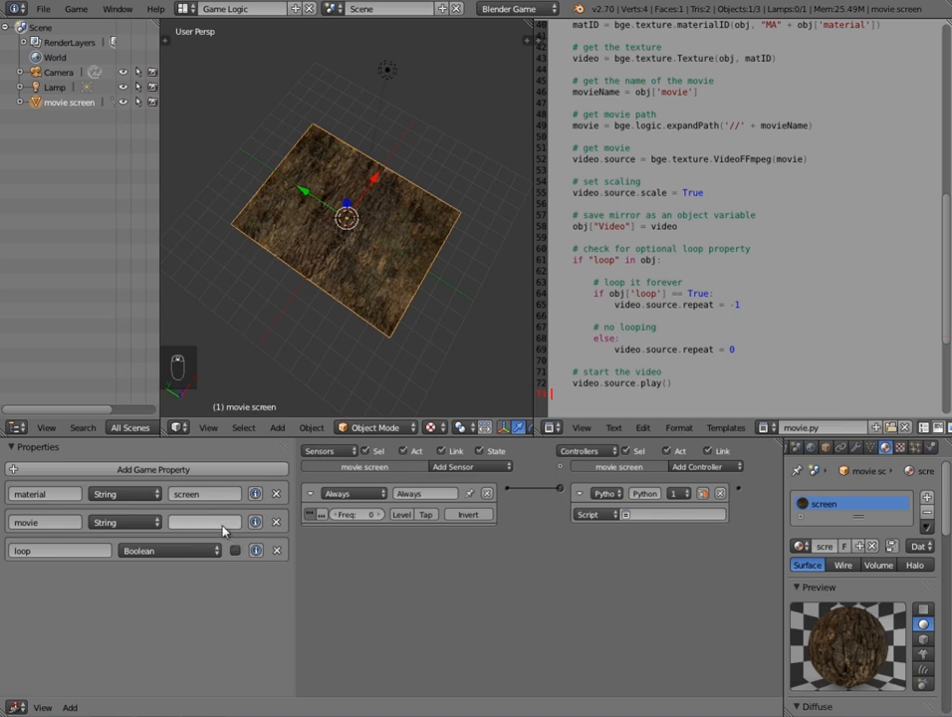
{"action": "mouse_move", "coordinate": [203, 521]}
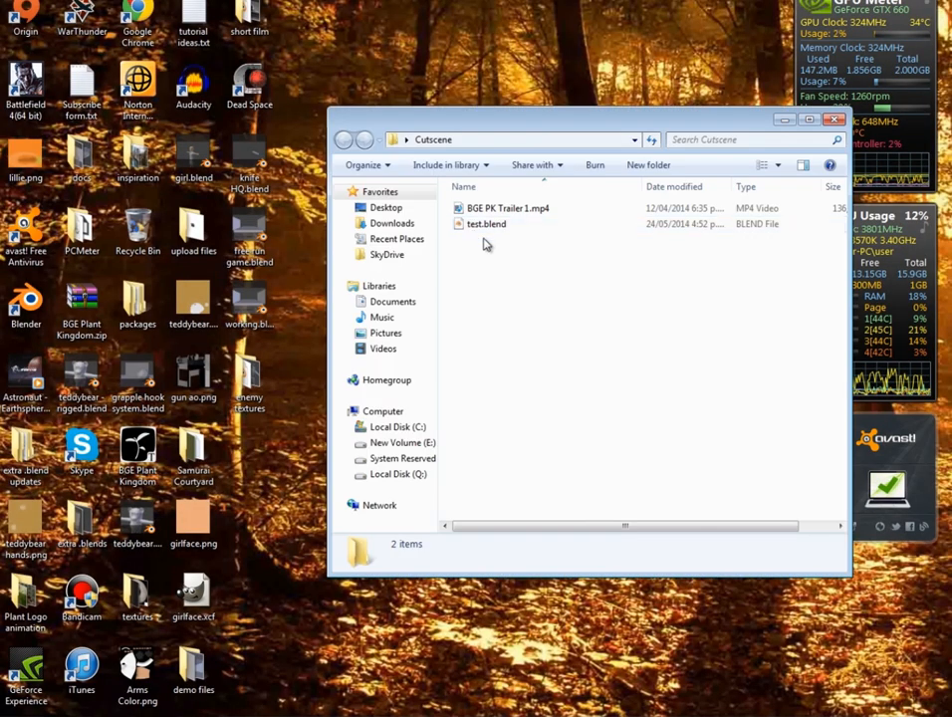
Select the trailer video in the Cutscene folder to read its full name, BGE PK Trailer 1.mp4
{"action": "left_click", "coordinate": [508, 209]}
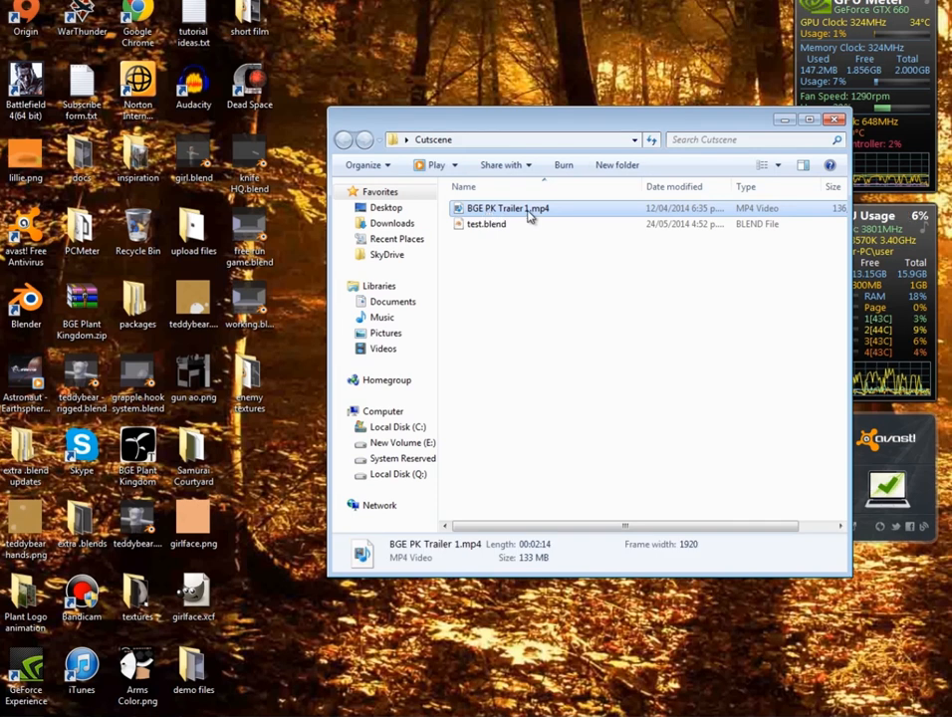
{"action": "mouse_move", "coordinate": [493, 215]}
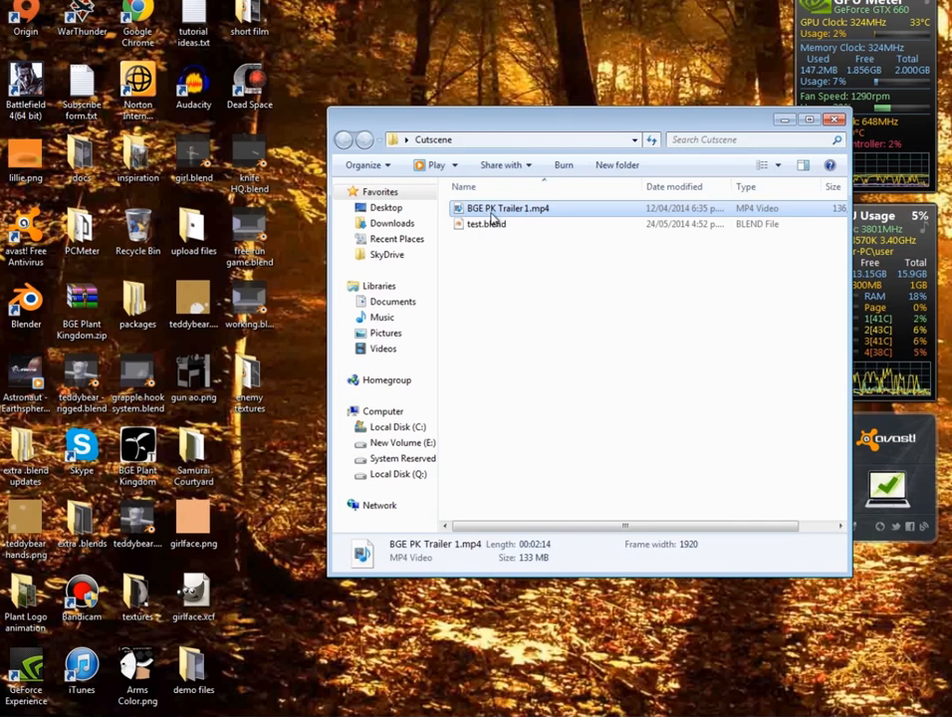
{"action": "mouse_move", "coordinate": [526, 219]}
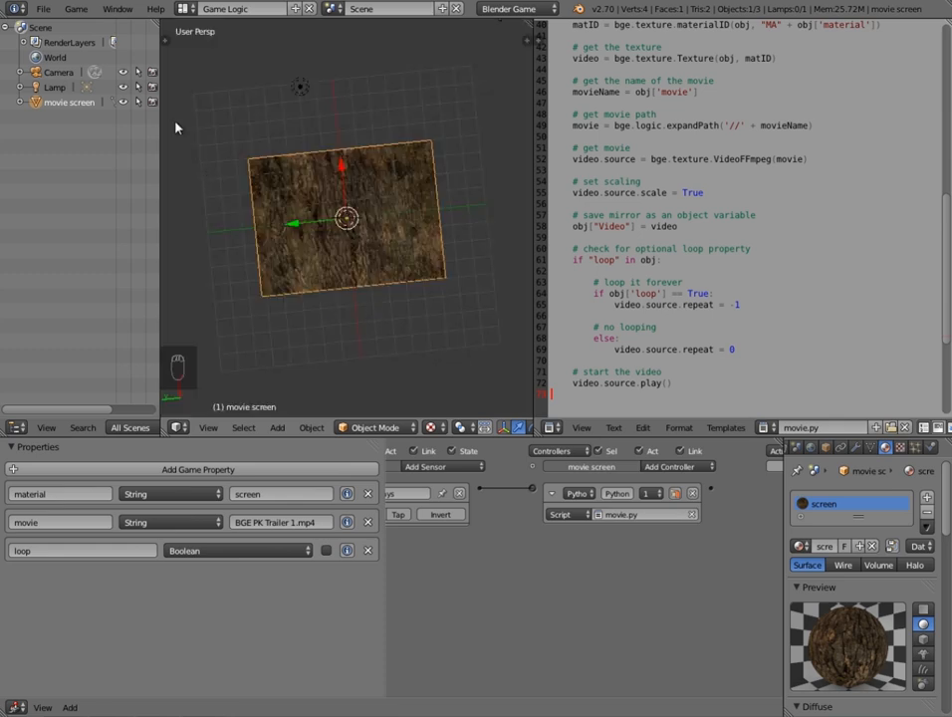
Save the project as test2.blend inside the Cutscene folder on the Desktop
{"action": "left_click", "coordinate": [44, 8]}
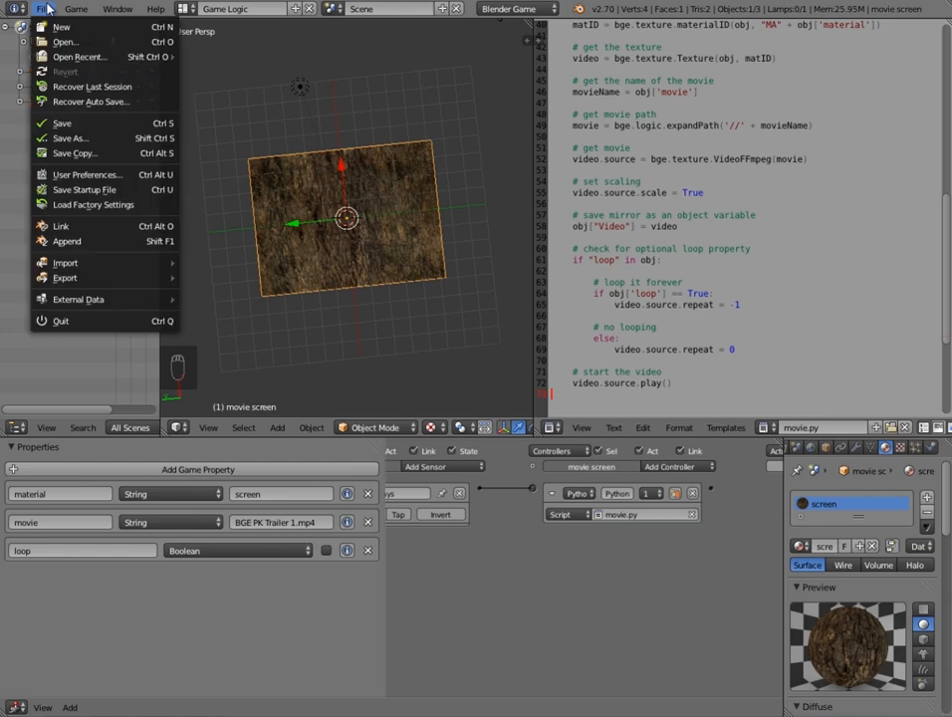
{"action": "left_click", "coordinate": [70, 138]}
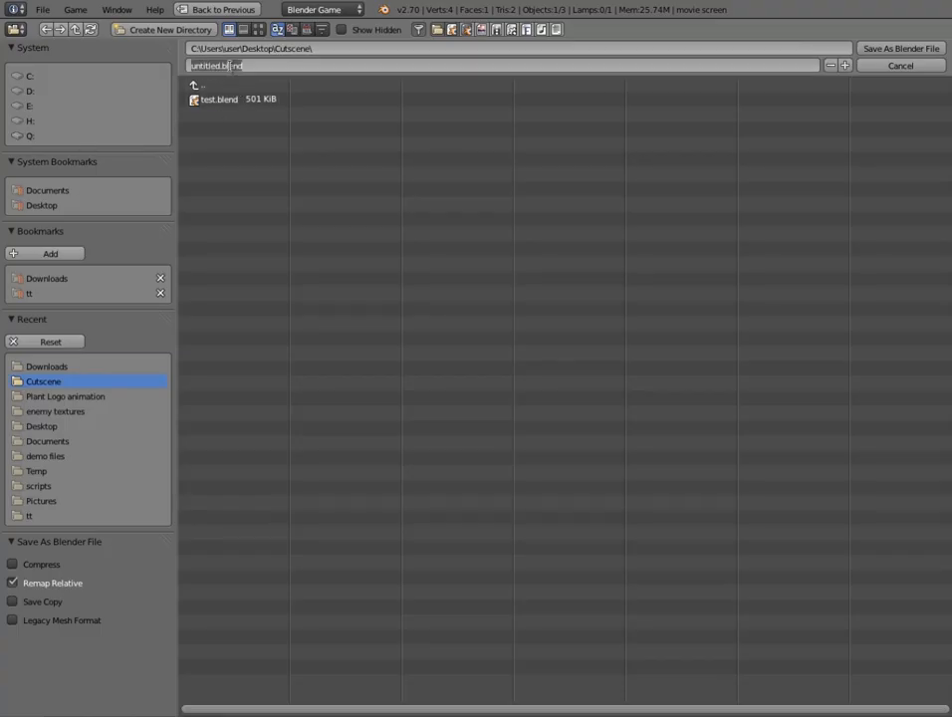
{"action": "type", "text": "test"}
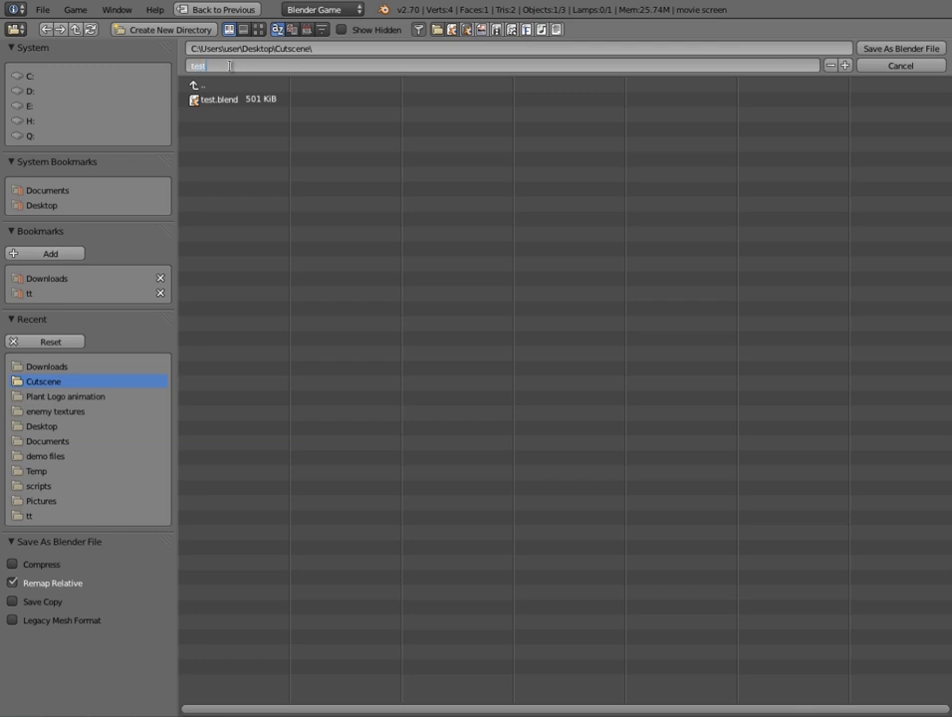
{"action": "type", "text": "test2.blend"}
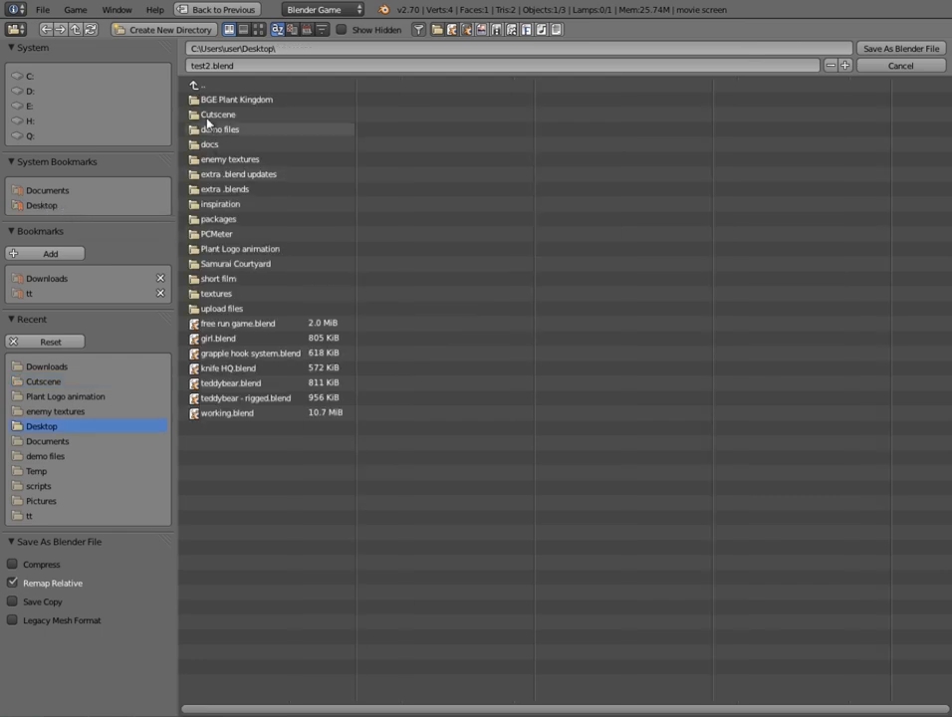
{"action": "double_click", "coordinate": [217, 113]}
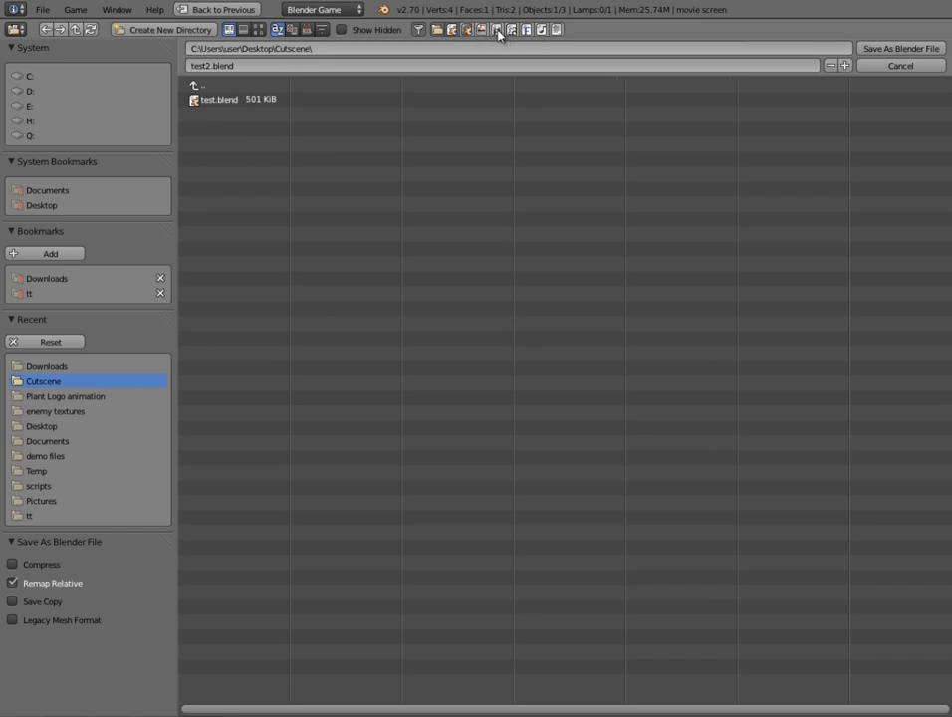
{"action": "left_click", "coordinate": [466, 30]}
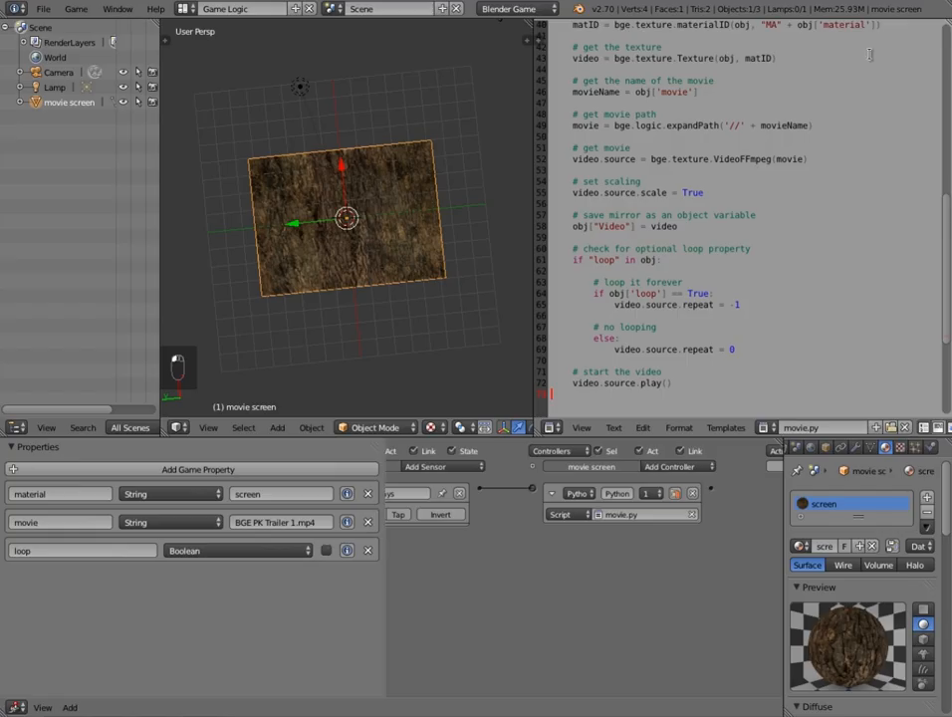
{"action": "mouse_move", "coordinate": [331, 456]}
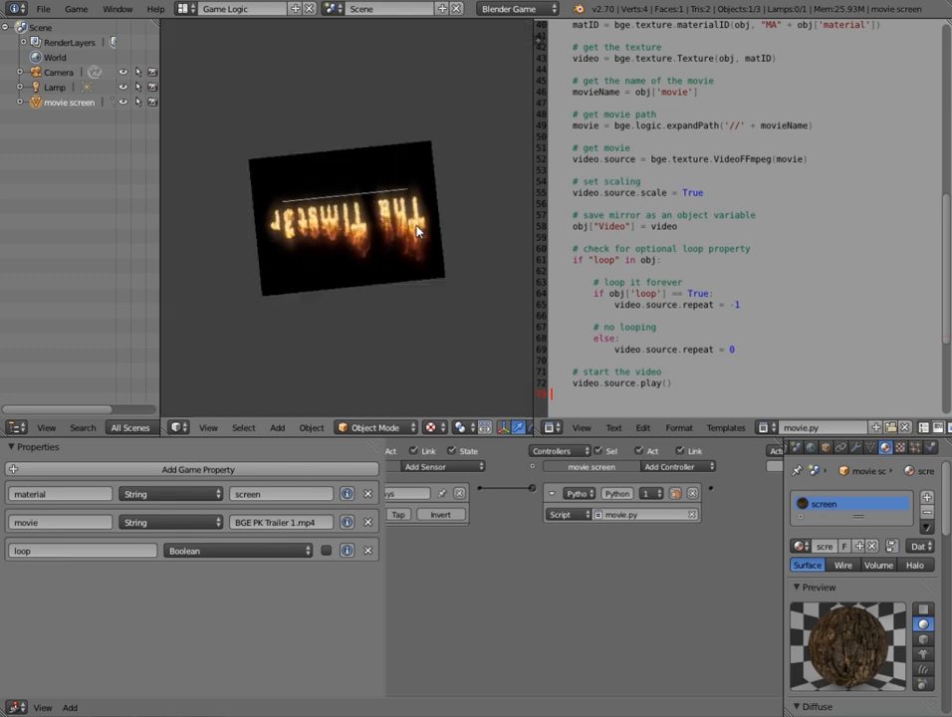
Show the screen's UV layout in a UV/Image Editor and rotate the UVs so the trailer plays unmirrored
{"action": "left_click", "coordinate": [349, 219]}
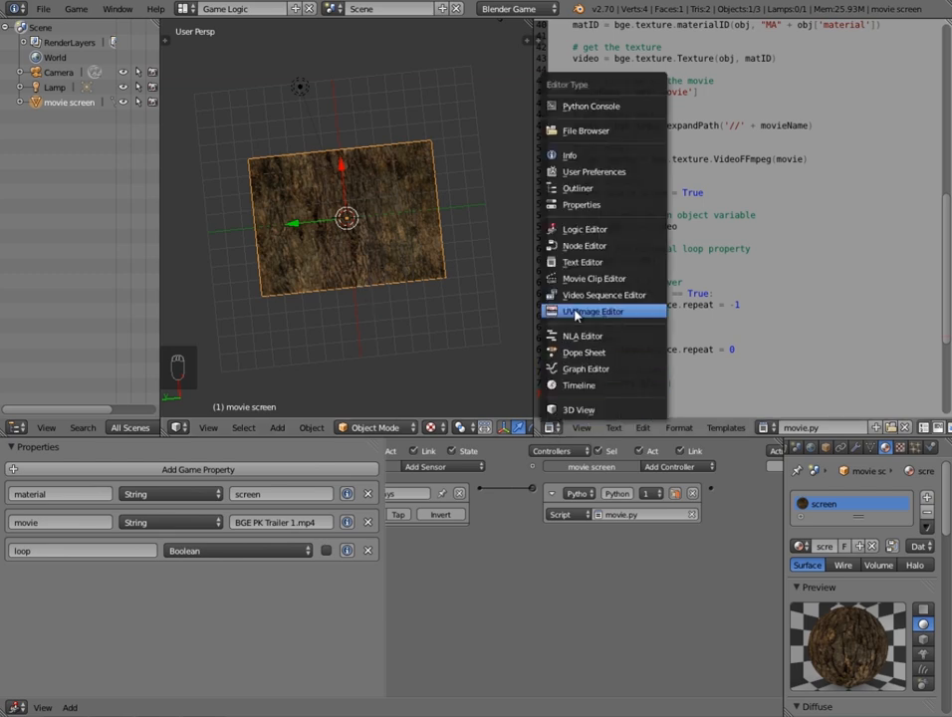
{"action": "left_click", "coordinate": [593, 311]}
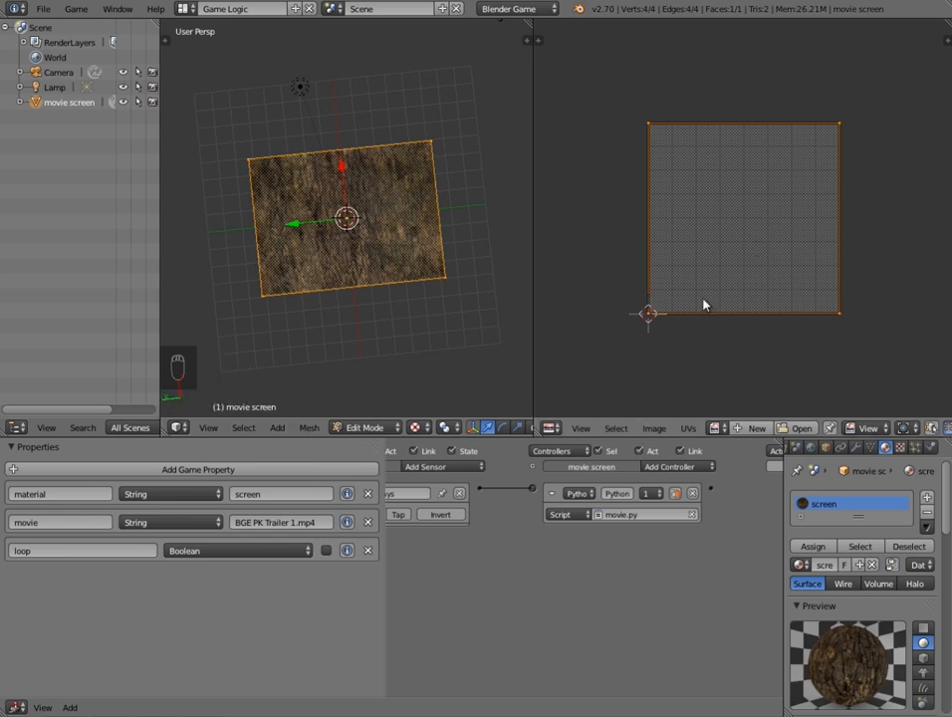
{"action": "key", "text": "r"}
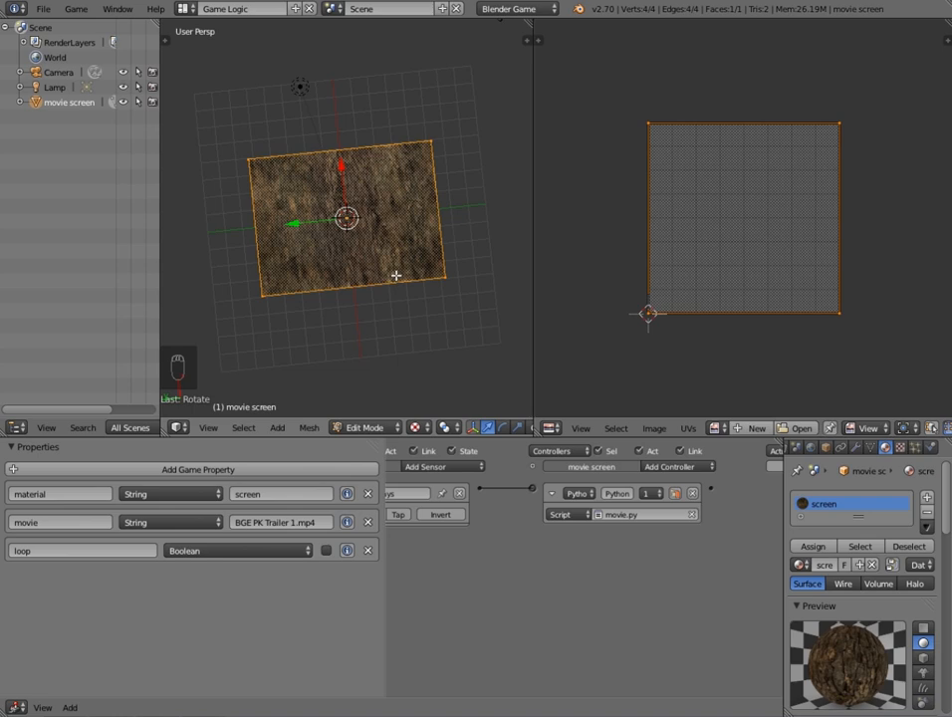
{"action": "key", "text": "Tab"}
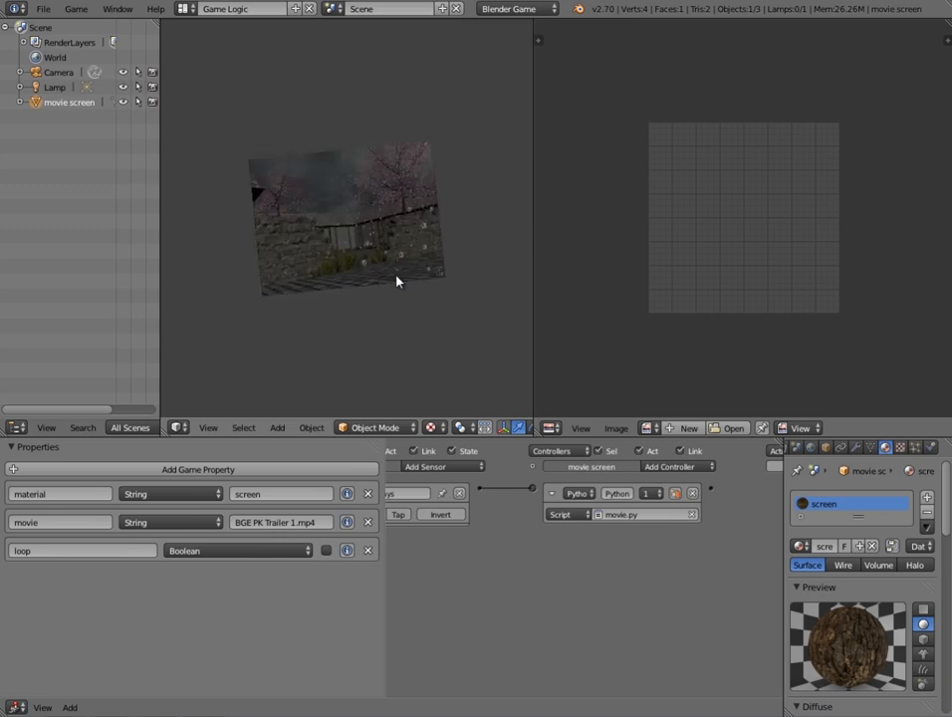
Stop the game preview, clear the camera's rotation and turn it to face the movie screen
{"action": "key", "text": "Tab"}
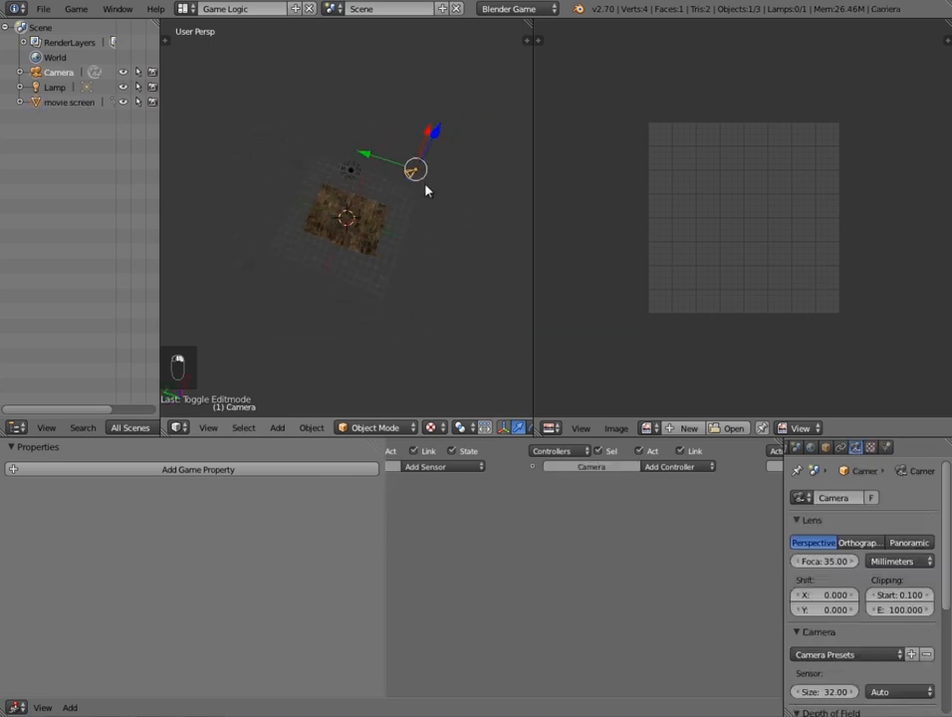
{"action": "key", "text": "alt+r"}
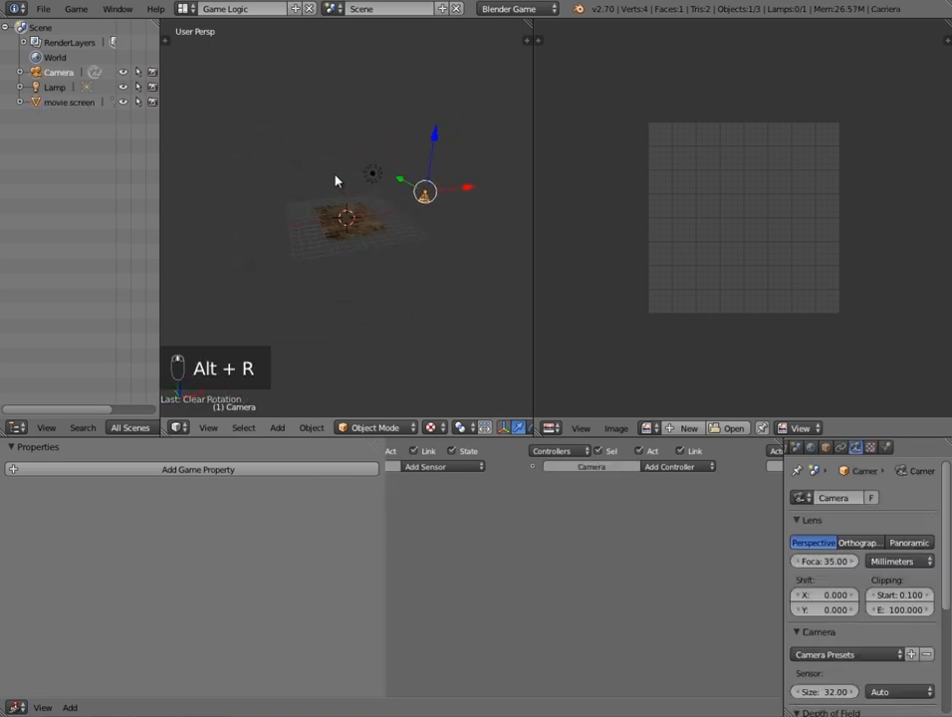
{"action": "key", "text": "alt+r"}
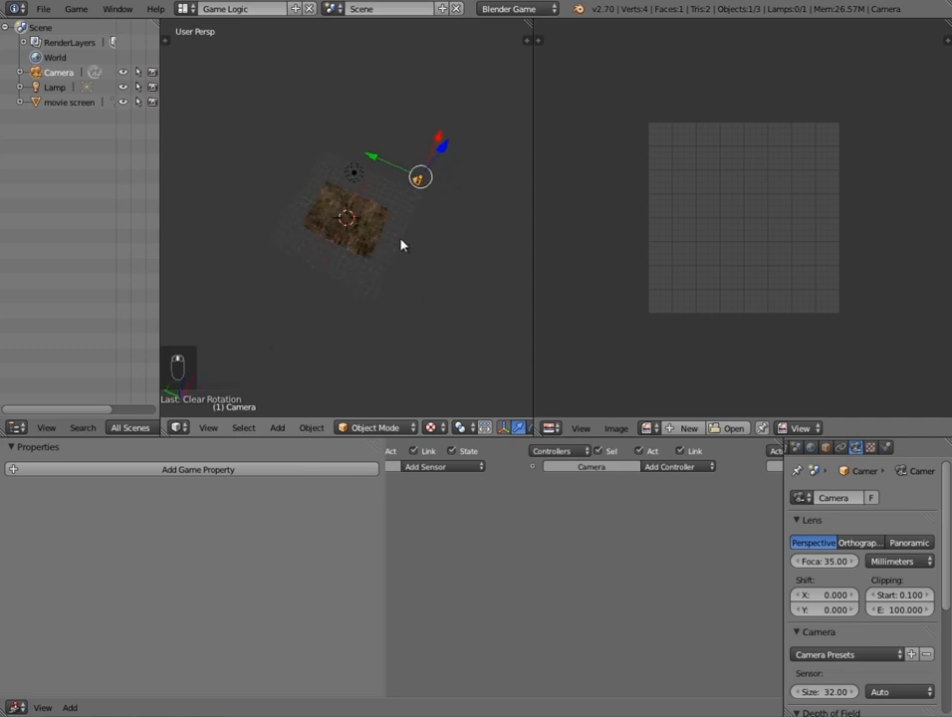
{"action": "key", "text": "r"}
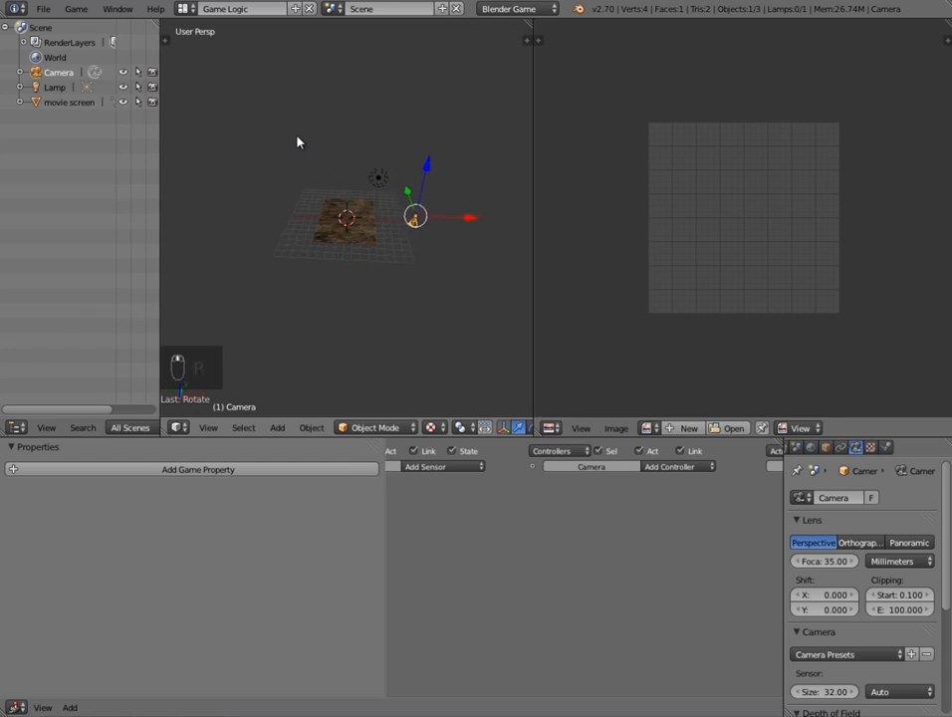
{"action": "key", "text": "r"}
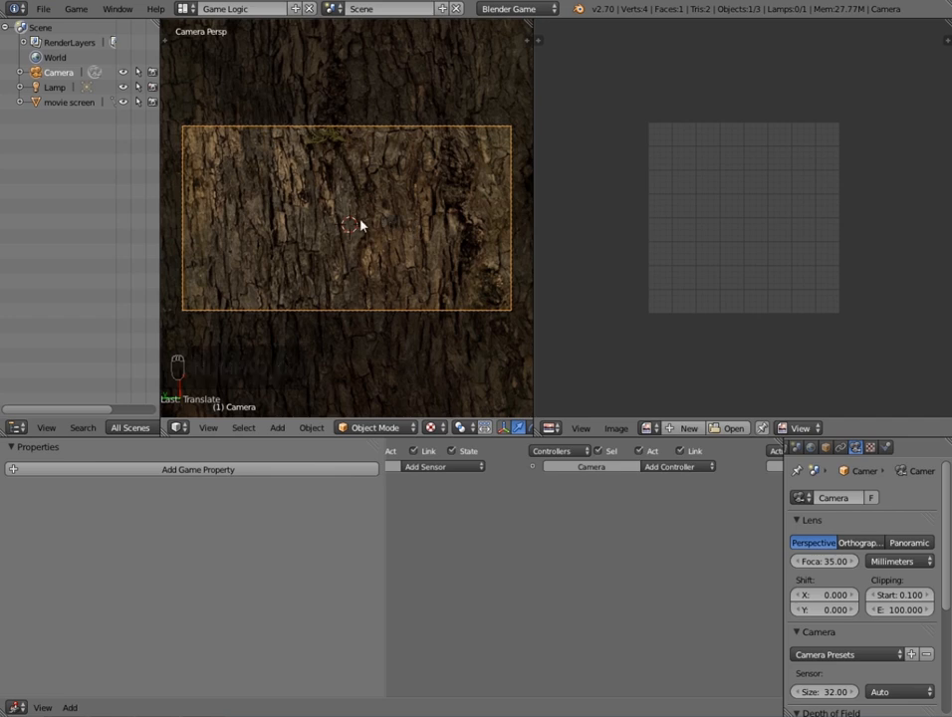
Move the camera in camera view until the movie screen fills the frame
{"action": "key", "text": "g"}
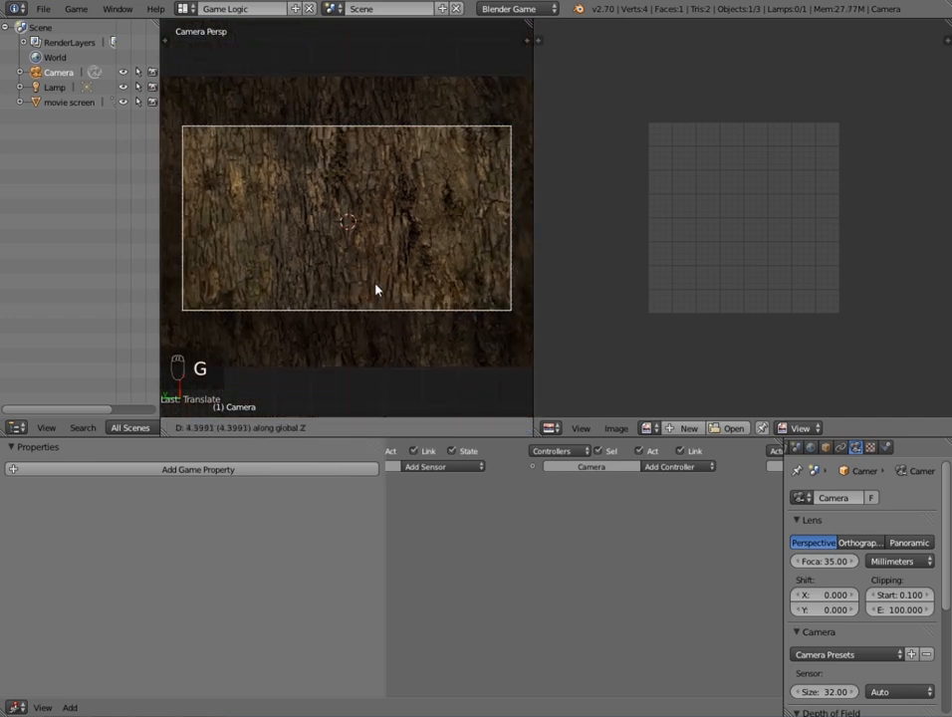
{"action": "mouse_move", "coordinate": [376, 313]}
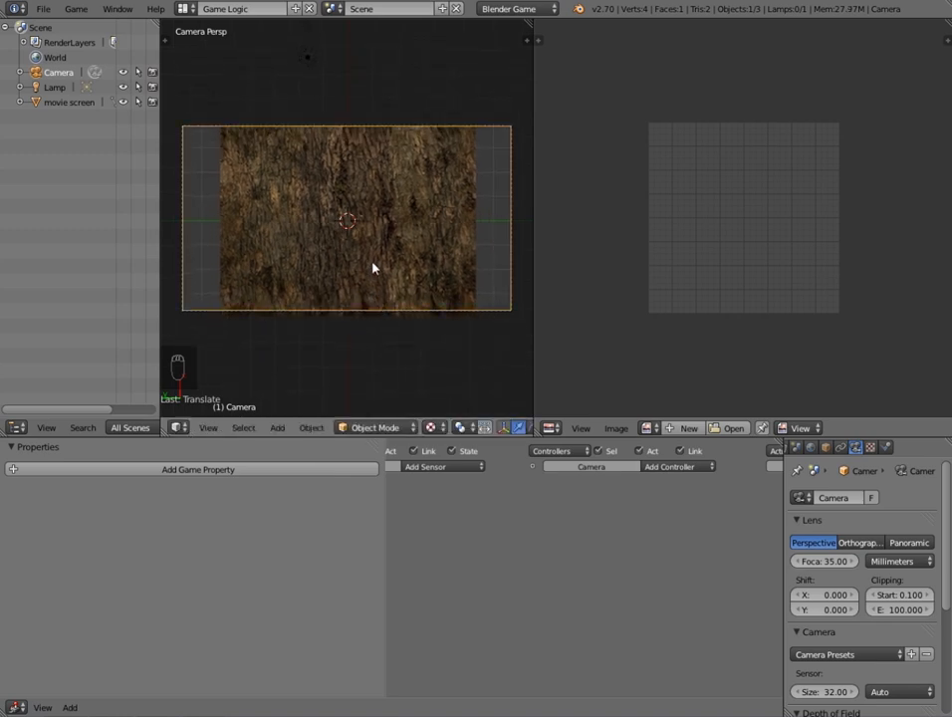
{"action": "key", "text": "g"}
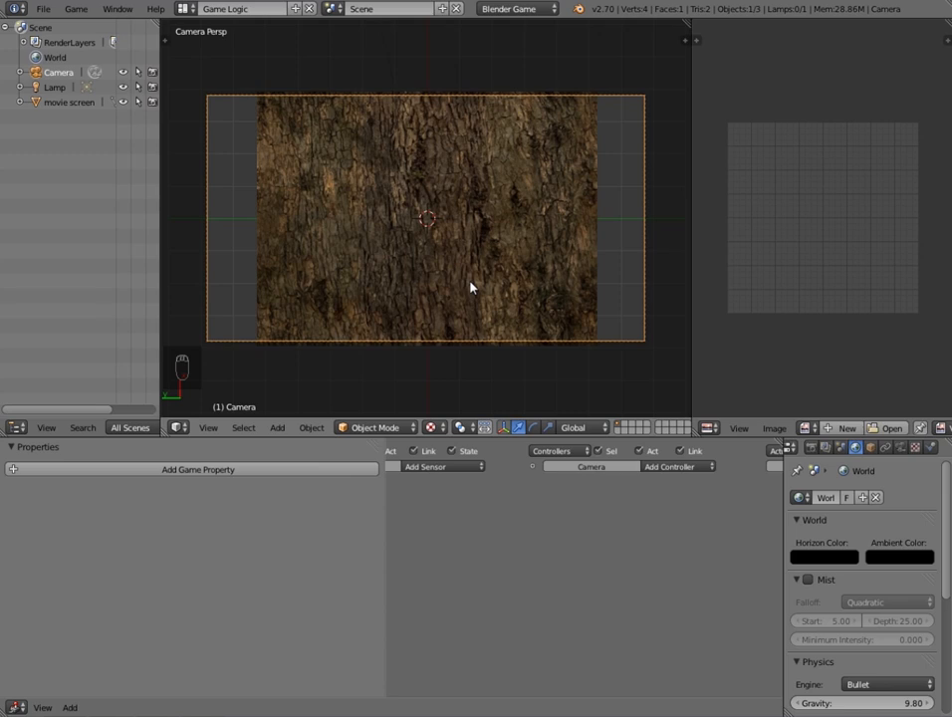
{"action": "mouse_move", "coordinate": [406, 175]}
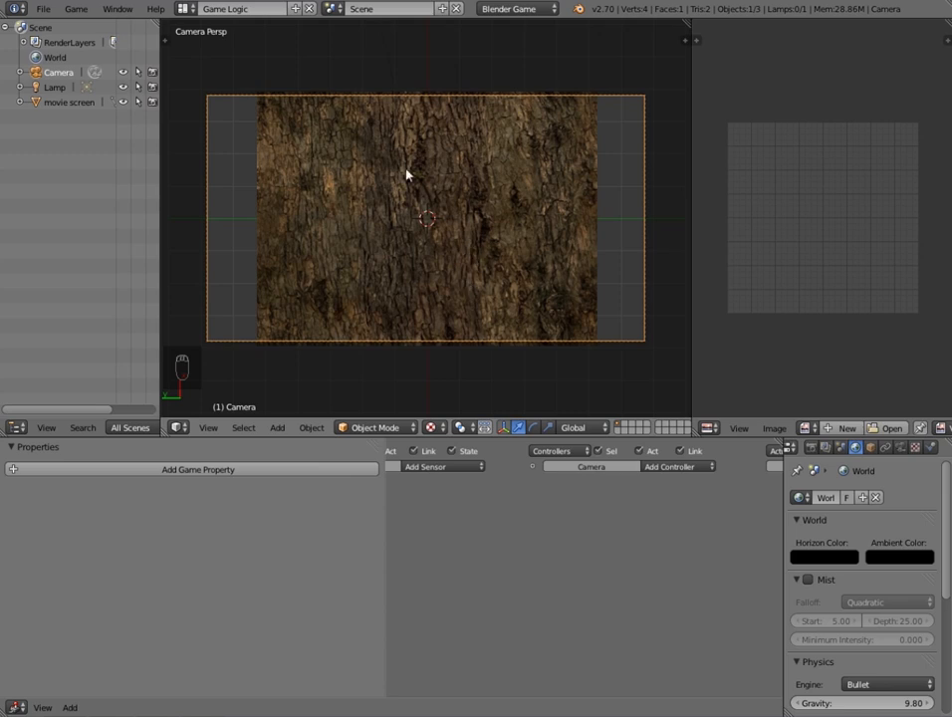
Rename the movie-screen scene to Cutscene in the header and add a new empty scene
{"action": "left_click", "coordinate": [343, 8]}
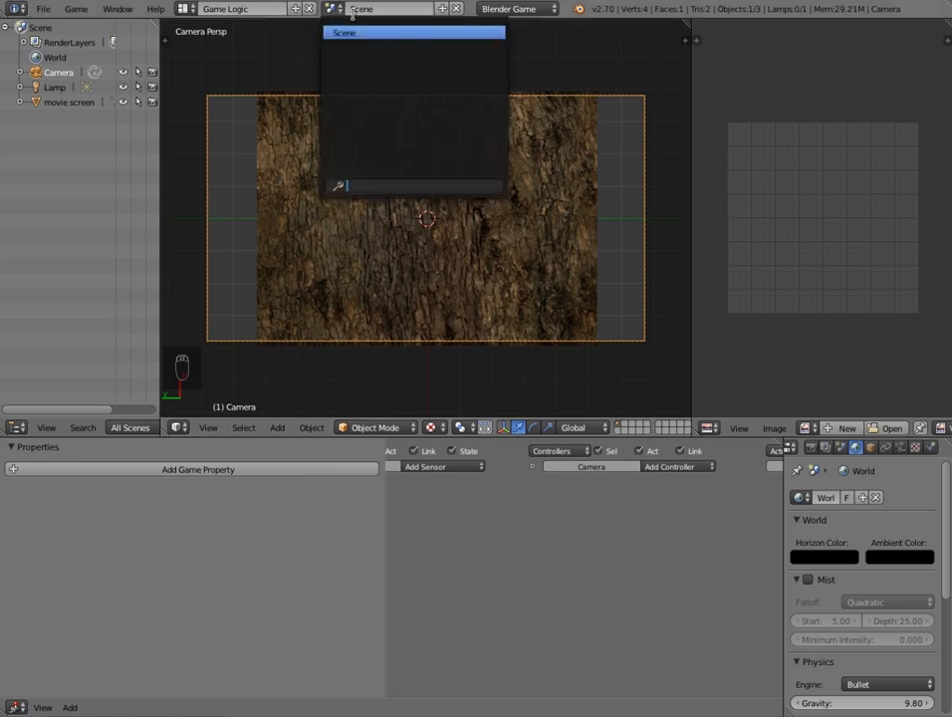
{"action": "left_click", "coordinate": [412, 32]}
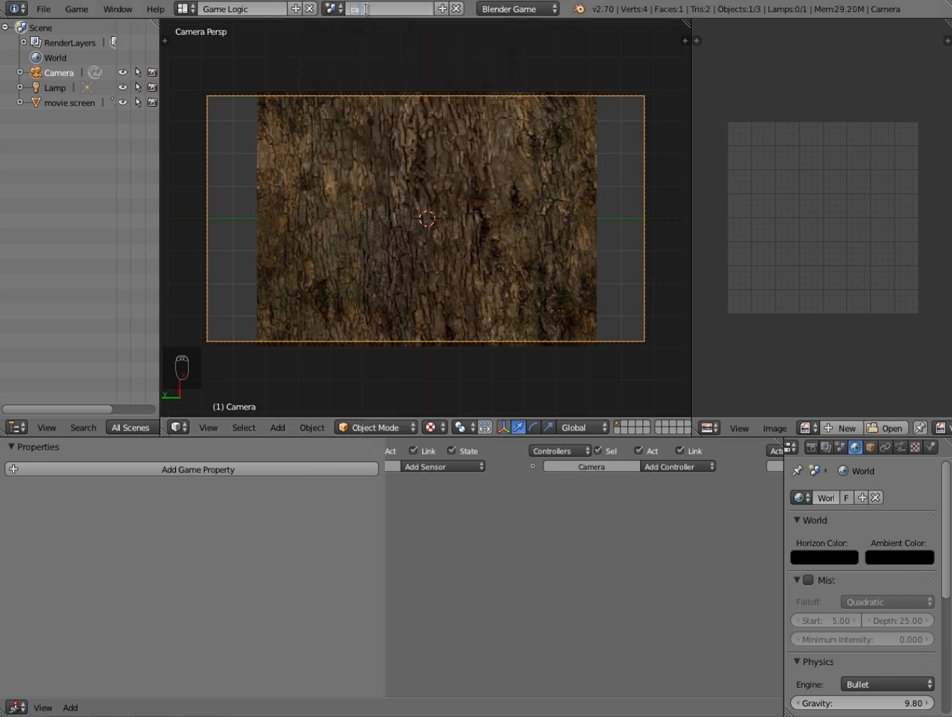
{"action": "key", "text": "BackSpace"}
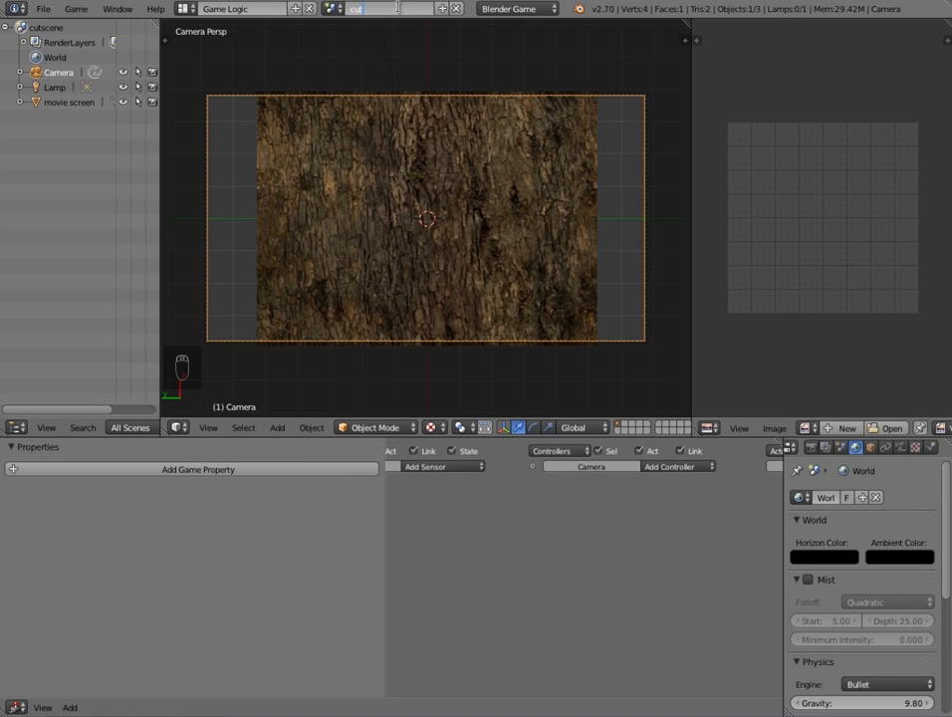
{"action": "key", "text": "BACK_SPACE"}
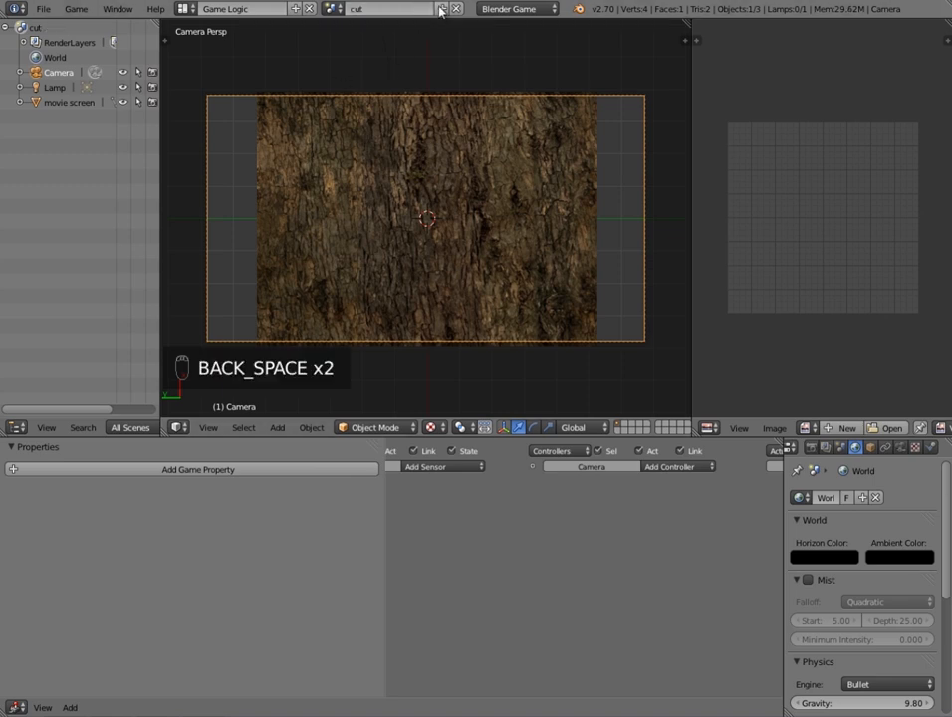
{"action": "left_click", "coordinate": [442, 8]}
{"action": "type", "text": "main"}
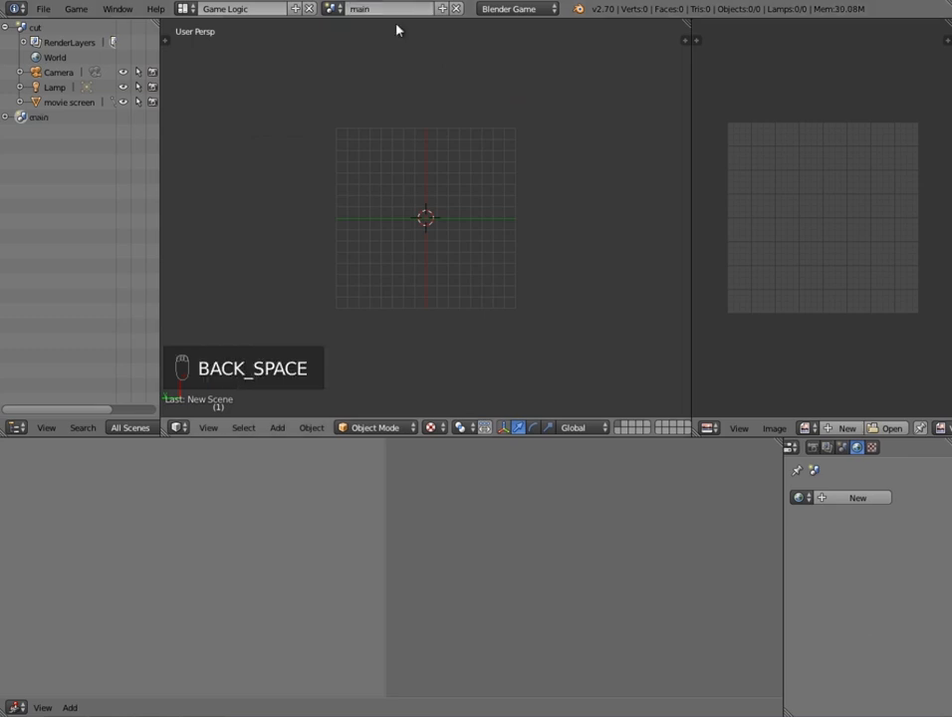
Name the new scene main and add a plane, cone, point lamp and camera, lifting the lamp above the plane
{"action": "key", "text": "shift+a"}
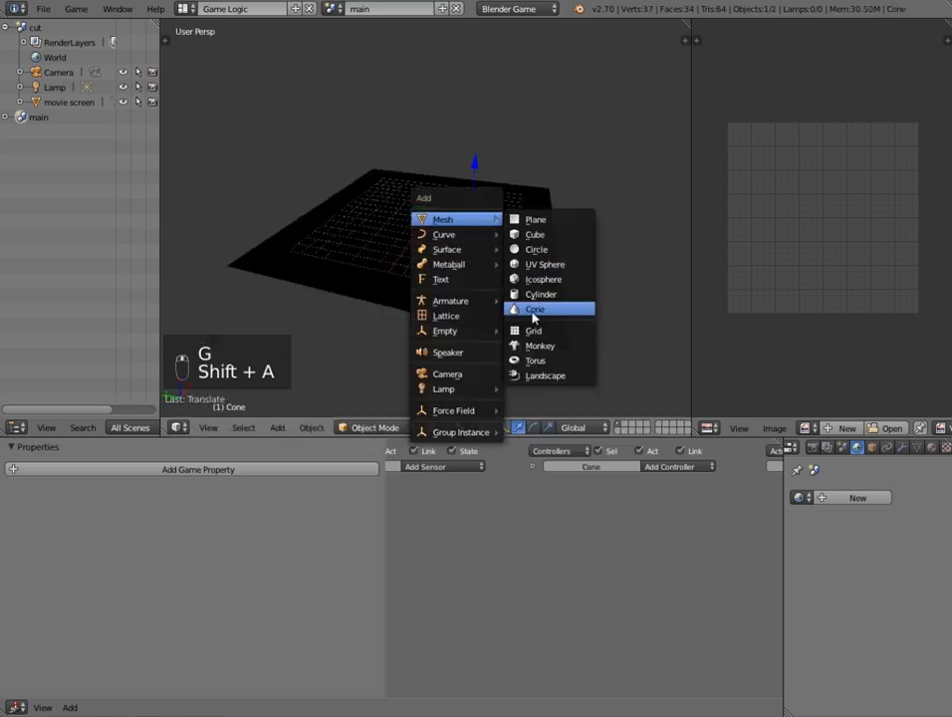
{"action": "left_click", "coordinate": [540, 346]}
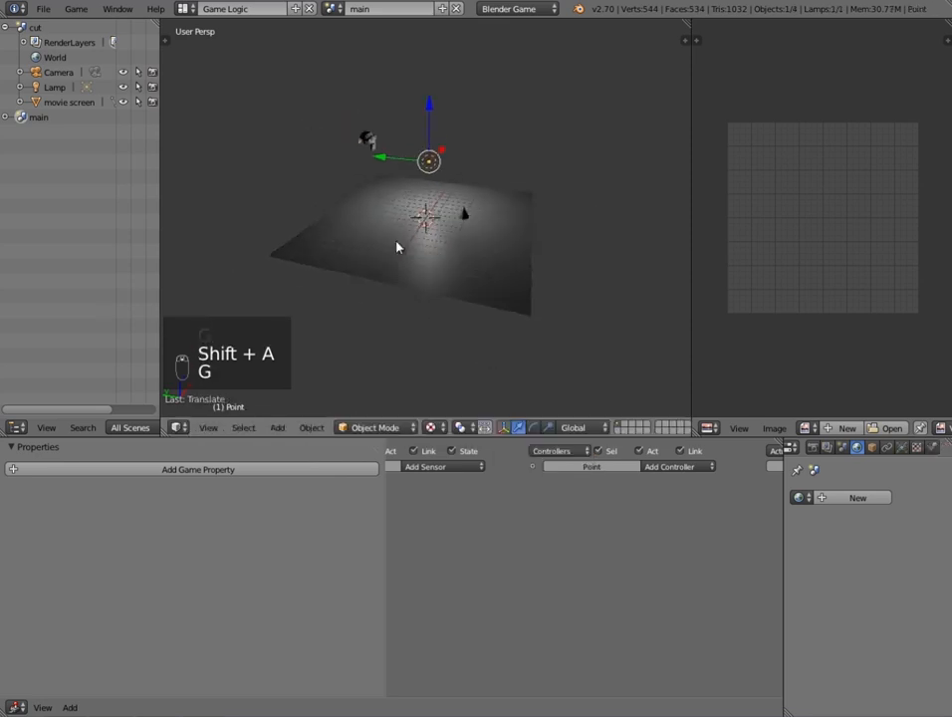
{"action": "key", "text": "g"}
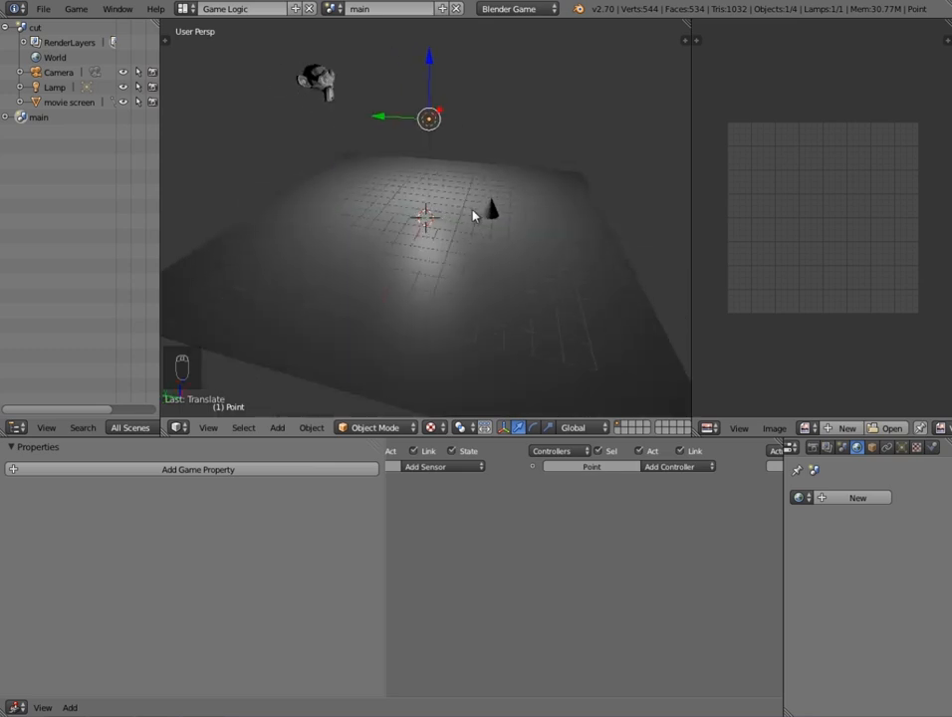
Select the cone and give it a sensor to start its logic bricks
{"action": "left_click", "coordinate": [487, 211]}
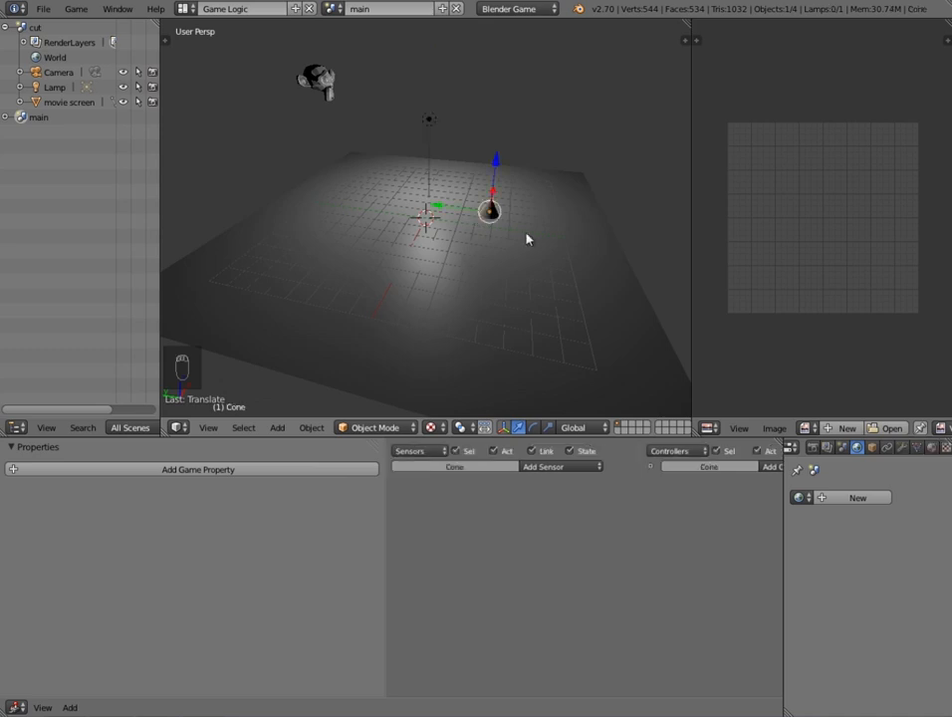
{"action": "left_click", "coordinate": [562, 466]}
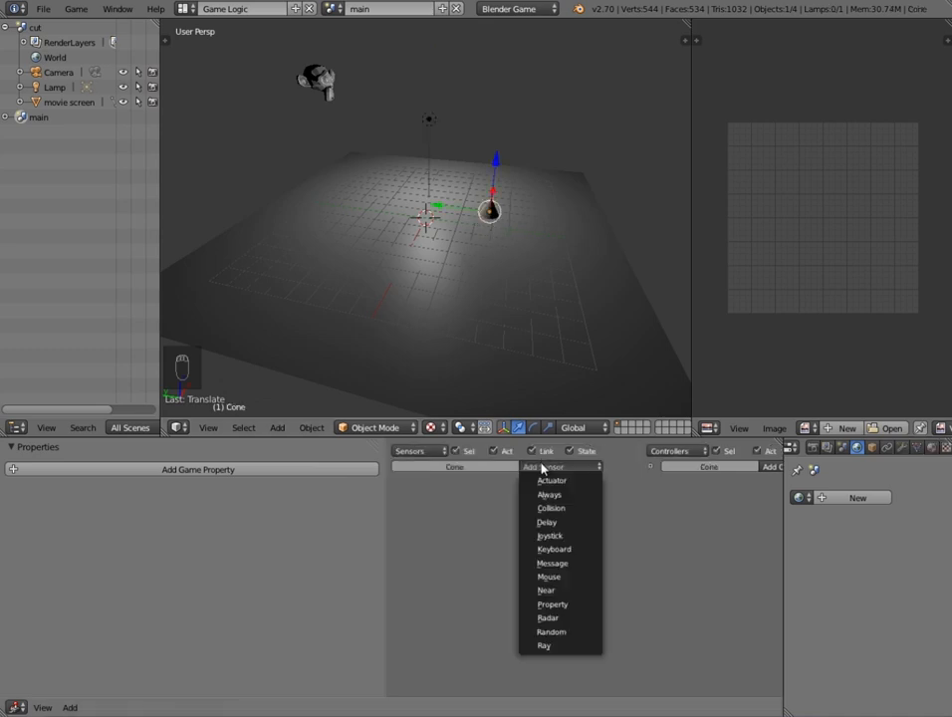
{"action": "left_click", "coordinate": [553, 549]}
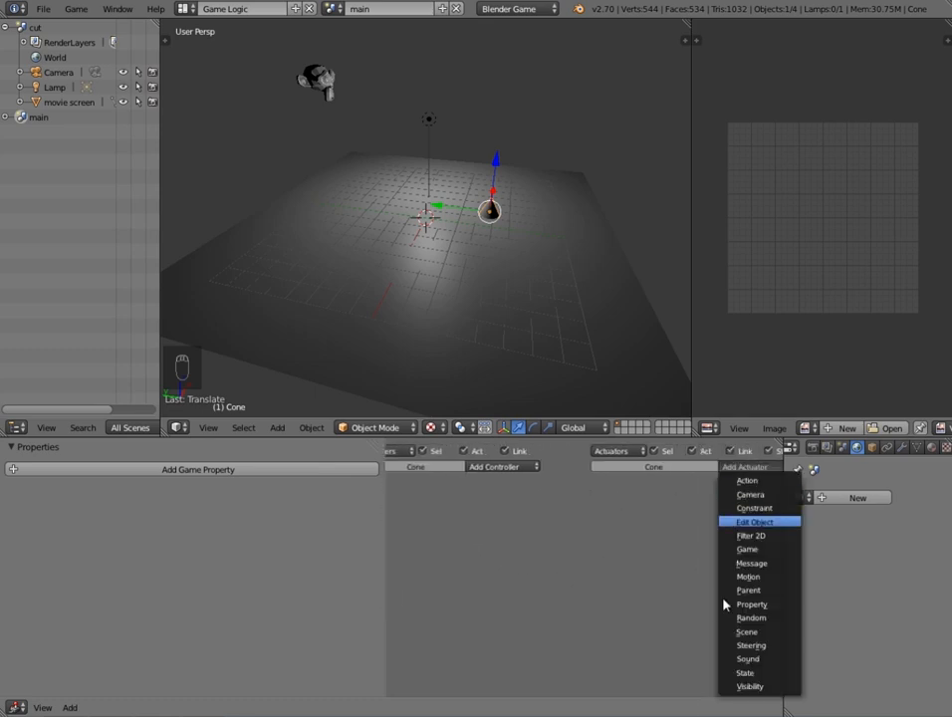
{"action": "mouse_move", "coordinate": [748, 637]}
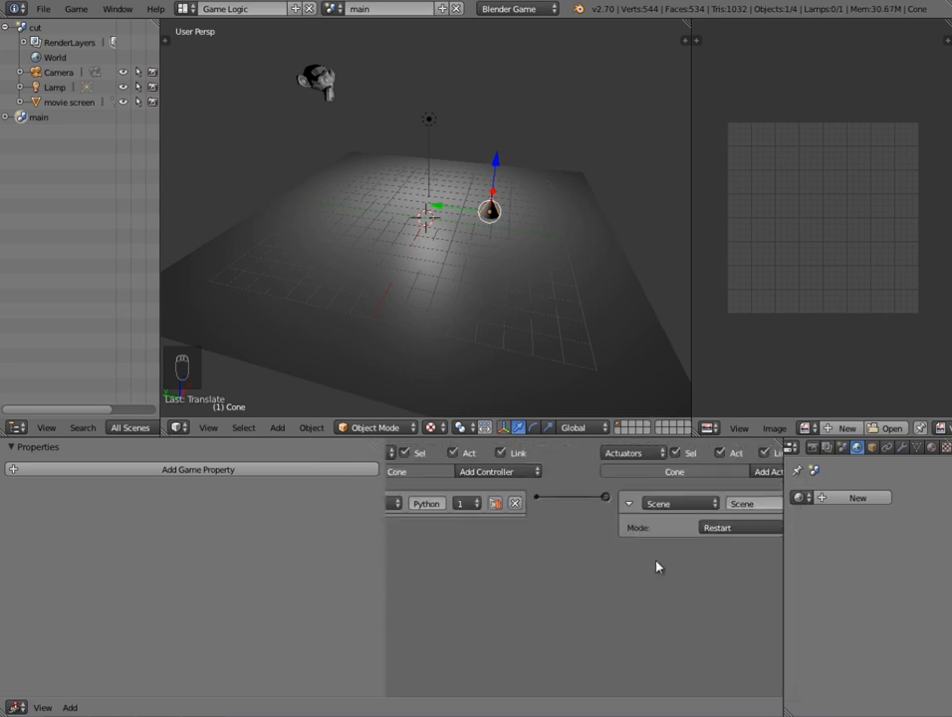
Add a Scene actuator in Set Scene mode with the cut scene as its destination
{"action": "left_click", "coordinate": [717, 528]}
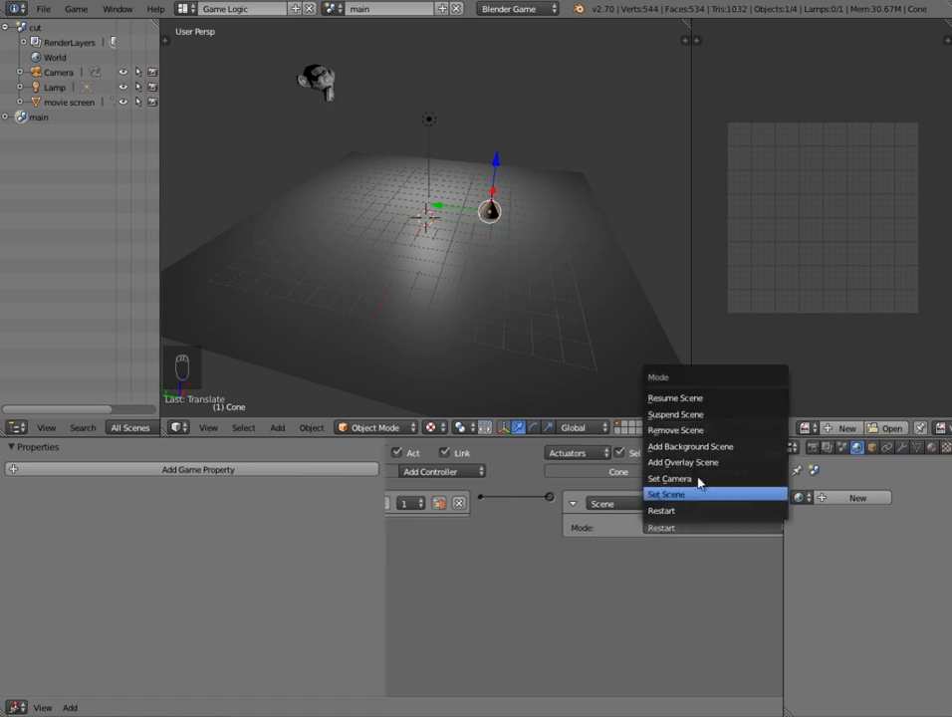
{"action": "left_click", "coordinate": [664, 494]}
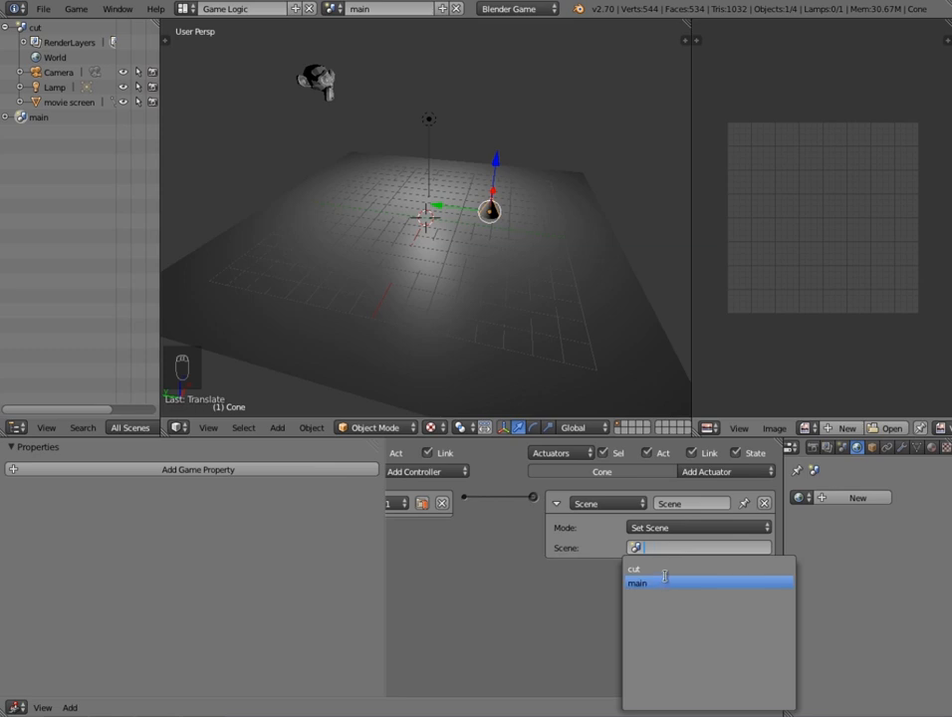
{"action": "left_click", "coordinate": [633, 569]}
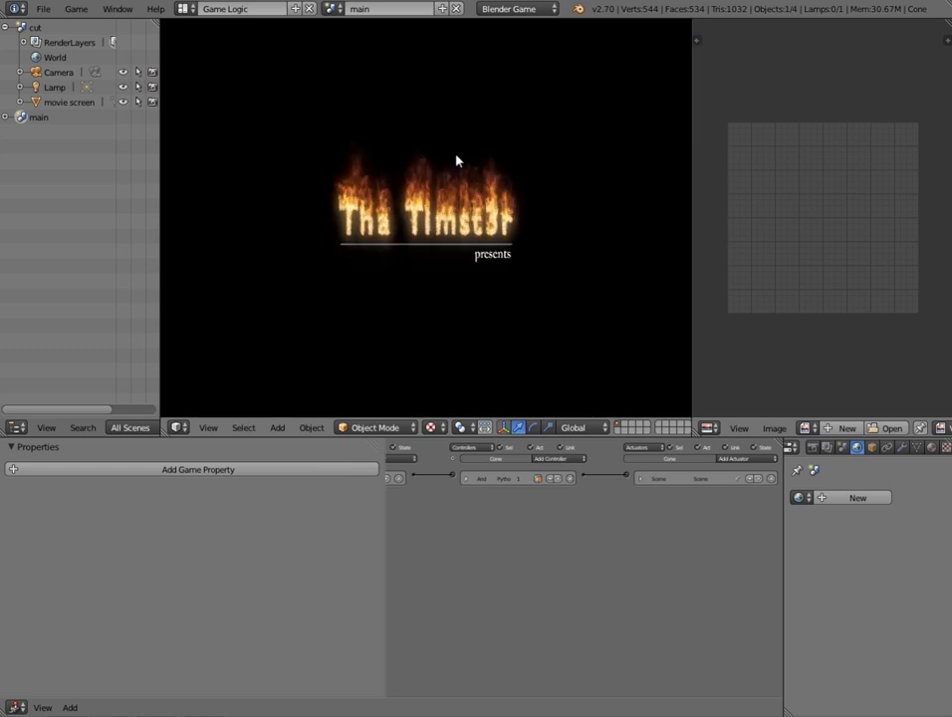
Switch from the main scene back to editing the cut scene via the header's scene browser
{"action": "left_click", "coordinate": [389, 8]}
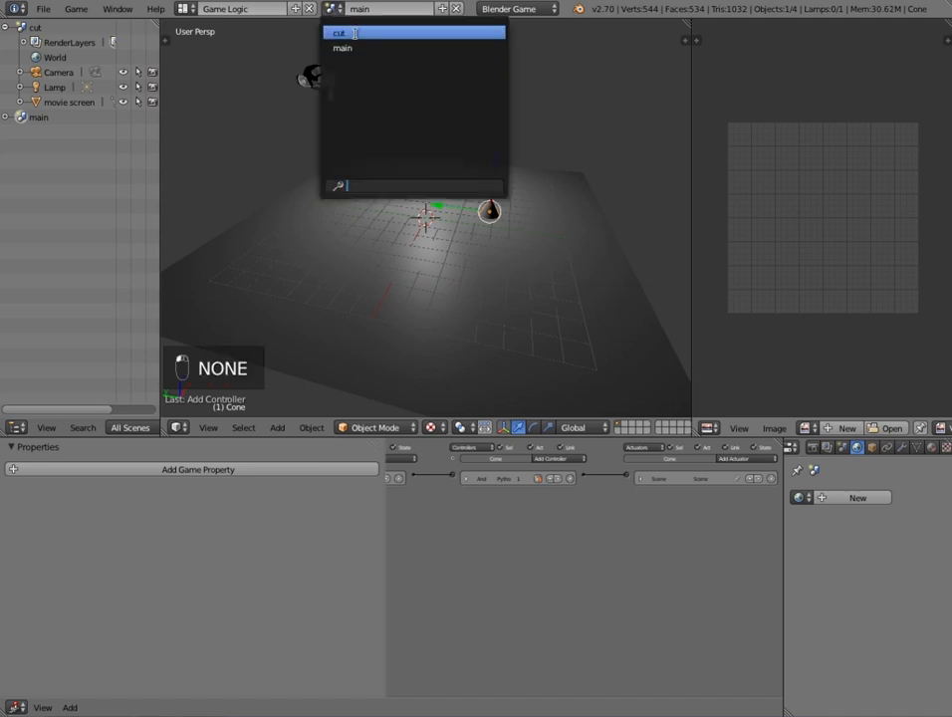
{"action": "left_click", "coordinate": [338, 32]}
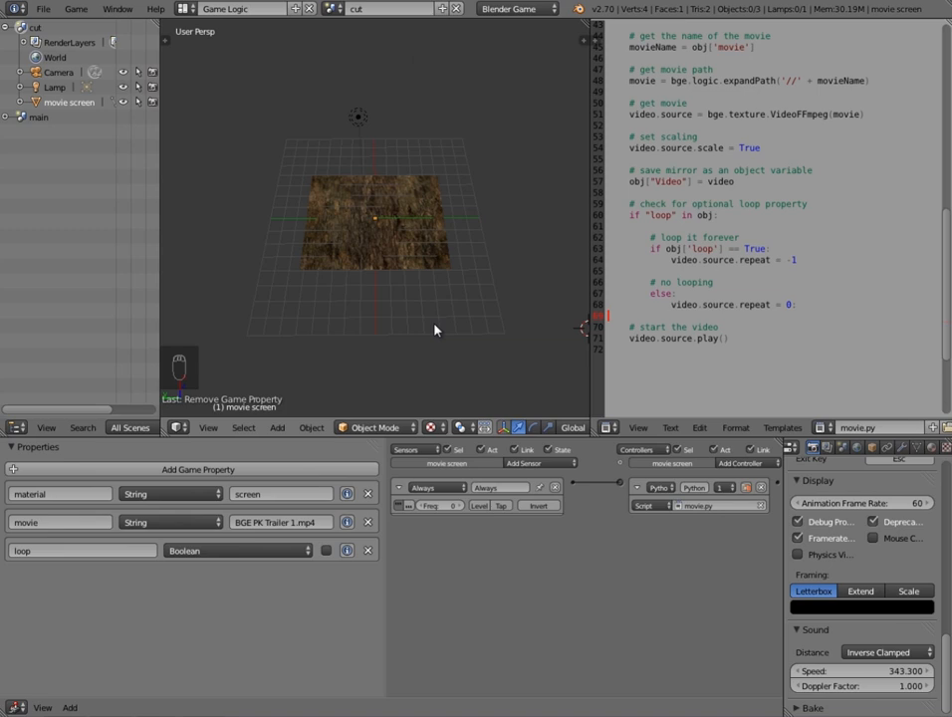
Add an Integer game property named timer and point a Property actuator in Add mode at it
{"action": "left_click", "coordinate": [197, 470]}
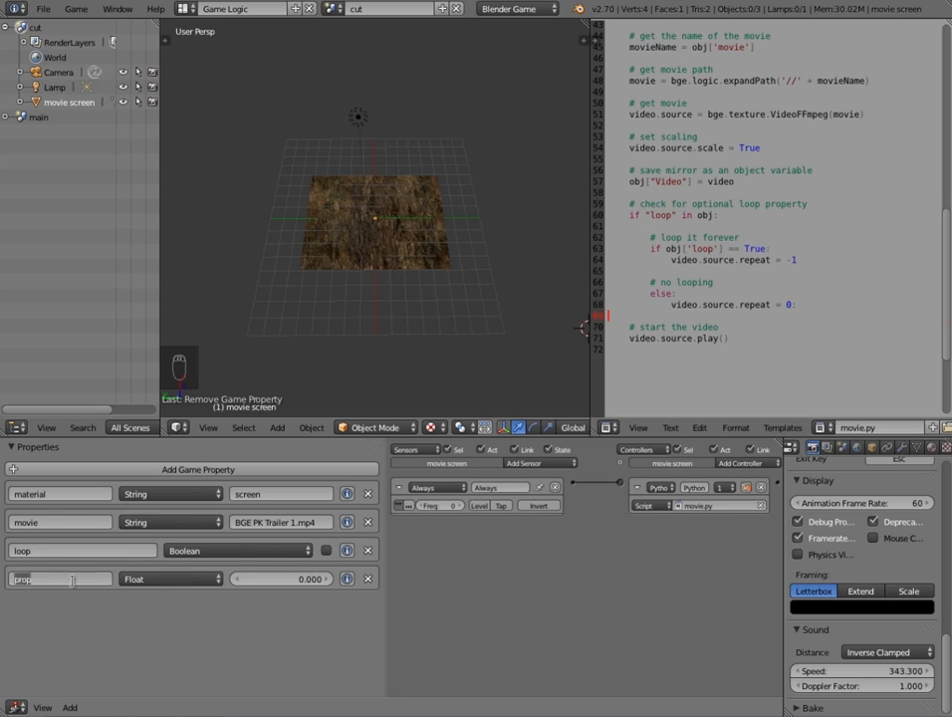
{"action": "type", "text": "timer"}
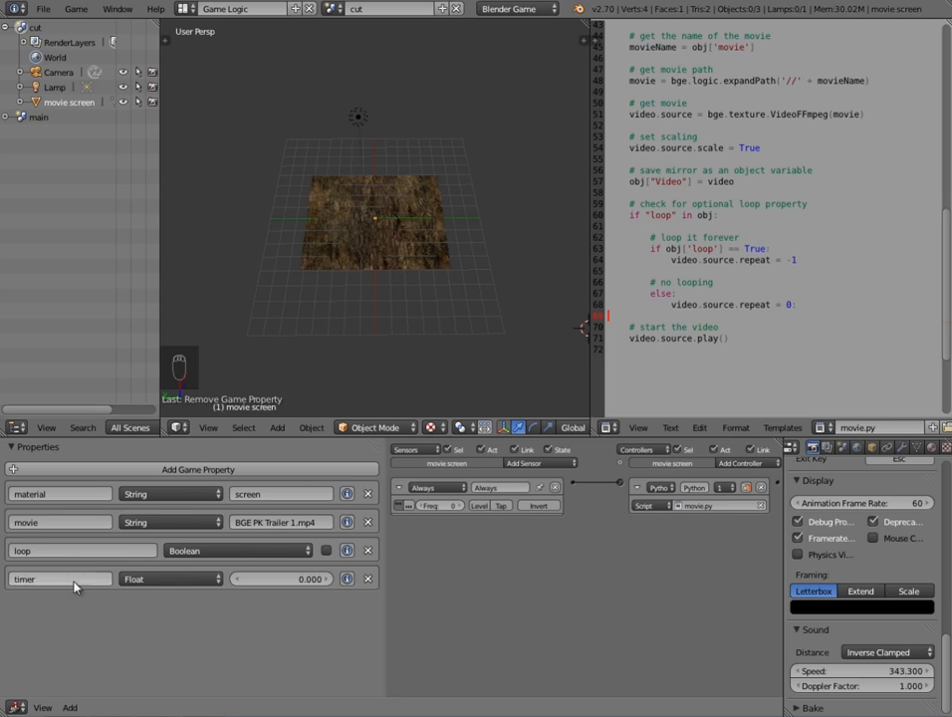
{"action": "left_click", "coordinate": [170, 578]}
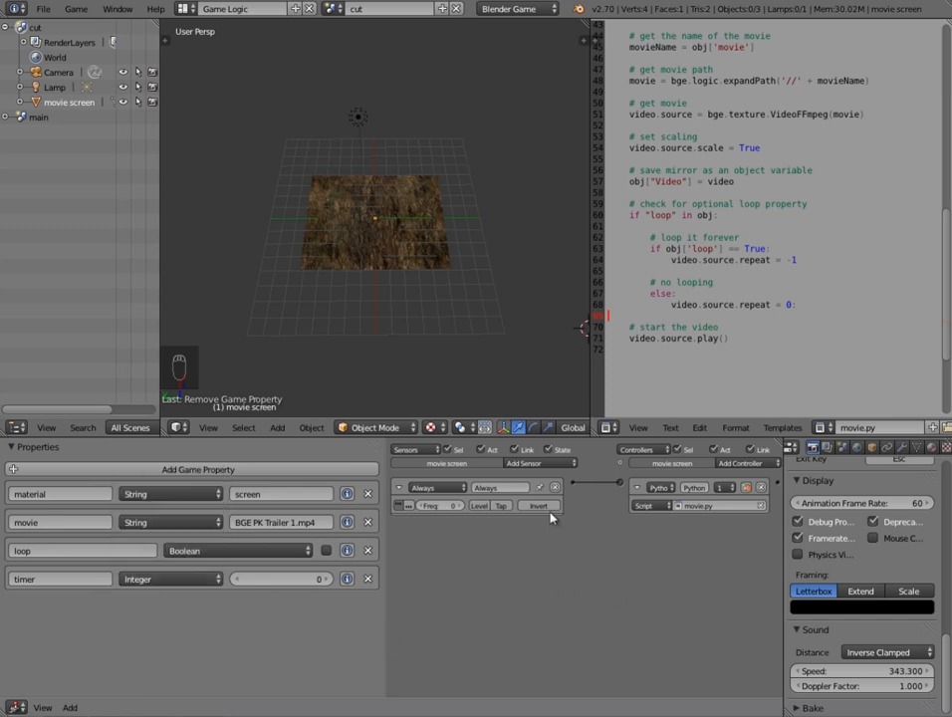
{"action": "left_click", "coordinate": [541, 462]}
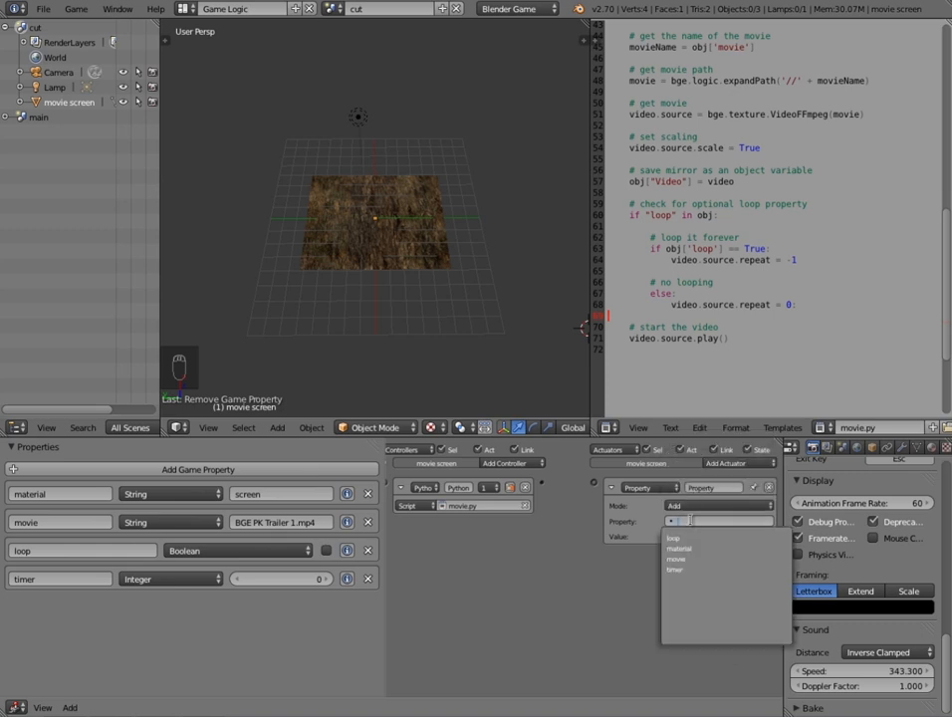
{"action": "left_click", "coordinate": [673, 569]}
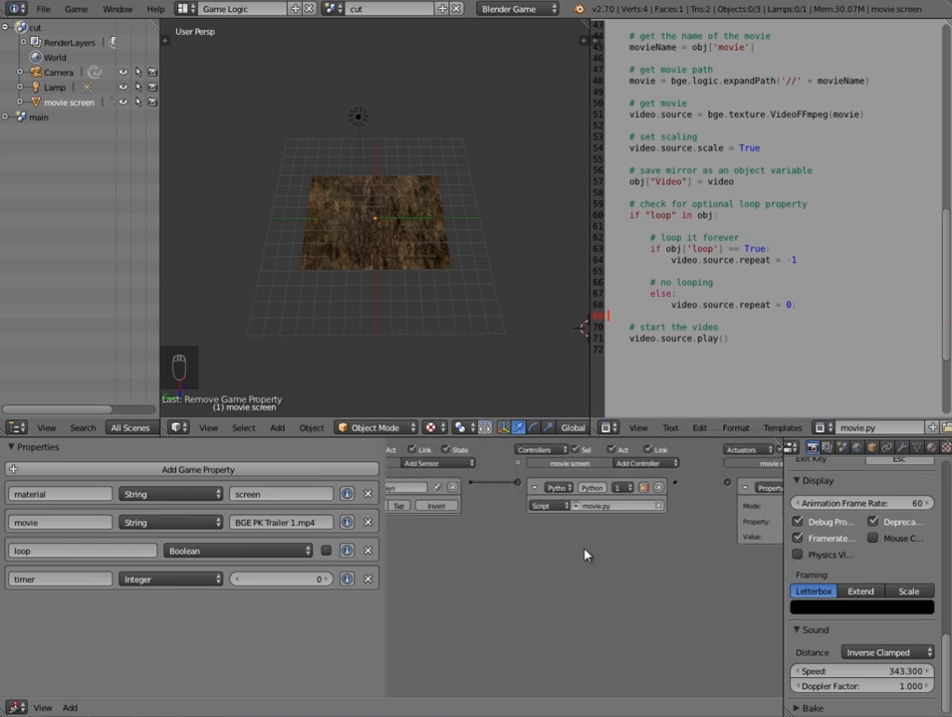
{"action": "mouse_move", "coordinate": [725, 494]}
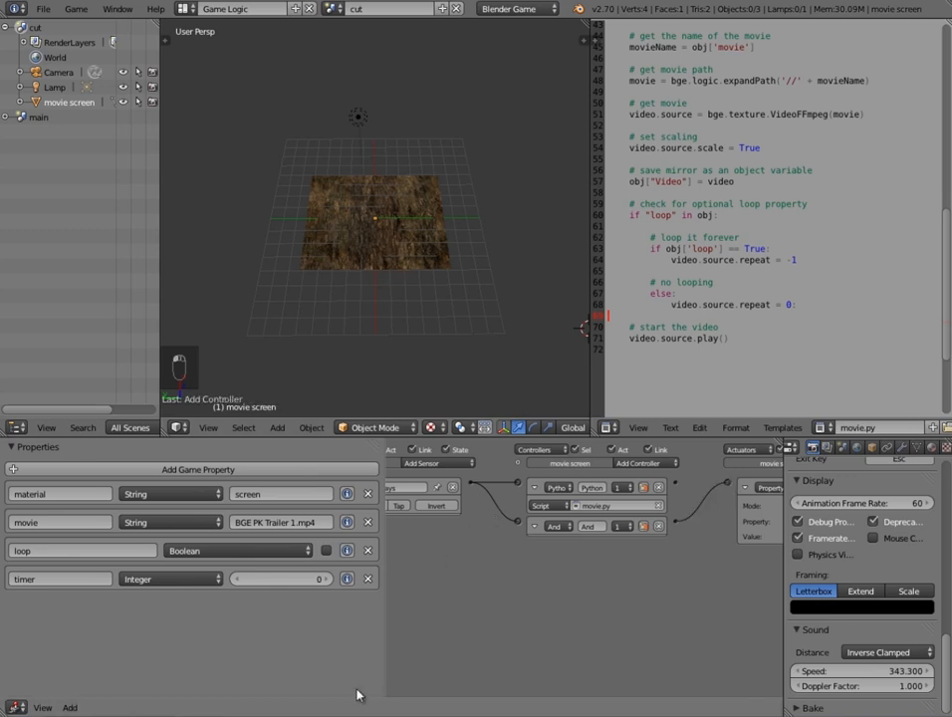
{"action": "mouse_move", "coordinate": [440, 412]}
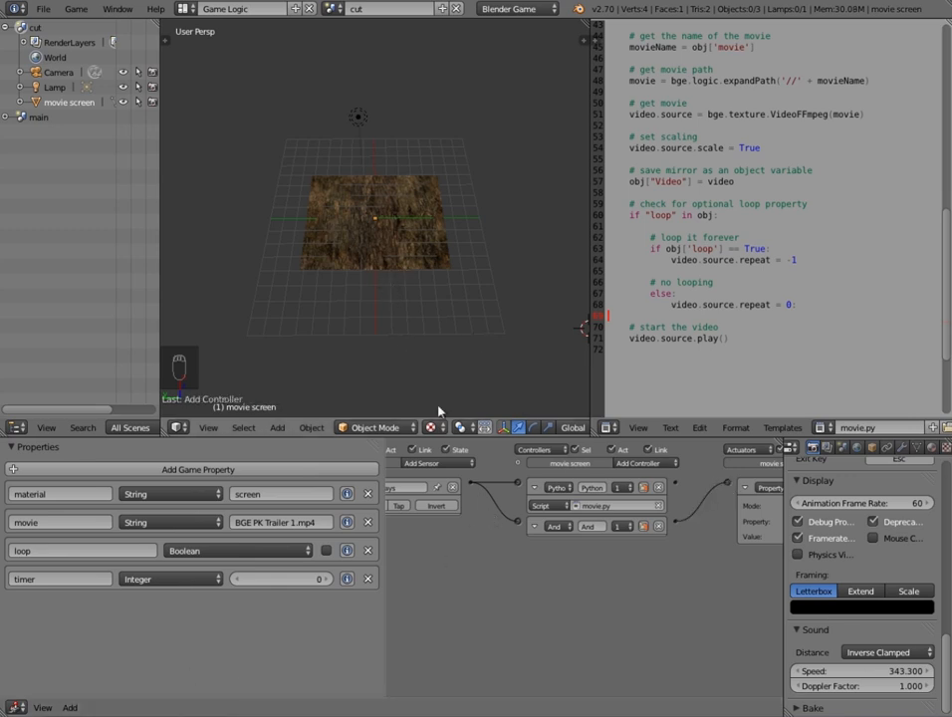
{"action": "mouse_move", "coordinate": [468, 657]}
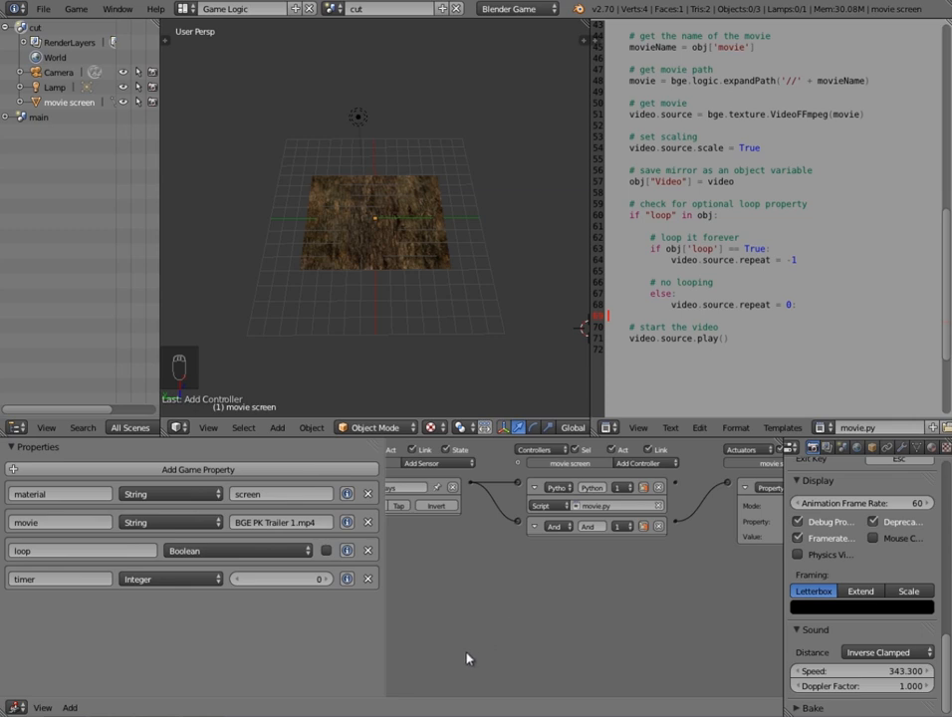
{"action": "mouse_move", "coordinate": [469, 641]}
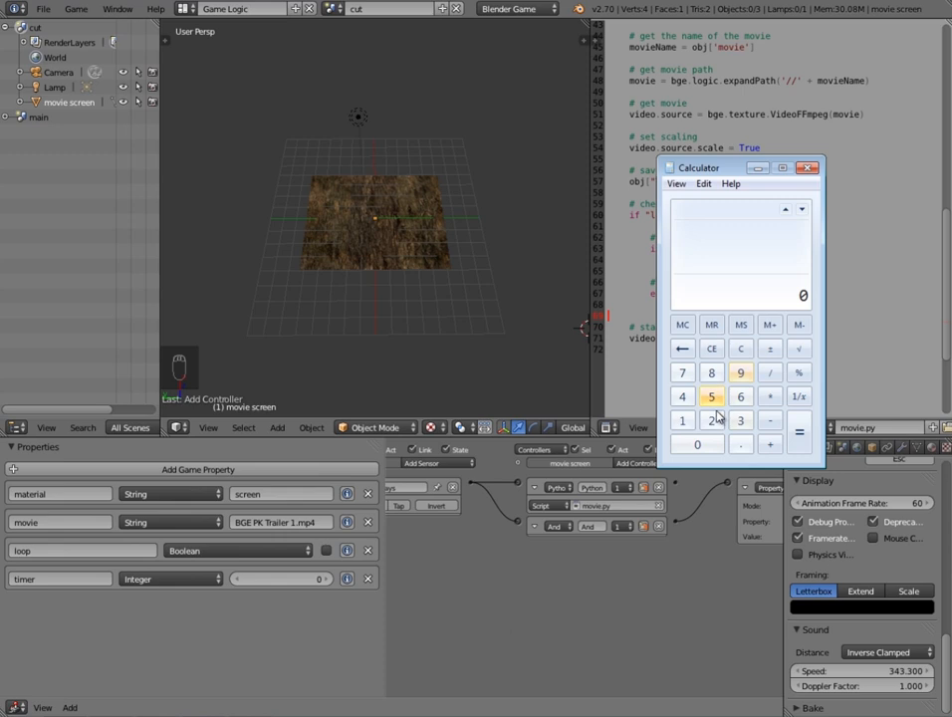
{"action": "mouse_move", "coordinate": [710, 418]}
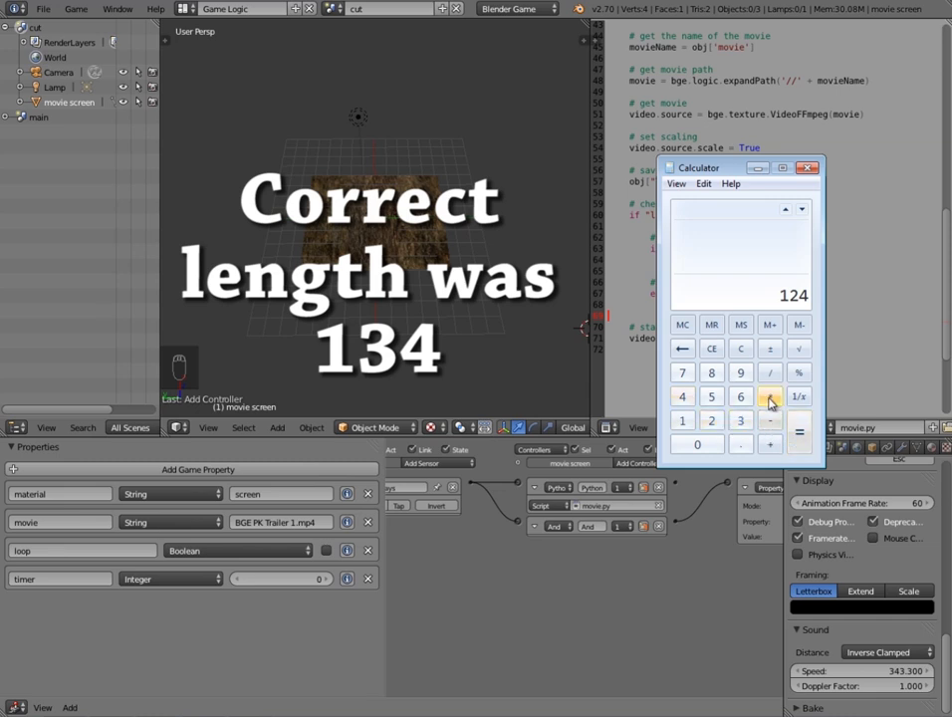
Multiply 124 by 60 in Calculator to get 7440 as the timer's end value
{"action": "left_click", "coordinate": [740, 396]}
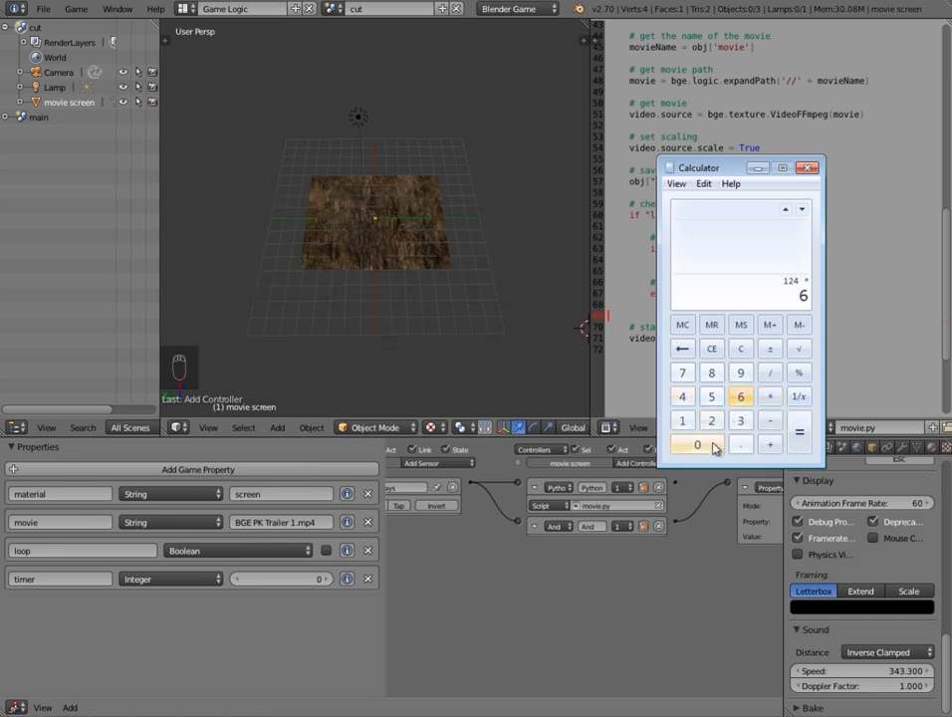
{"action": "left_click", "coordinate": [697, 444]}
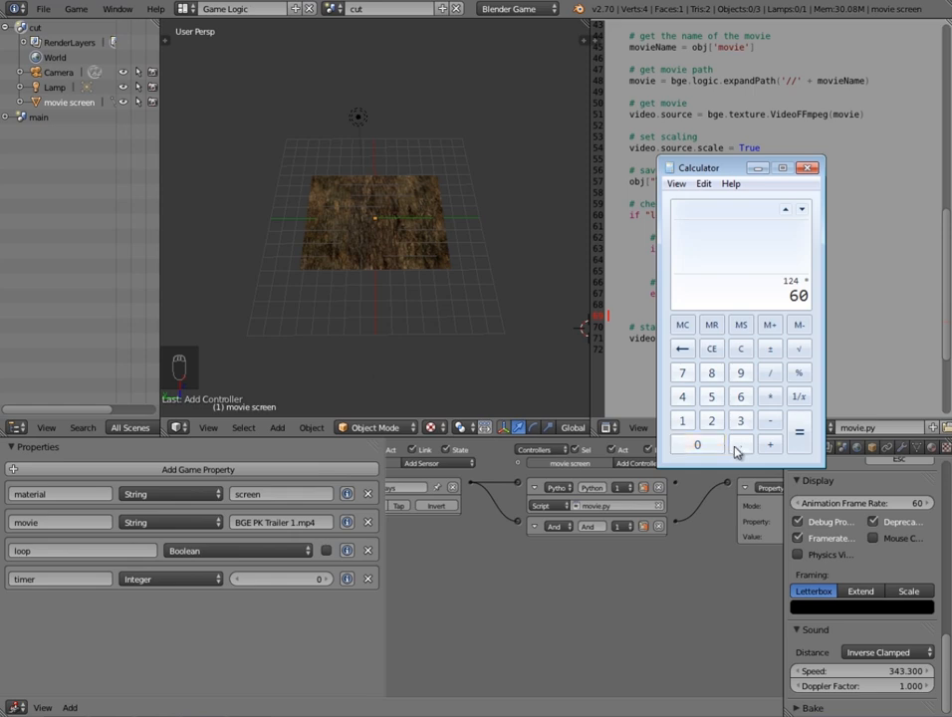
{"action": "left_click", "coordinate": [799, 430]}
{"action": "type", "text": "7440"}
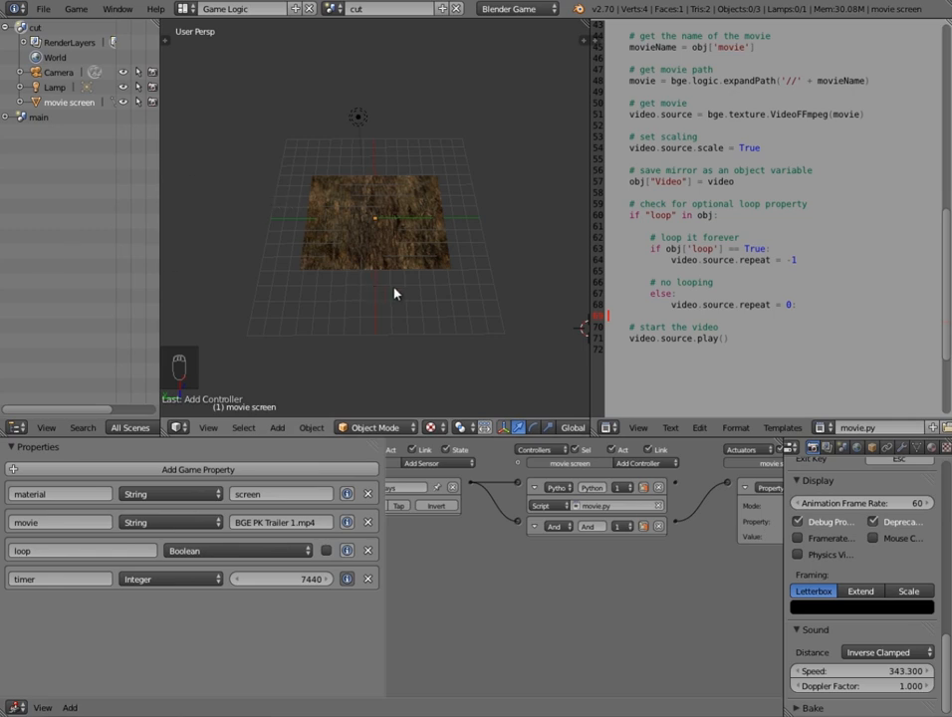
Add a Property sensor watching the timer property and connect it toward a new actuator
{"action": "left_click", "coordinate": [538, 462]}
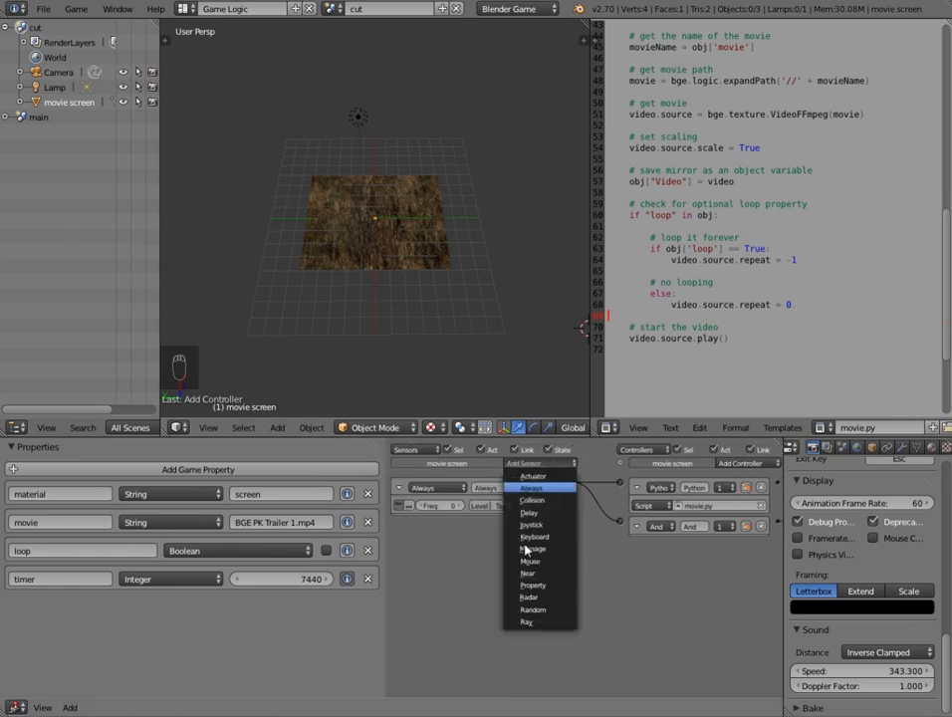
{"action": "left_click", "coordinate": [534, 585]}
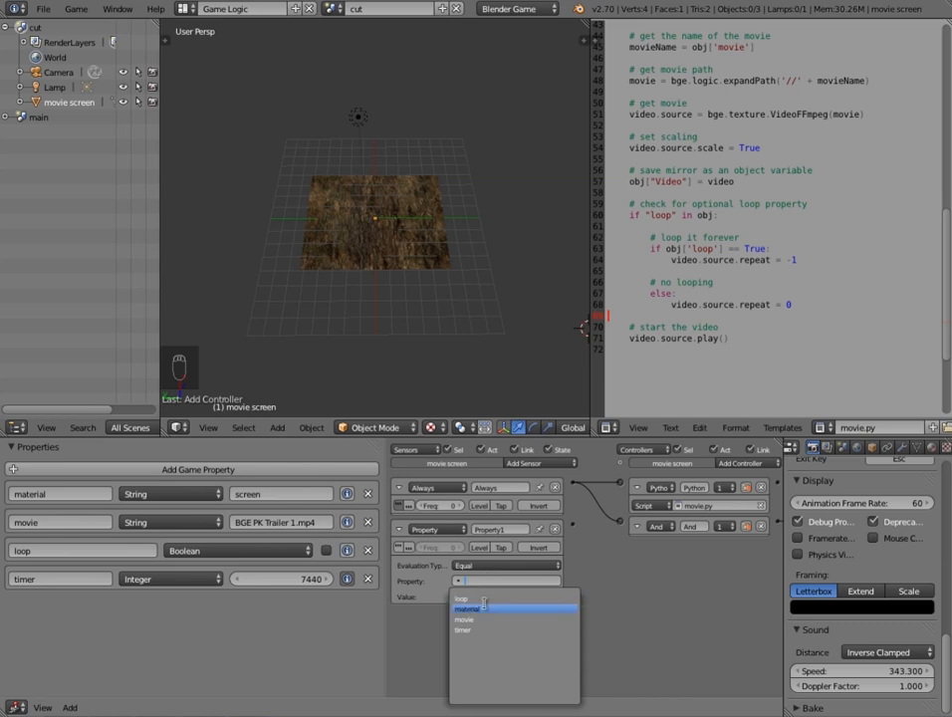
{"action": "left_click", "coordinate": [462, 629]}
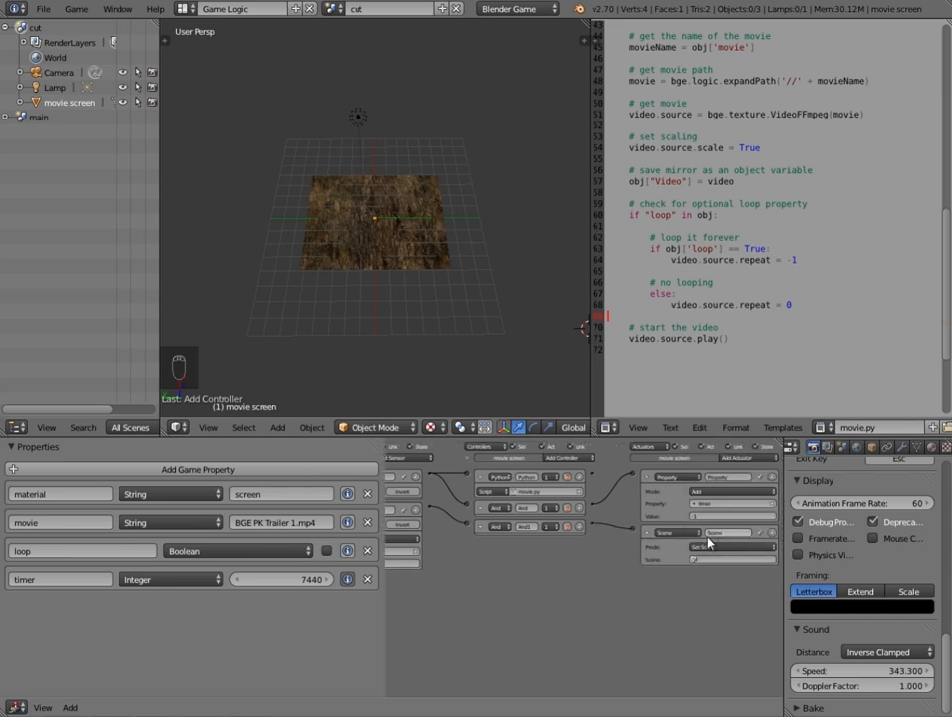
{"action": "left_click", "coordinate": [732, 545]}
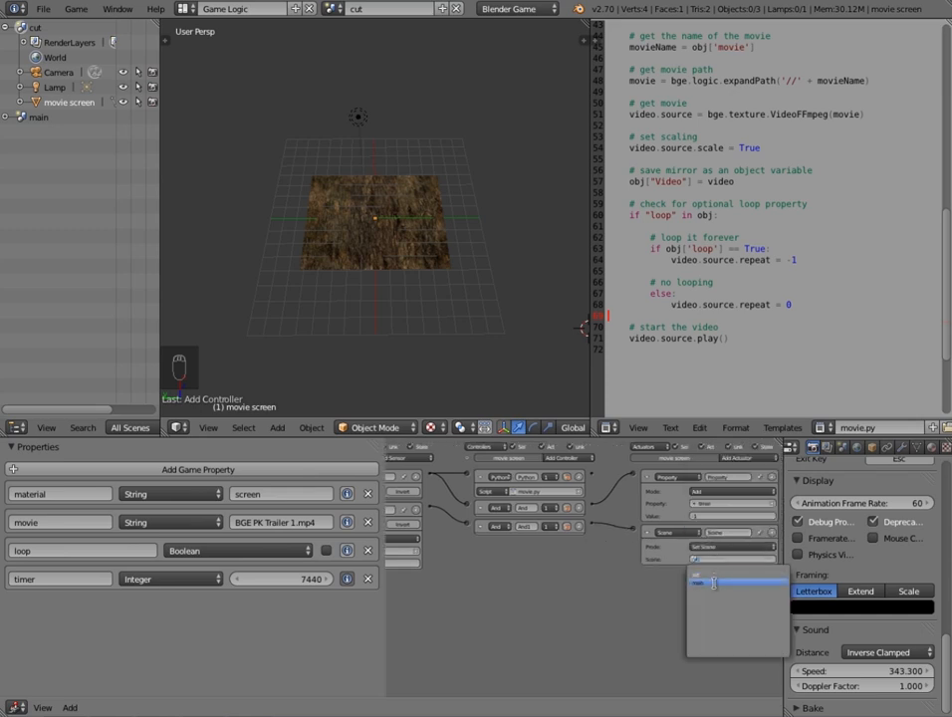